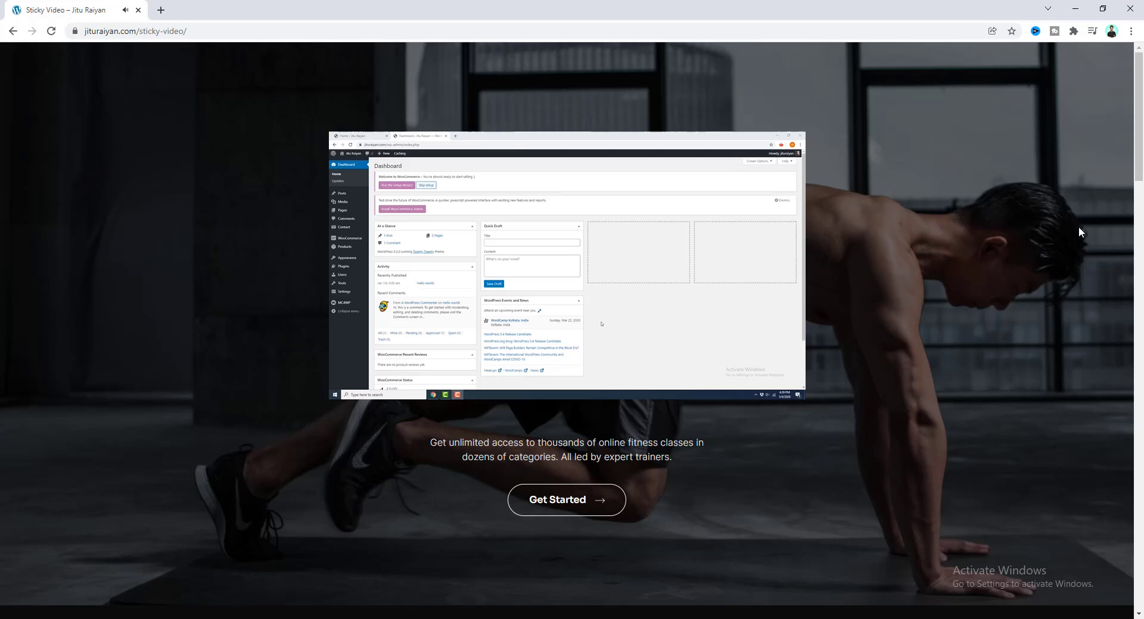
Scroll down the live fitness page to watch the video dock bottom-right with a close button.
scroll("down", 3)
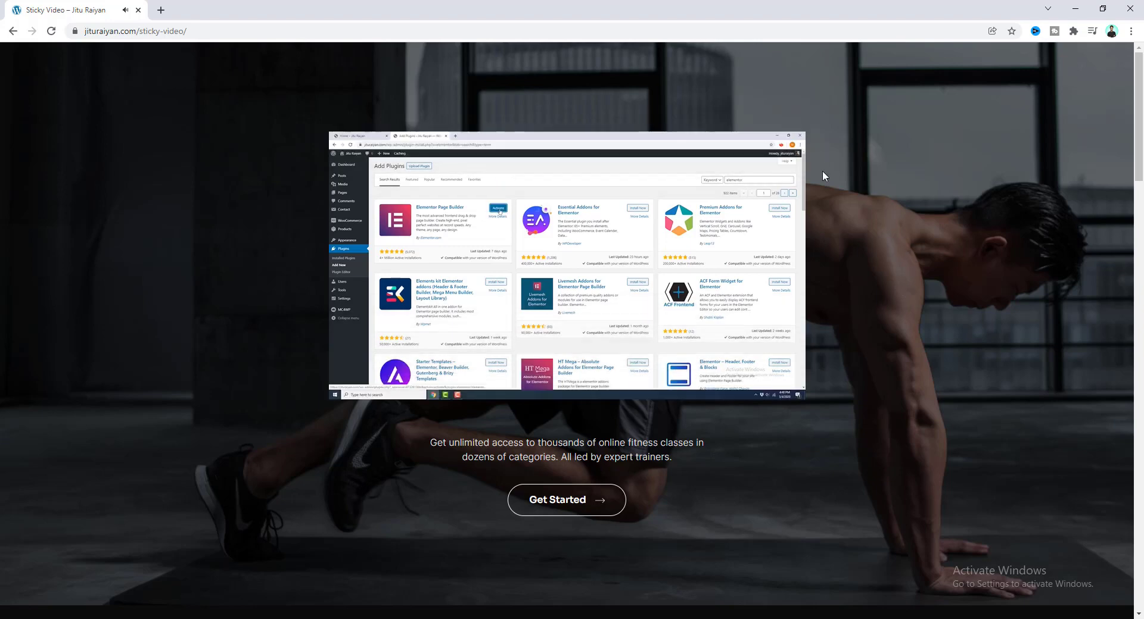
scroll("down", 3)
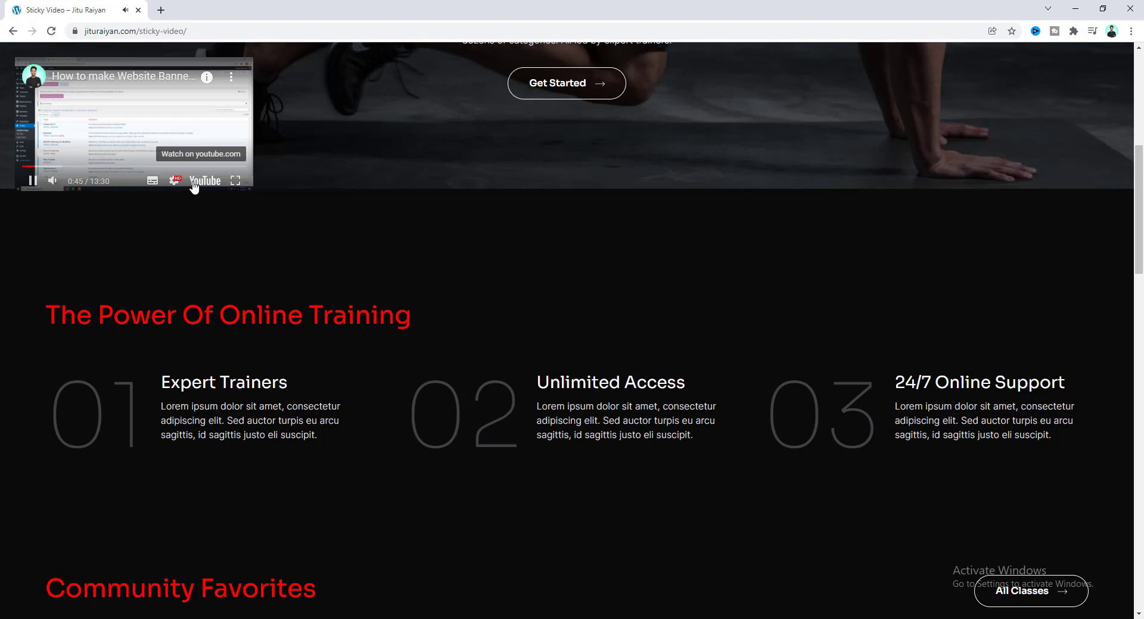
scroll("down", 3)
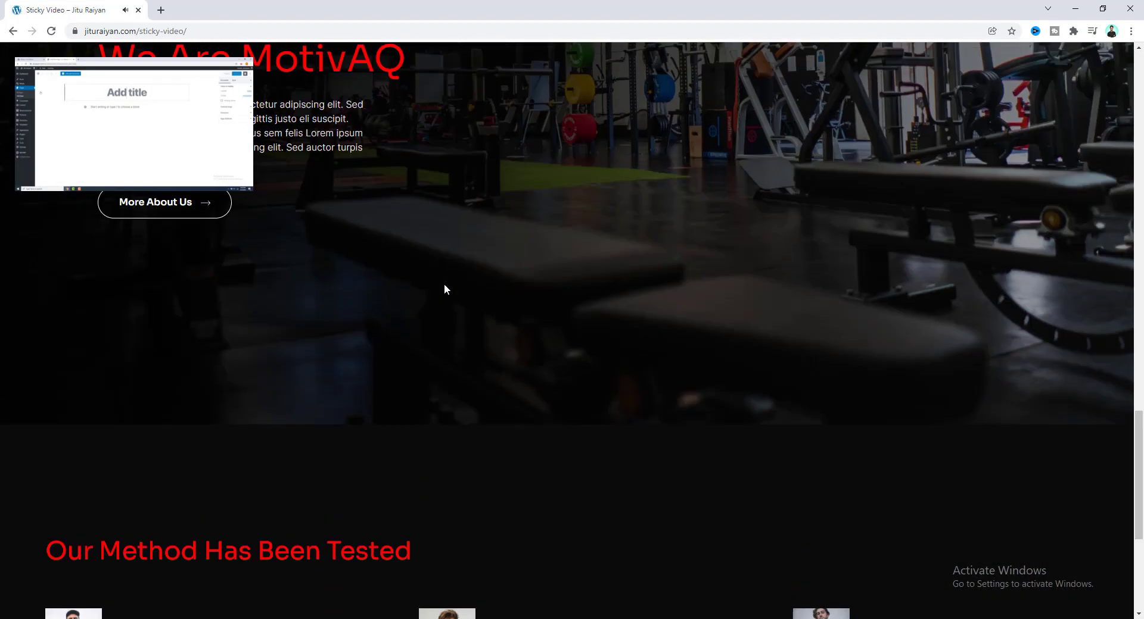
scroll("down", 3)
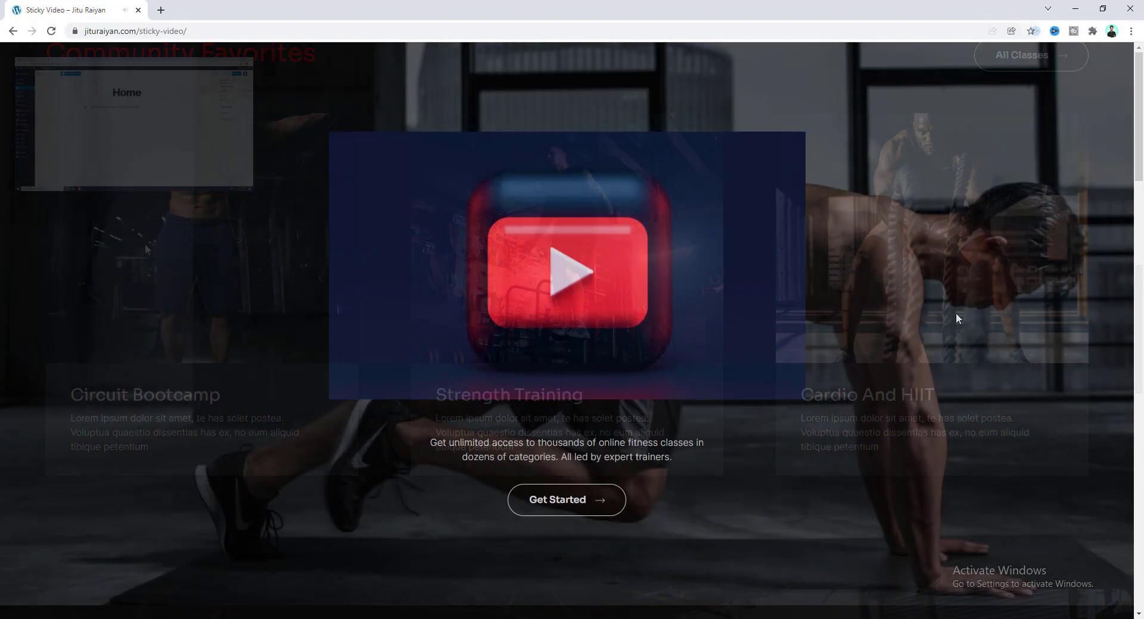
scroll("down", 3)
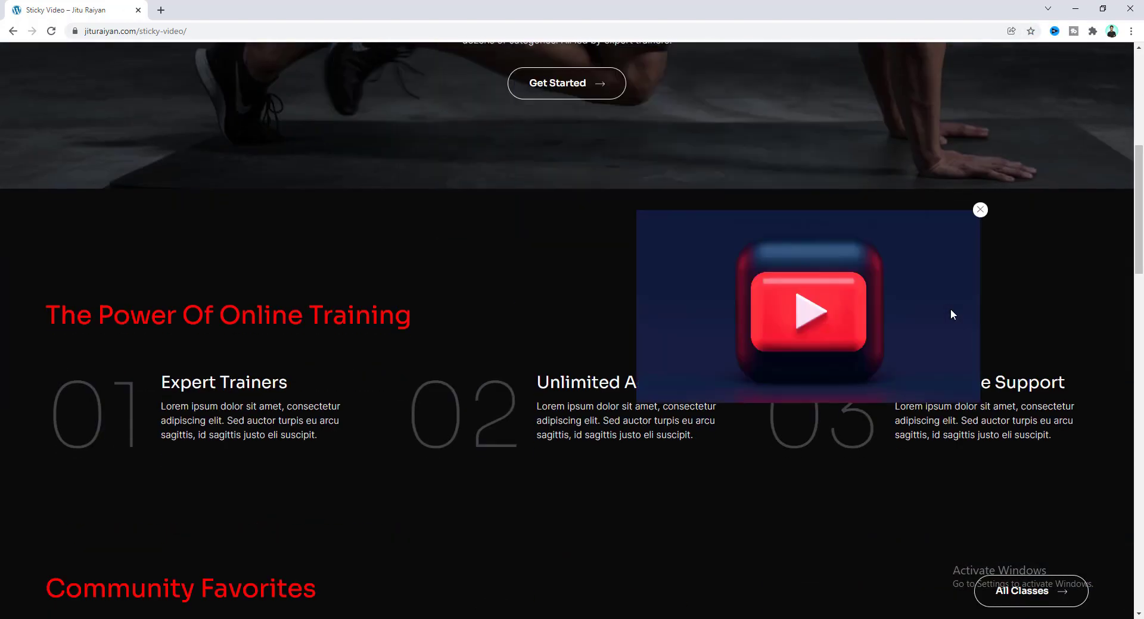
scroll("down", 3)
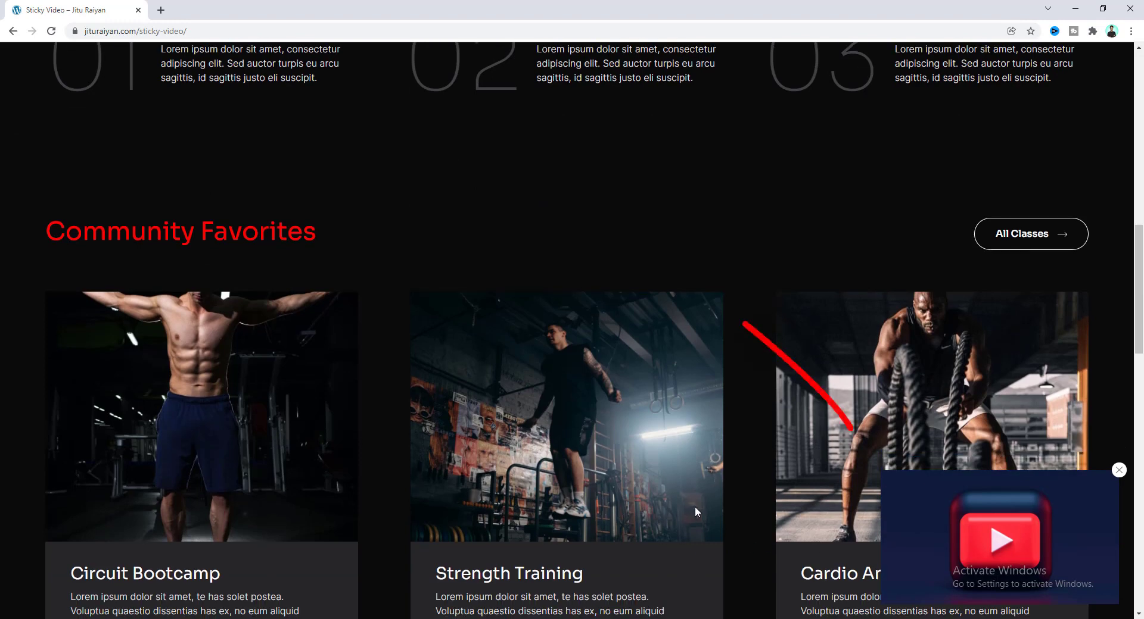
scroll("down", 3)
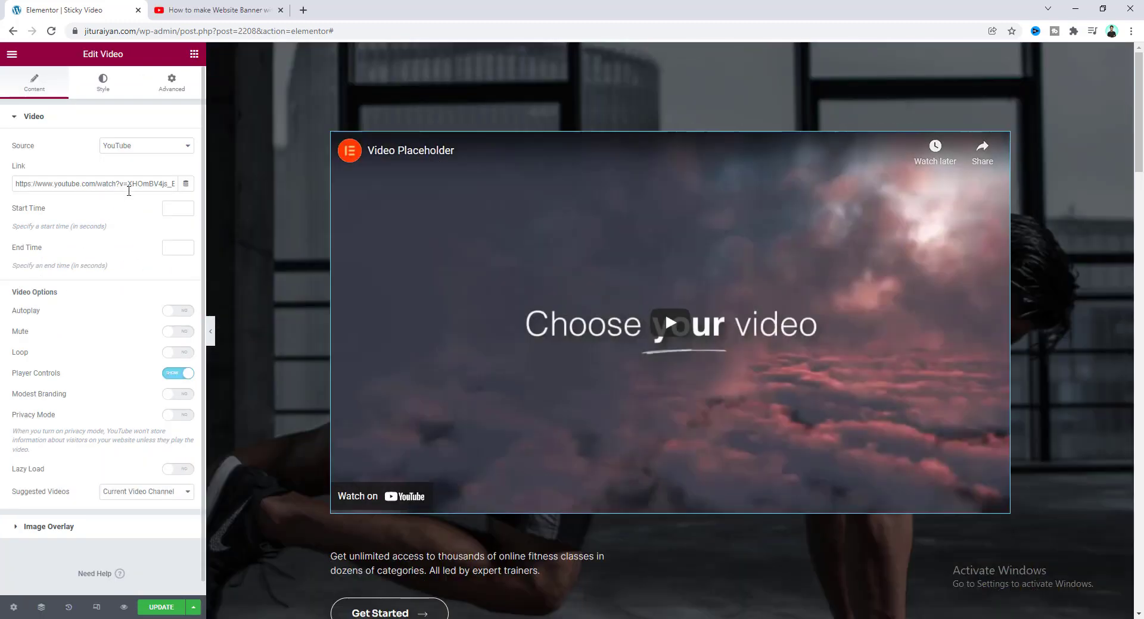
mouse_move(109, 198)
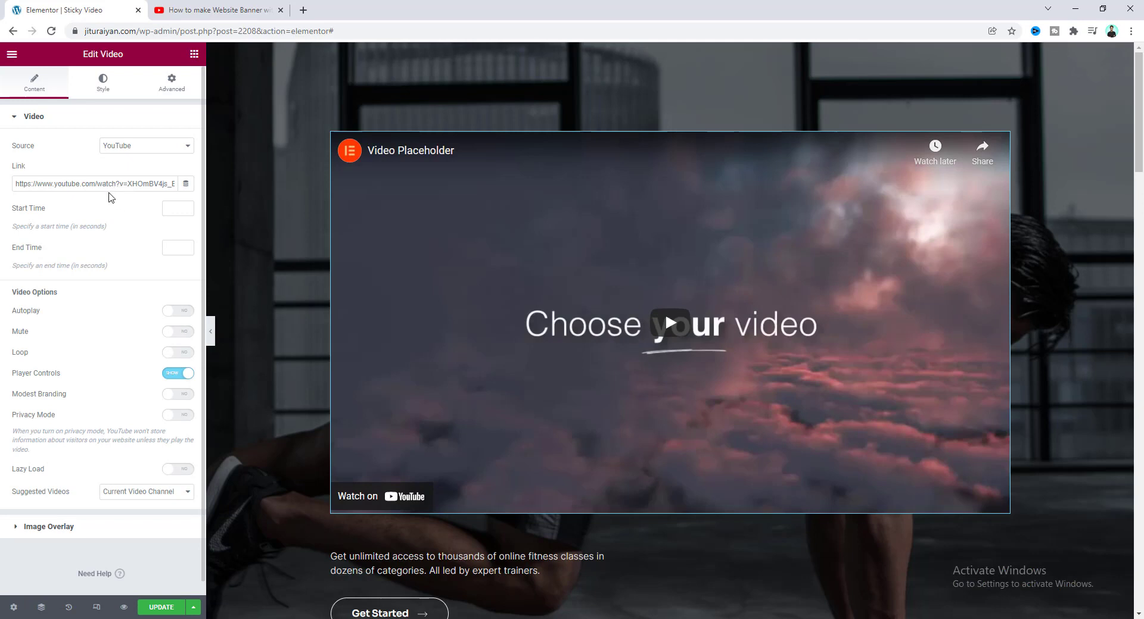
mouse_move(134, 166)
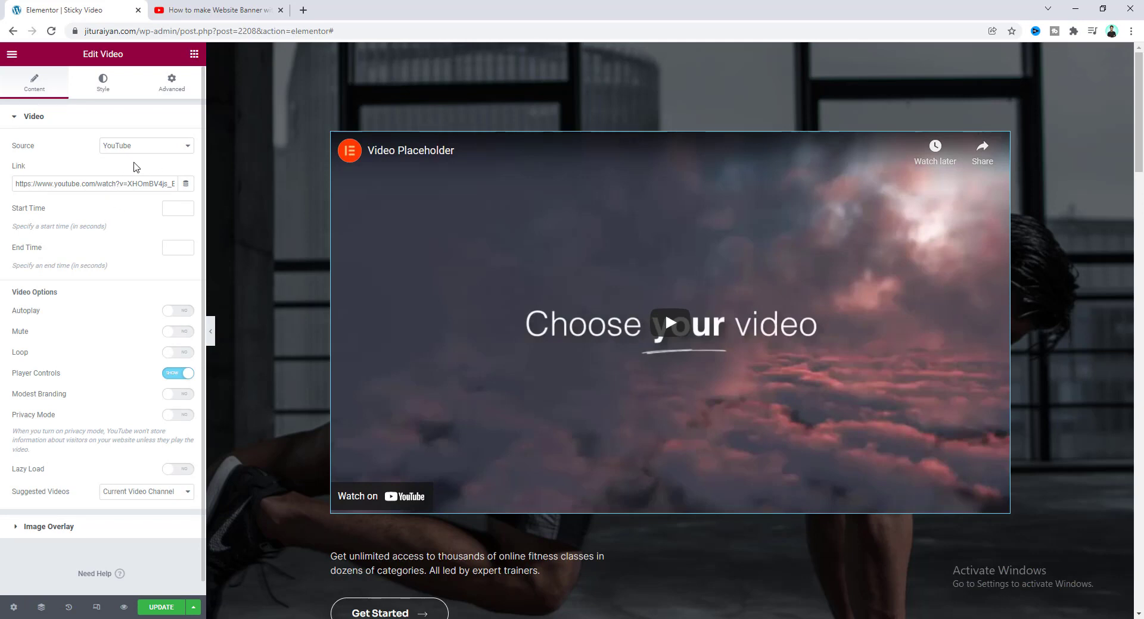
left_click(145, 146)
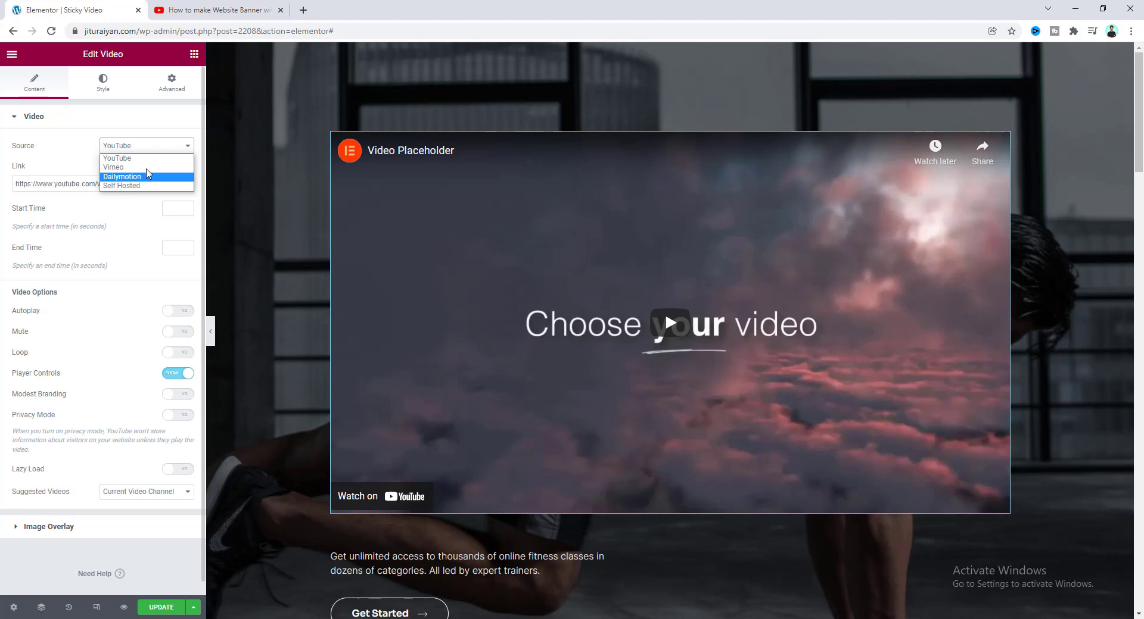
mouse_move(113, 166)
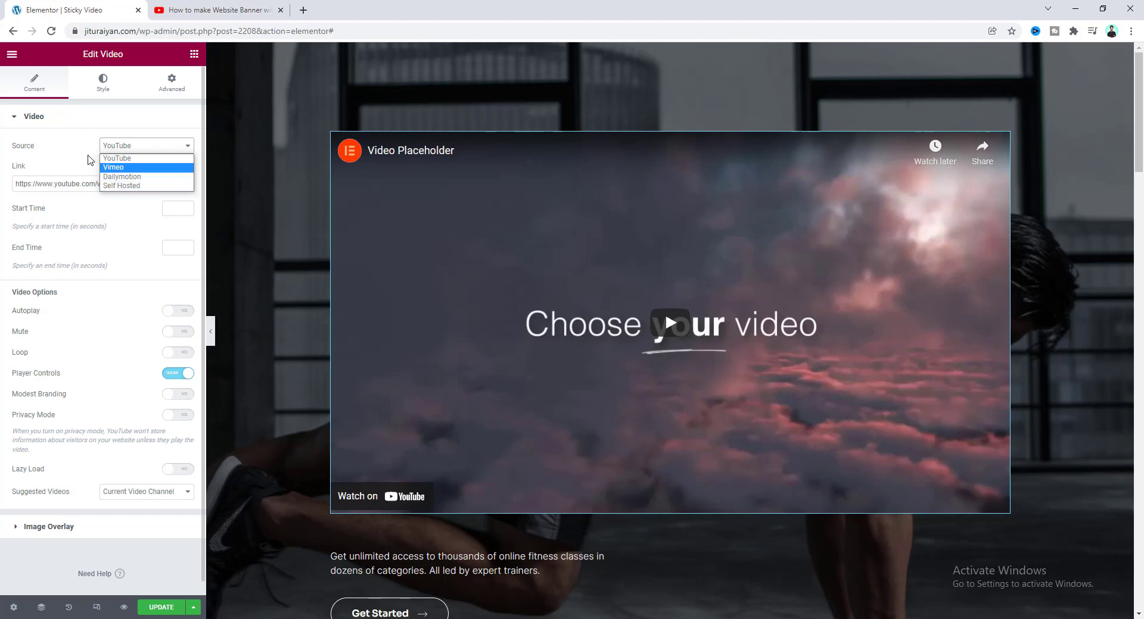
left_click(117, 158)
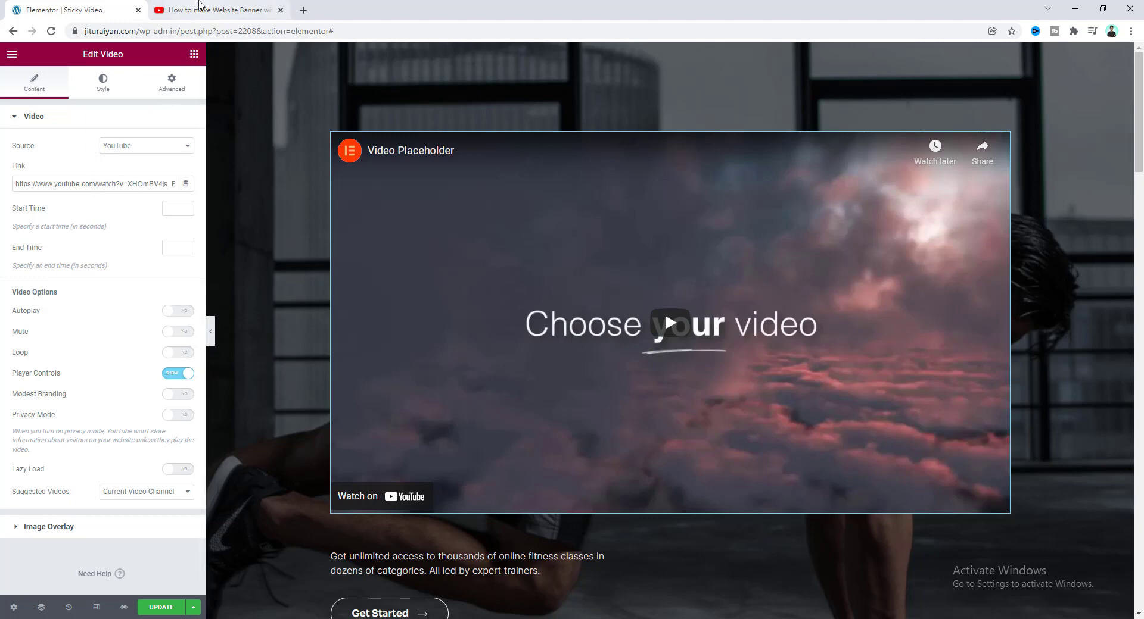
Play and pause the 'How to make Website Banner with Elementor' video, then select its URL.
left_click(215, 10)
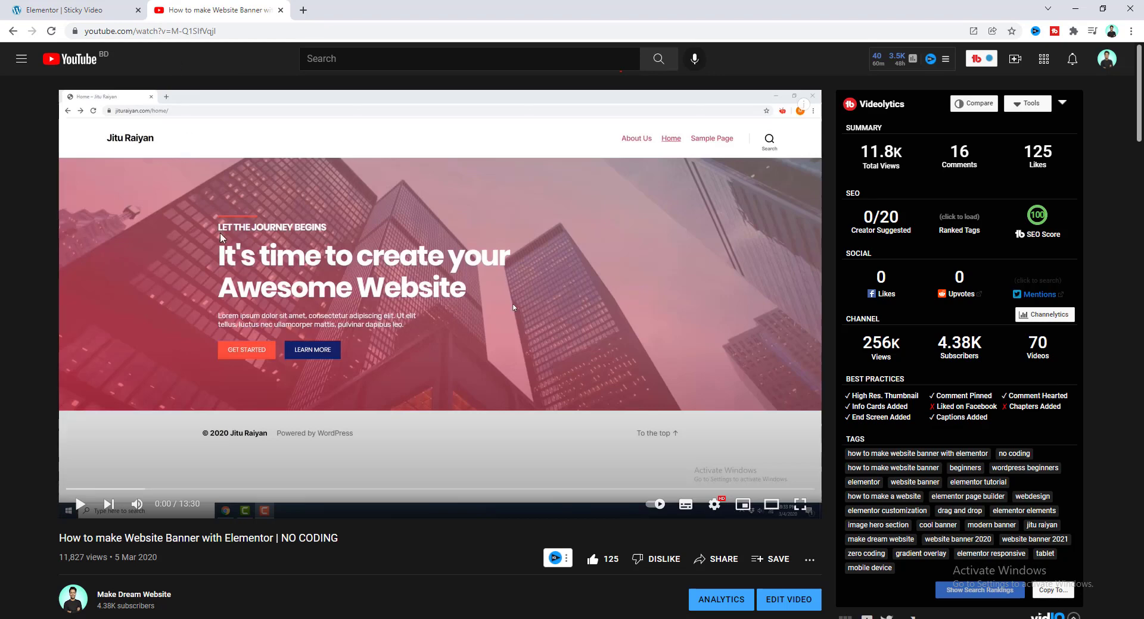
left_click(79, 503)
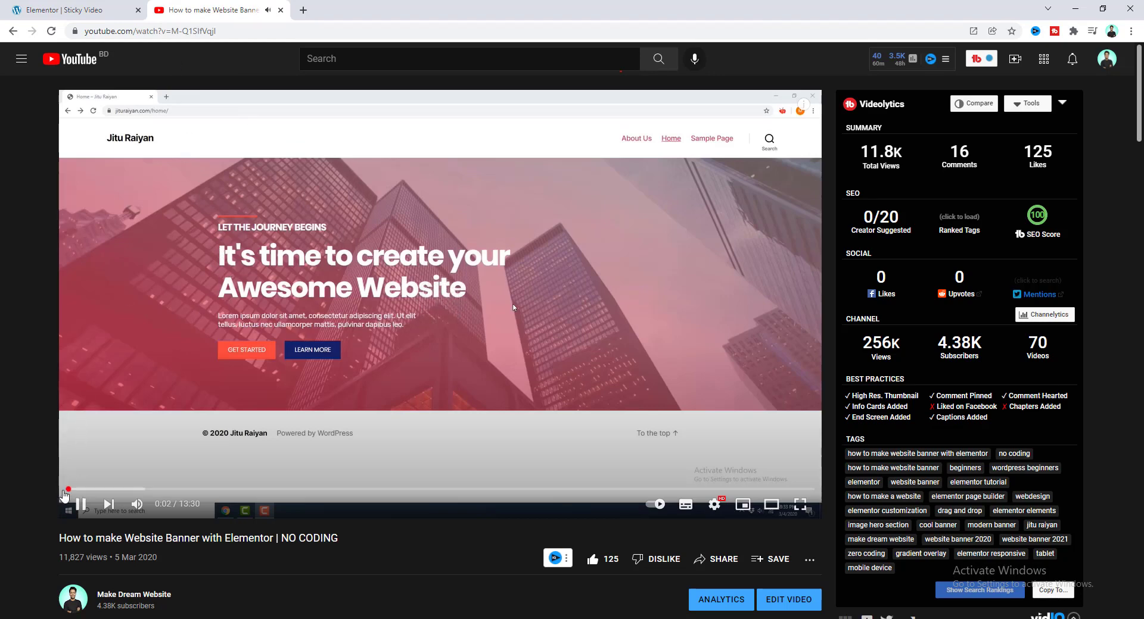
left_click(81, 503)
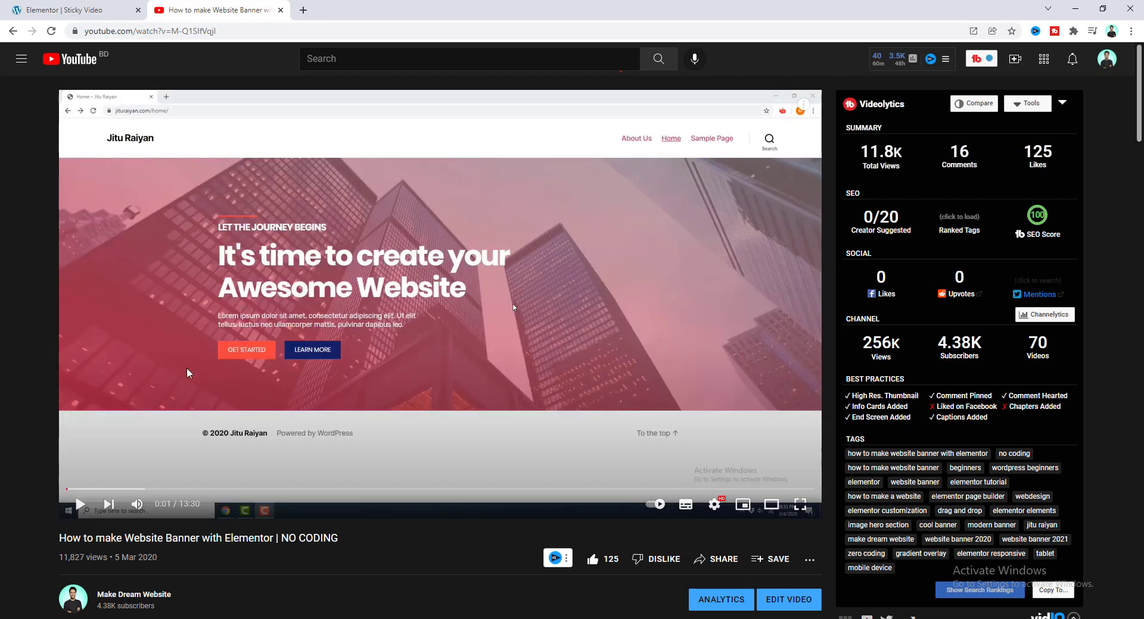
mouse_move(300, 285)
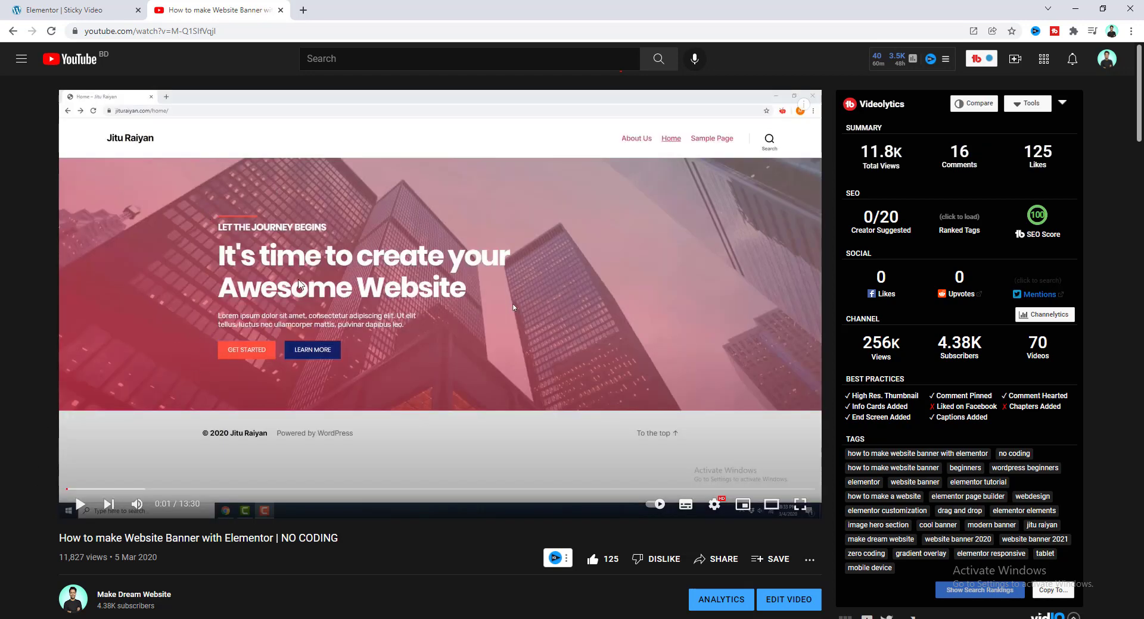
left_click(146, 30)
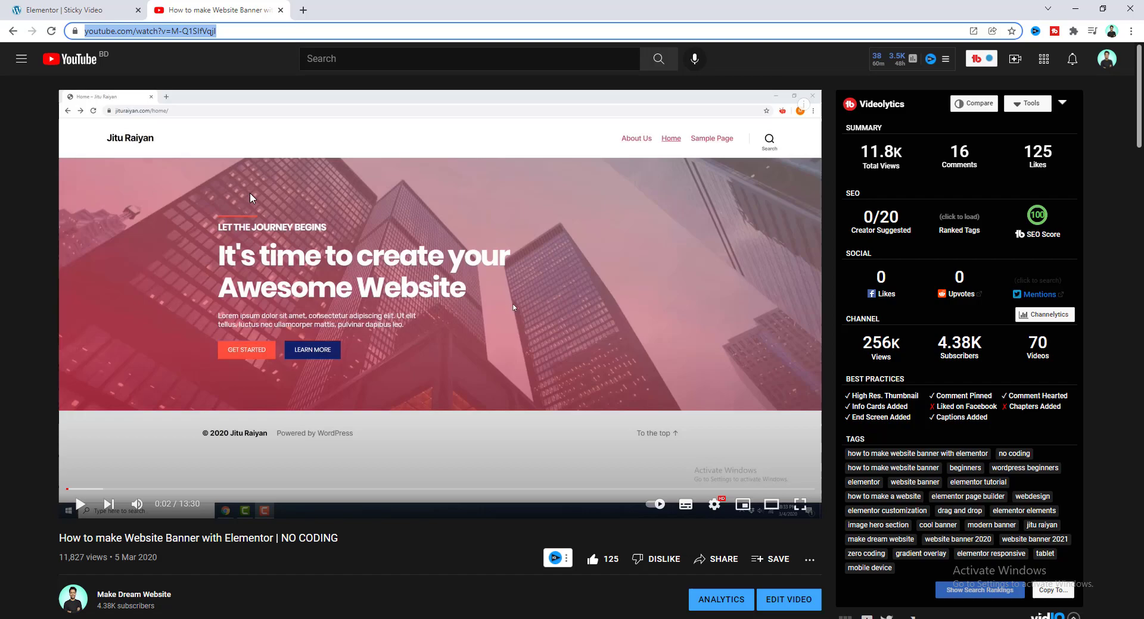
Paste the Website Banner tutorial link into the video widget's Link field and expand Image Overlay.
left_click(72, 10)
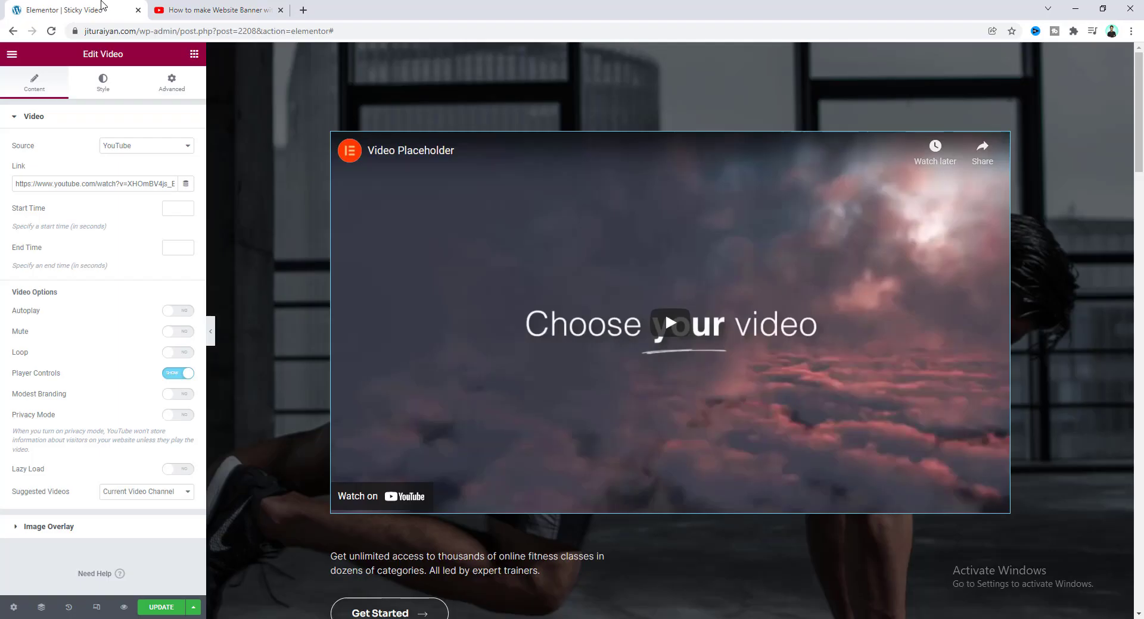
triple_click(95, 183)
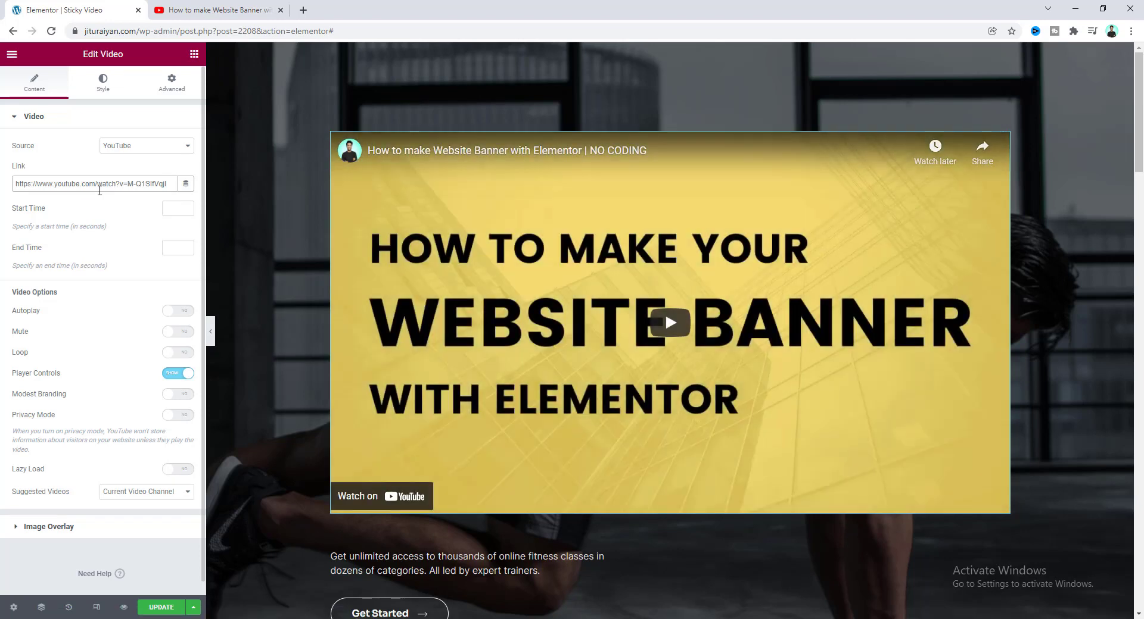
left_click(668, 323)
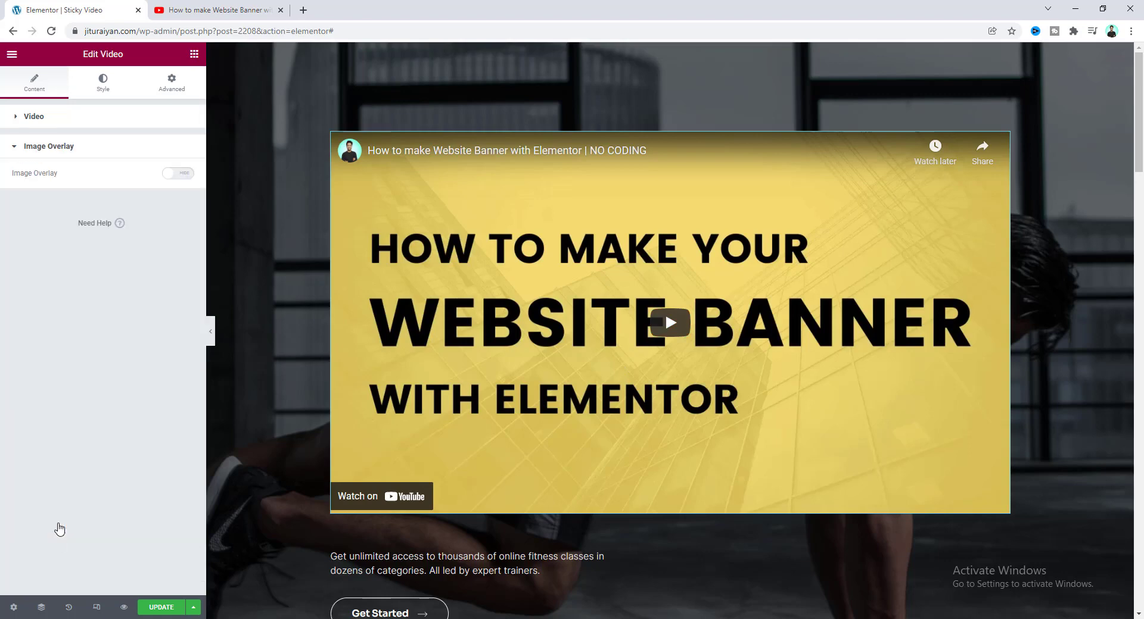
Turn on the video's image overlay using the red YouTube-logo picture.
left_click(178, 172)
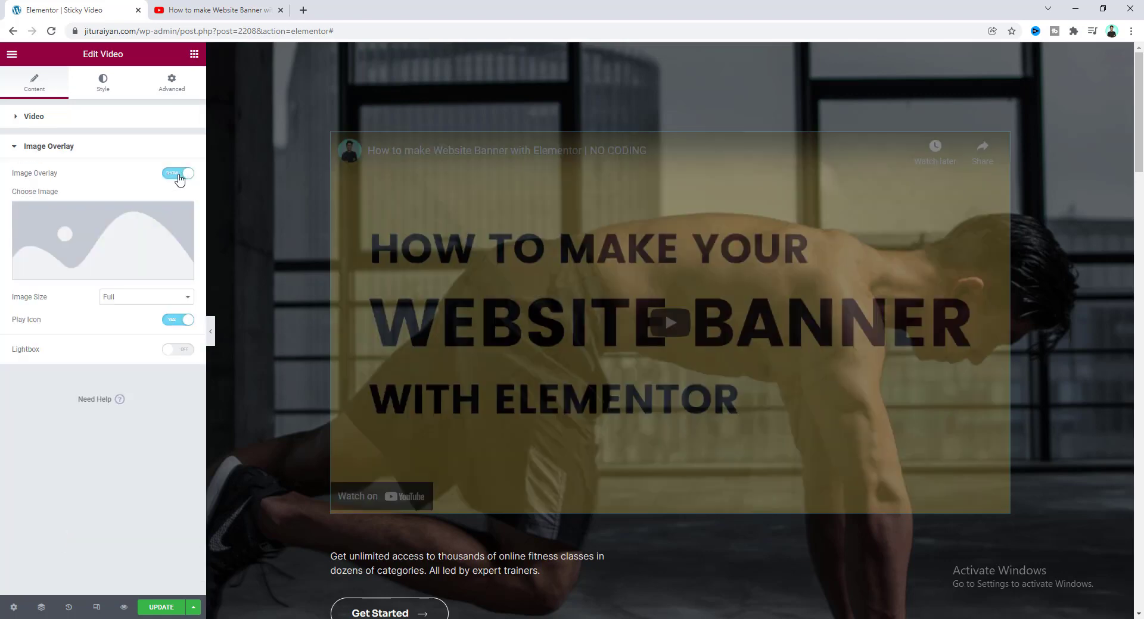
left_click(102, 241)
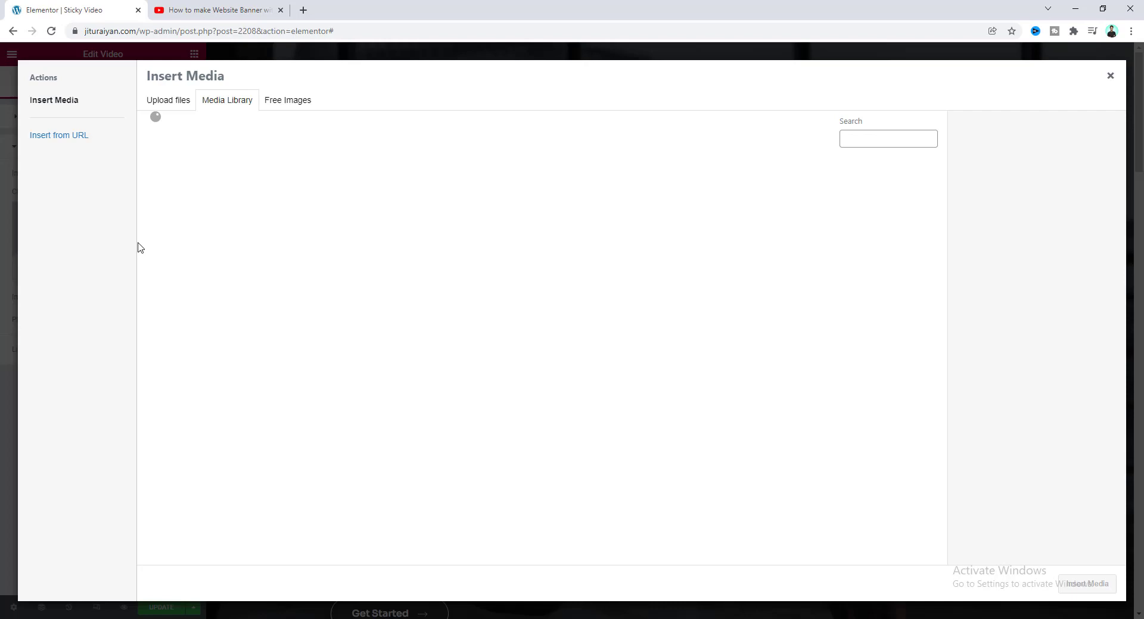
left_click(272, 198)
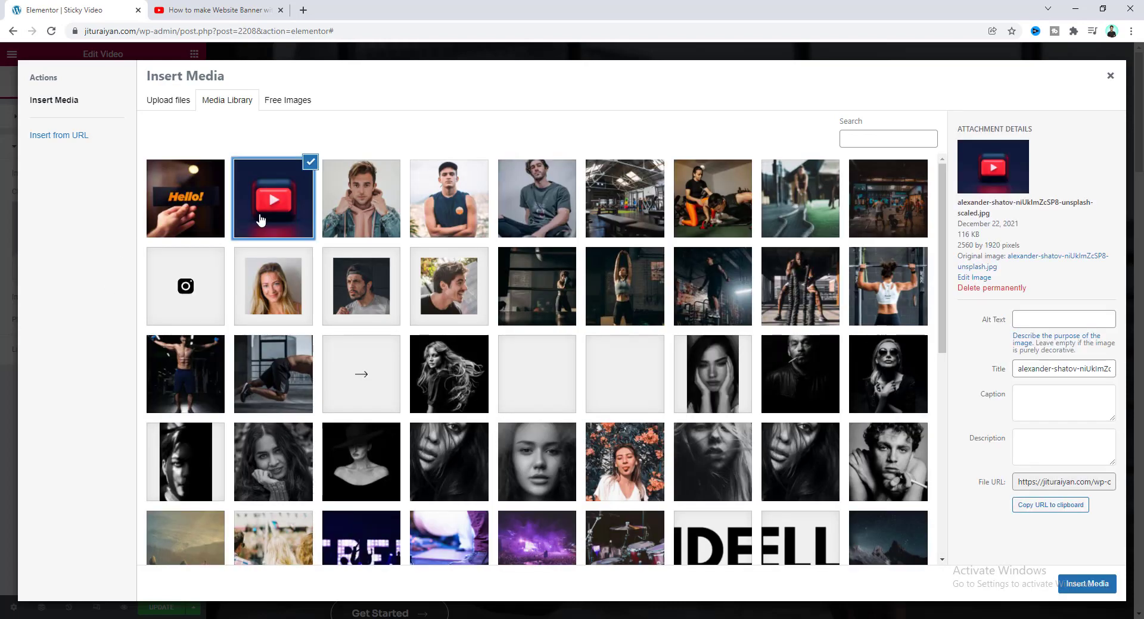
left_click(1085, 584)
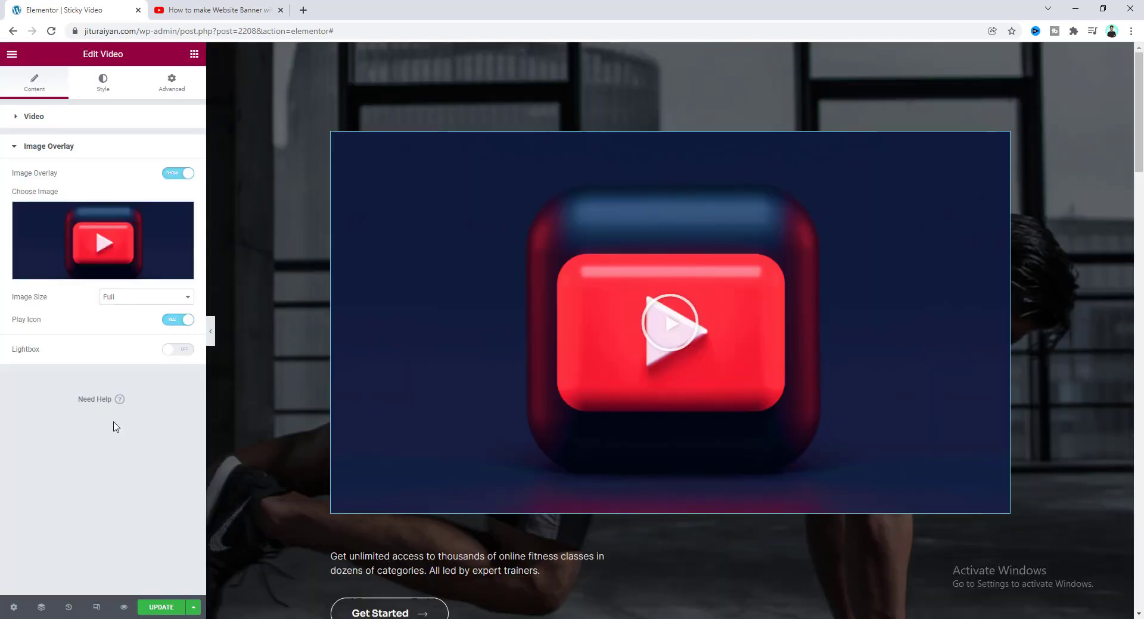
Disable the Play Icon on the video's image overlay.
left_click(669, 335)
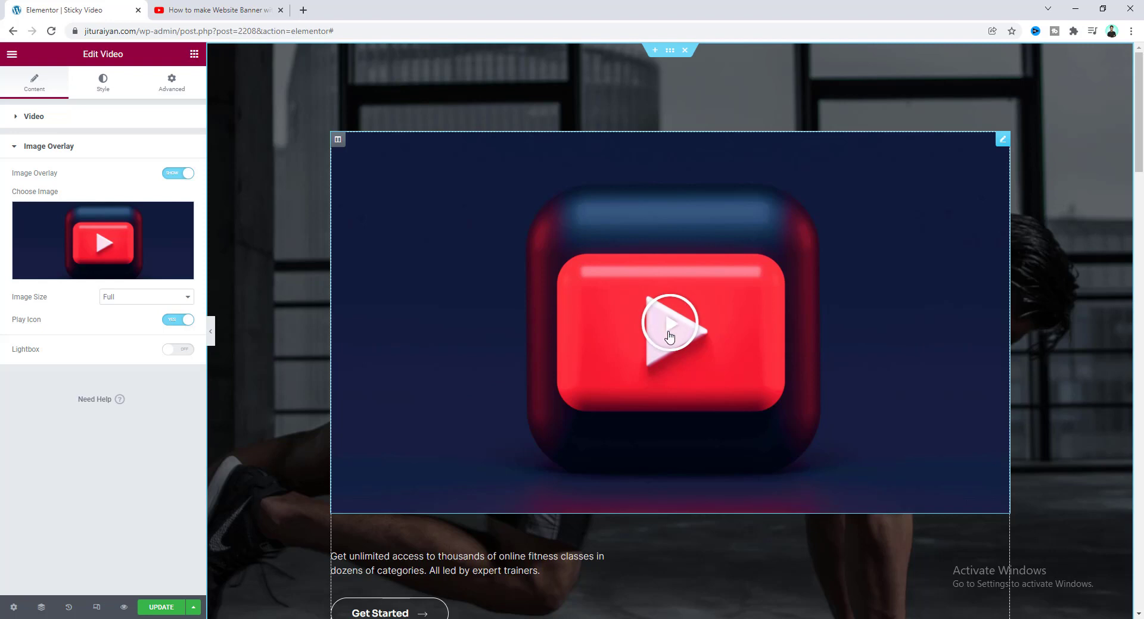
left_click(178, 320)
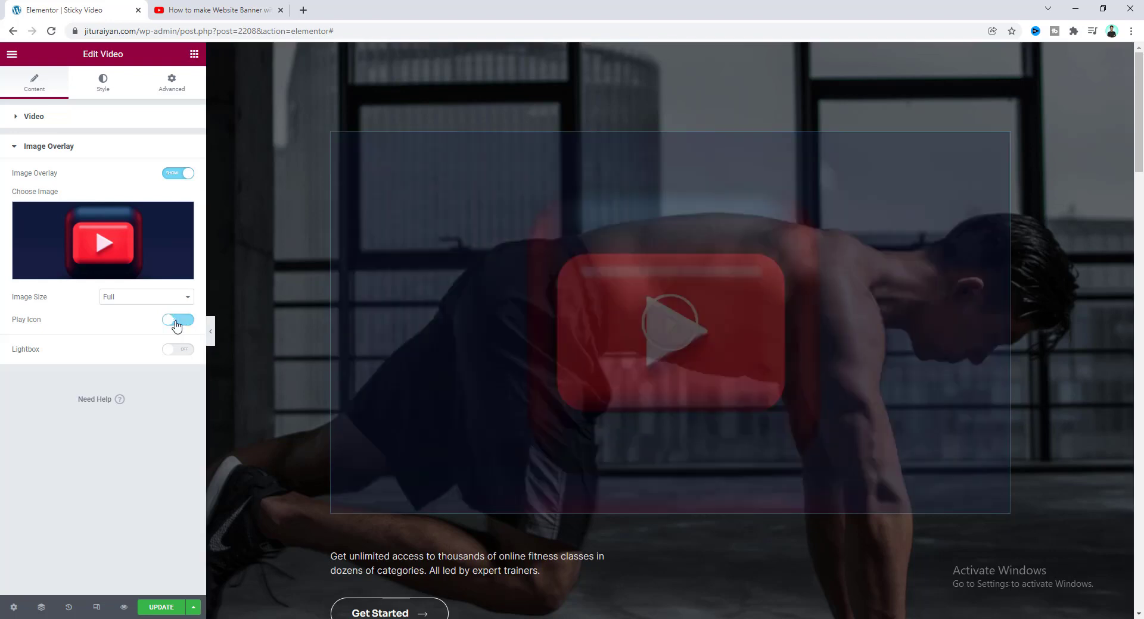
left_click(178, 320)
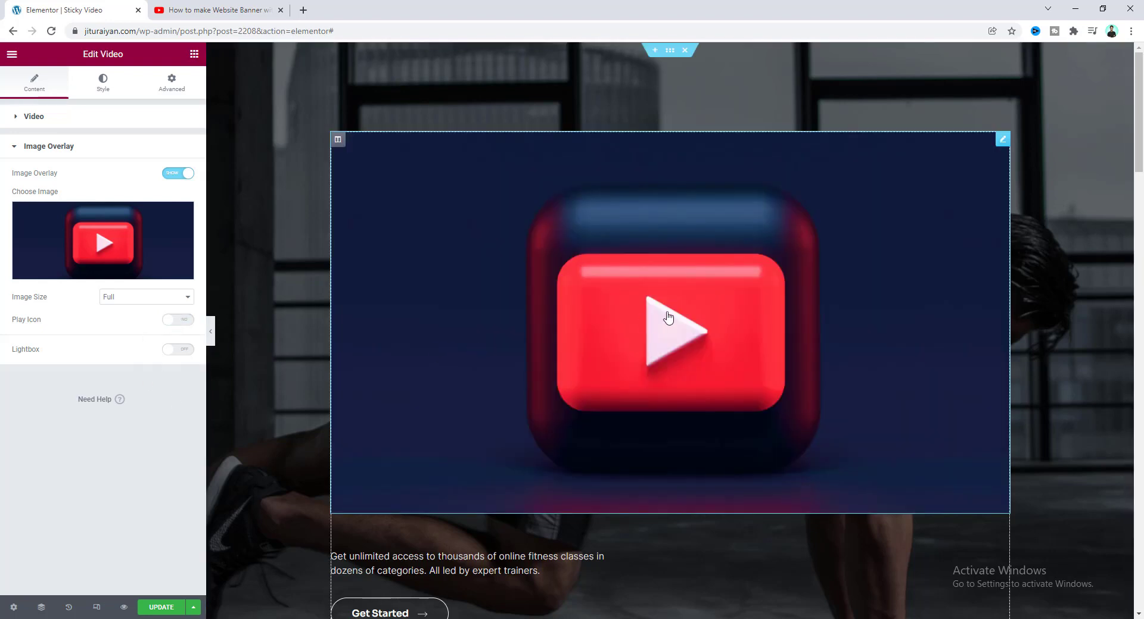
mouse_move(597, 345)
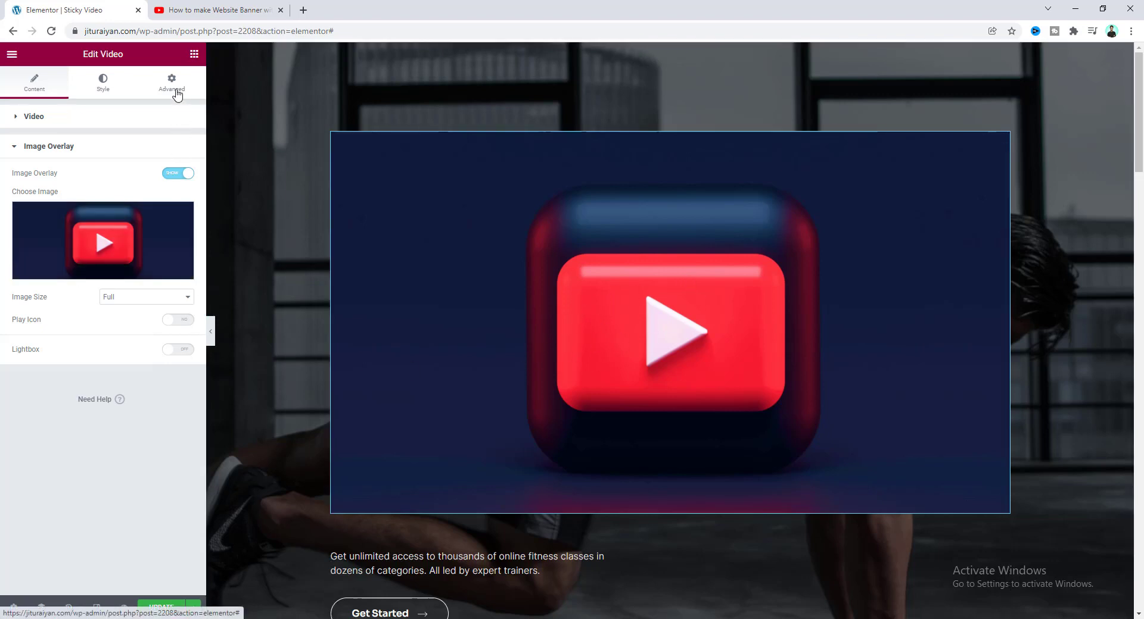
Set the video's Width to Custom with 800 px under Advanced > Positioning.
left_click(172, 83)
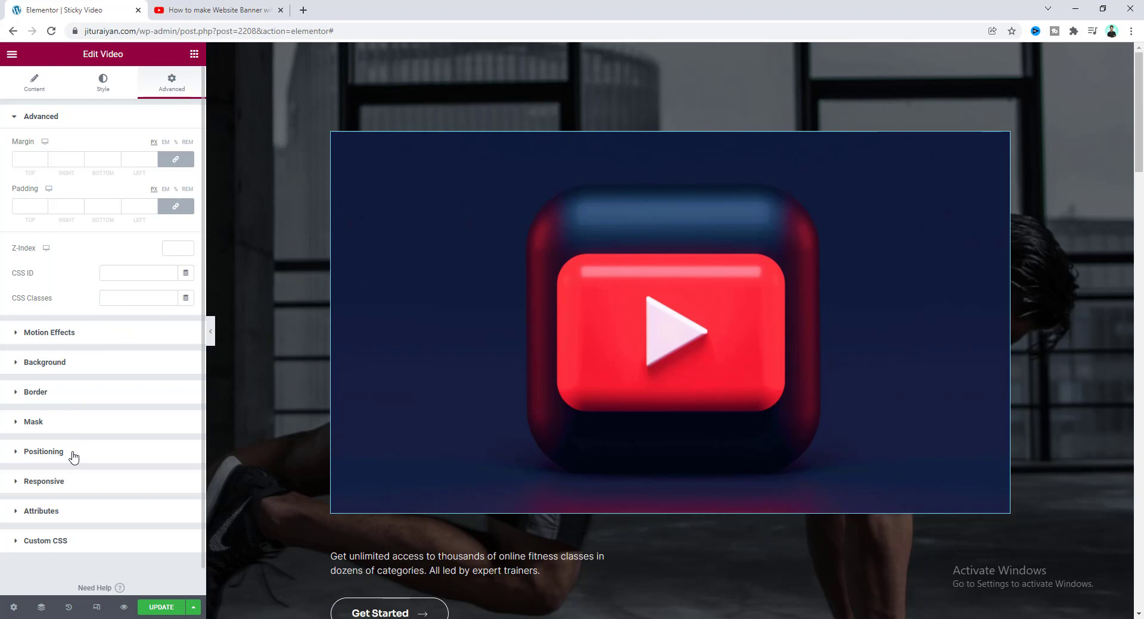
left_click(43, 450)
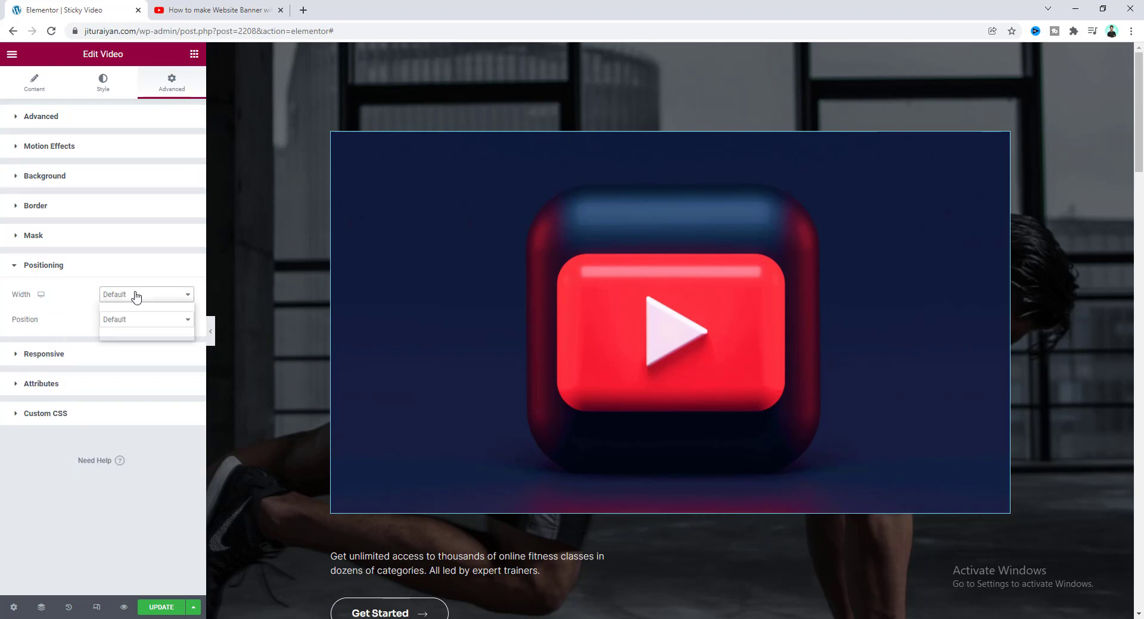
left_click(146, 294)
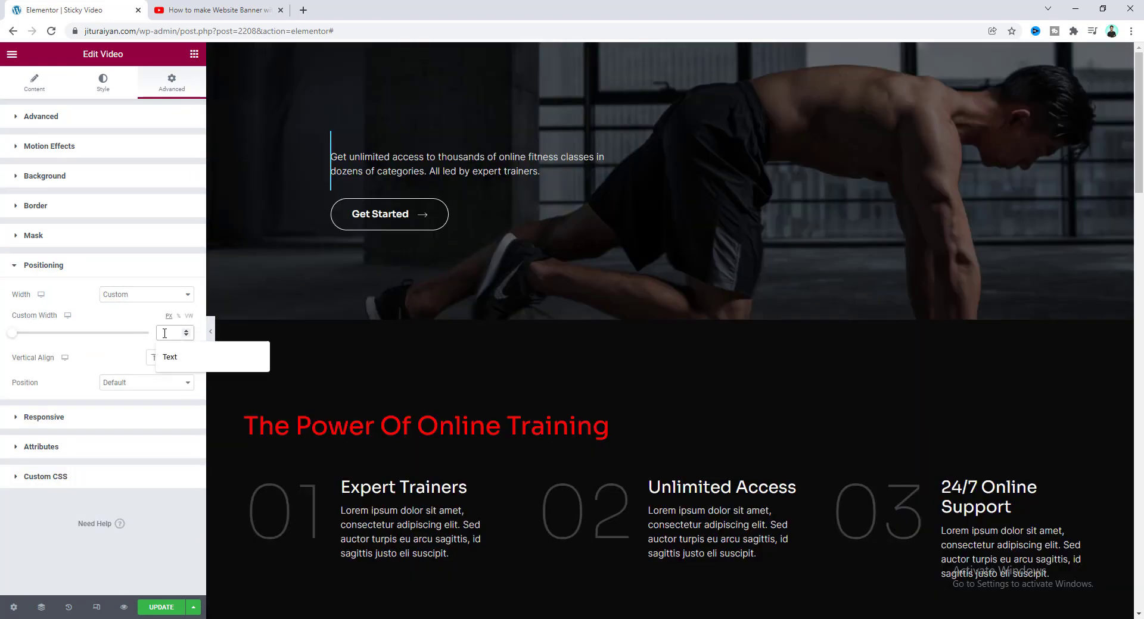
type("80")
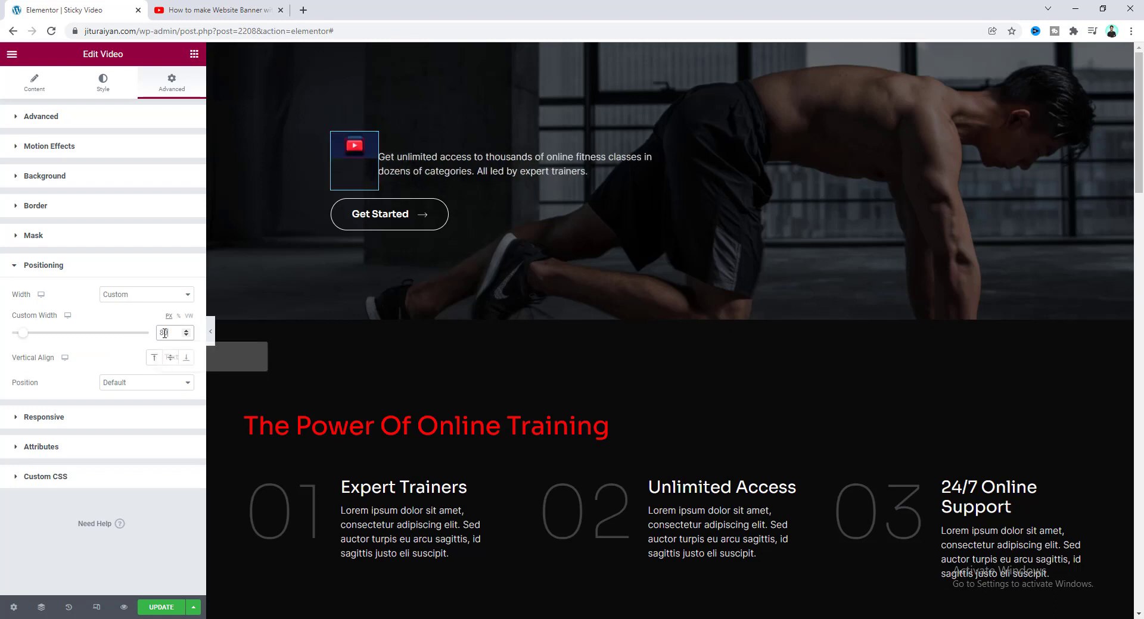
type("800")
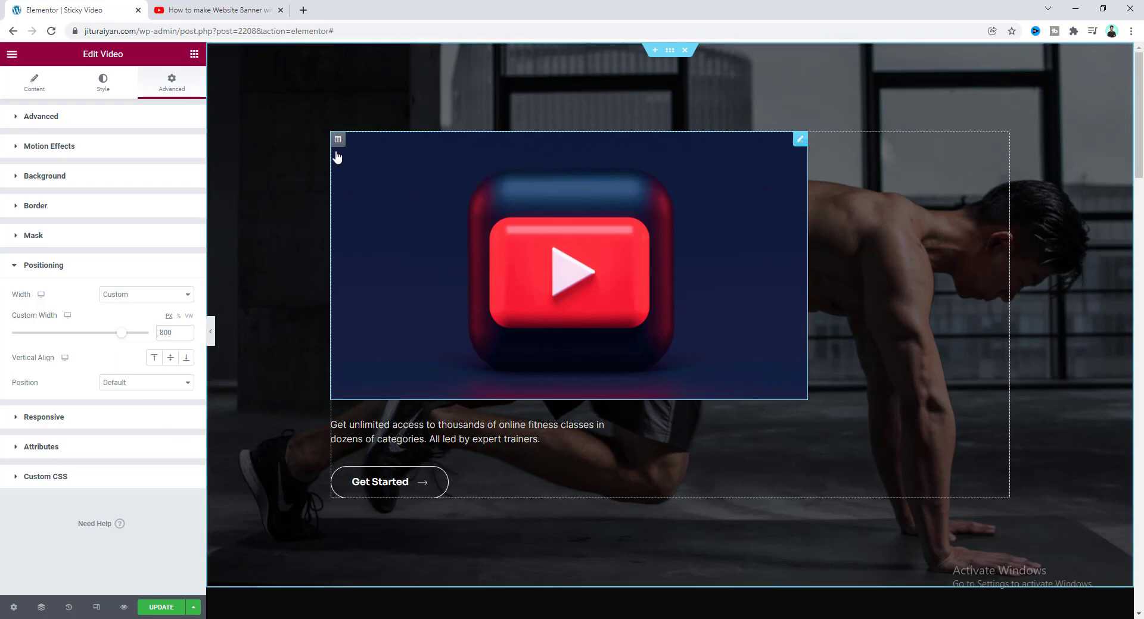
Set the hero column's Horizontal Align to Center.
left_click(337, 139)
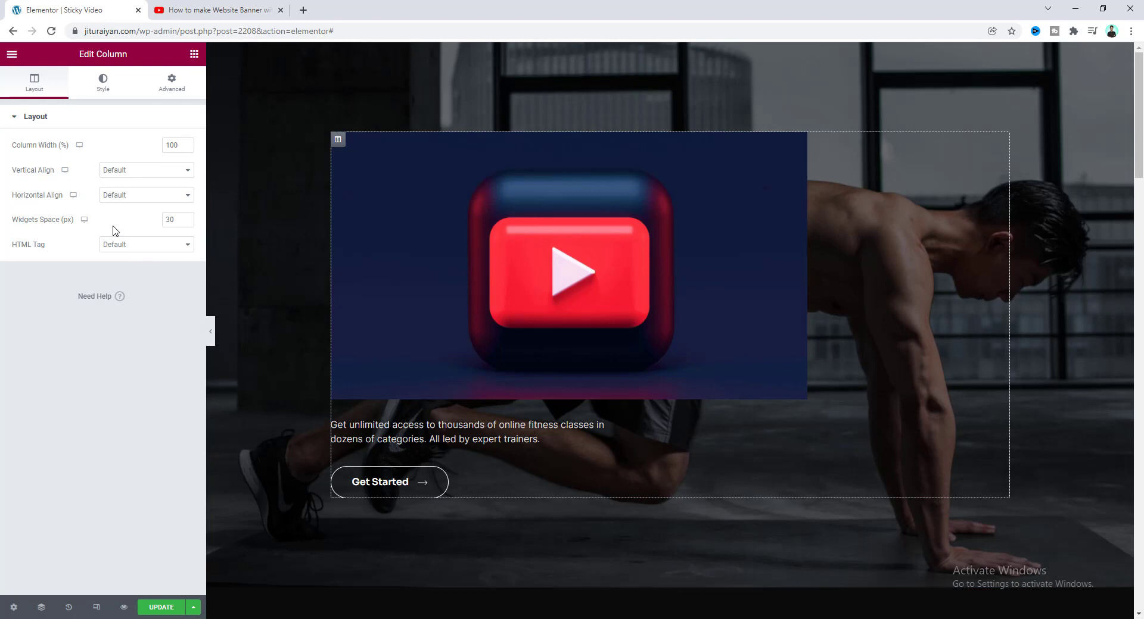
left_click(146, 195)
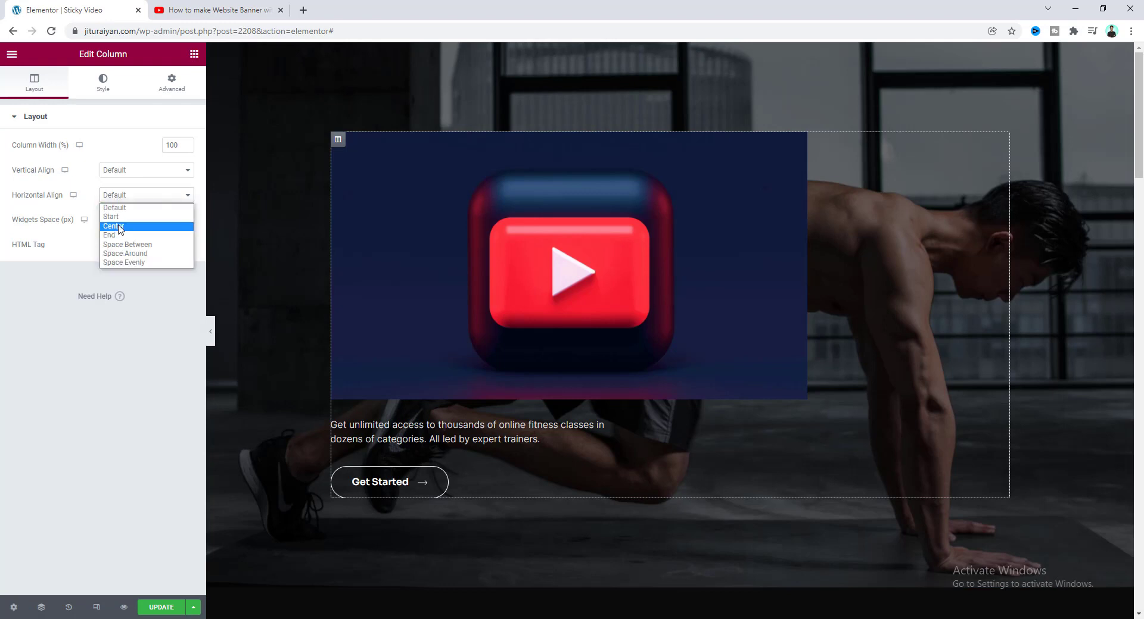
left_click(111, 226)
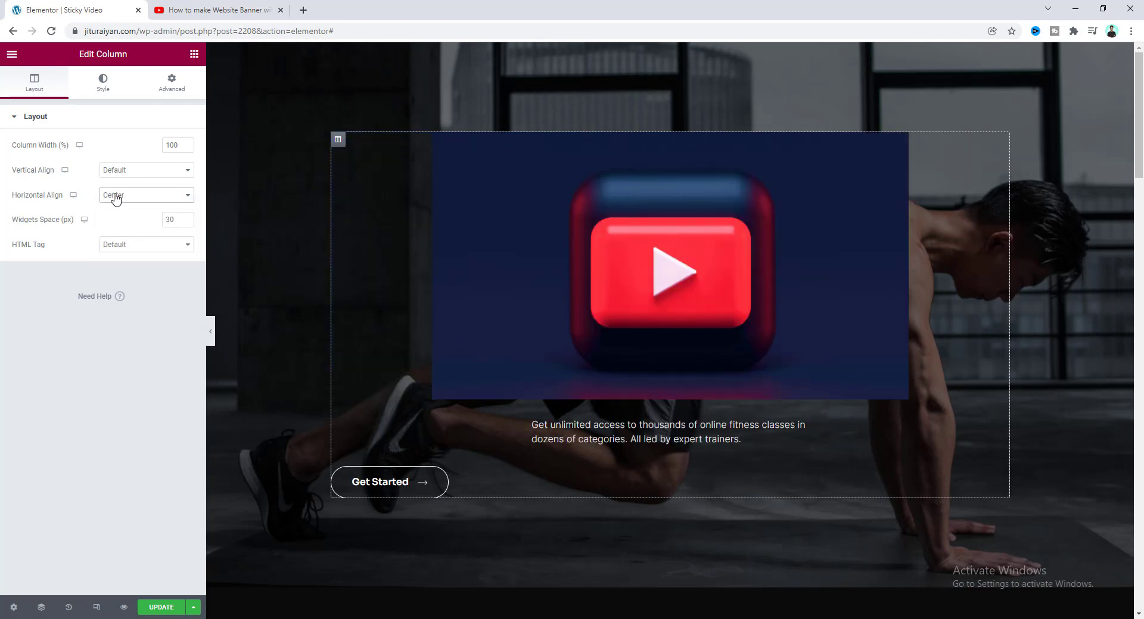
Center-align the hero paragraph text and the Get Started button.
left_click(668, 432)
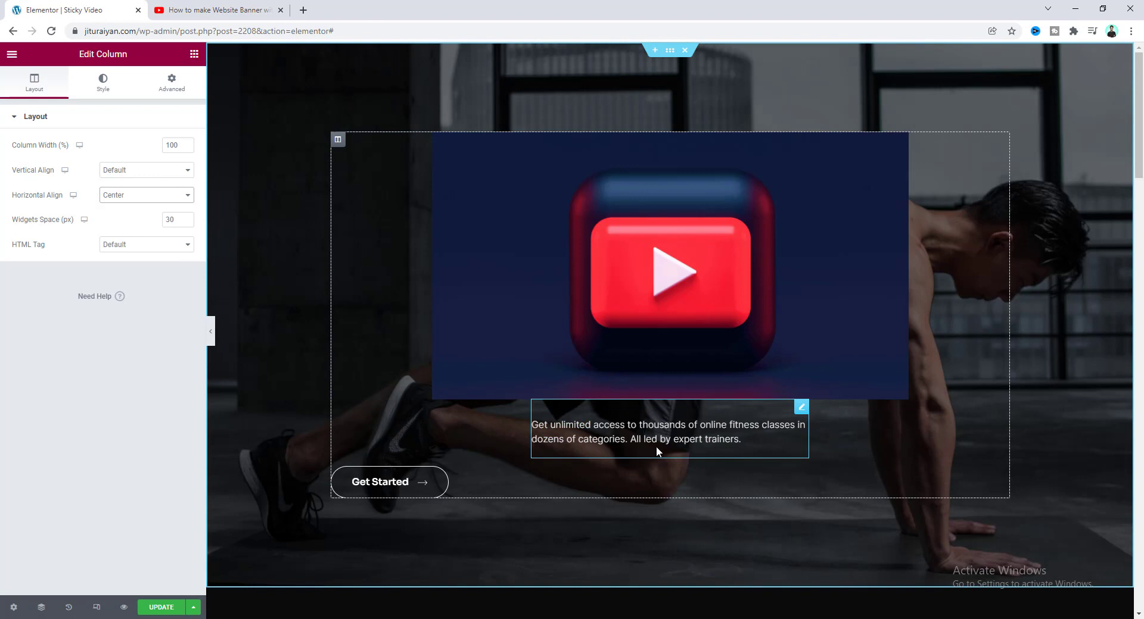
left_click(669, 431)
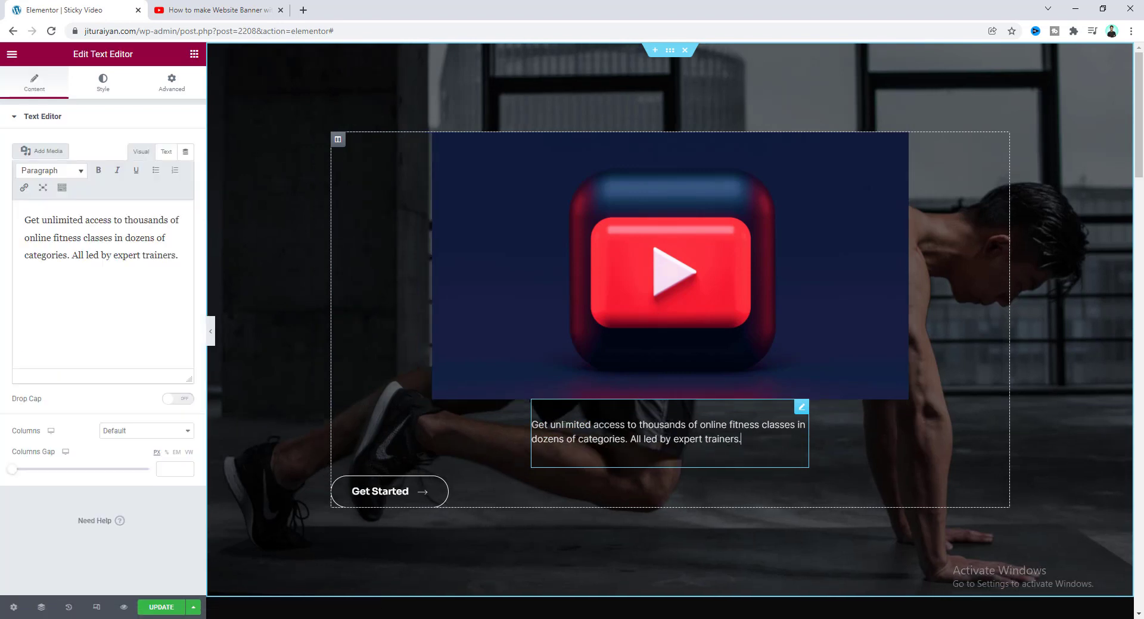
left_click(102, 80)
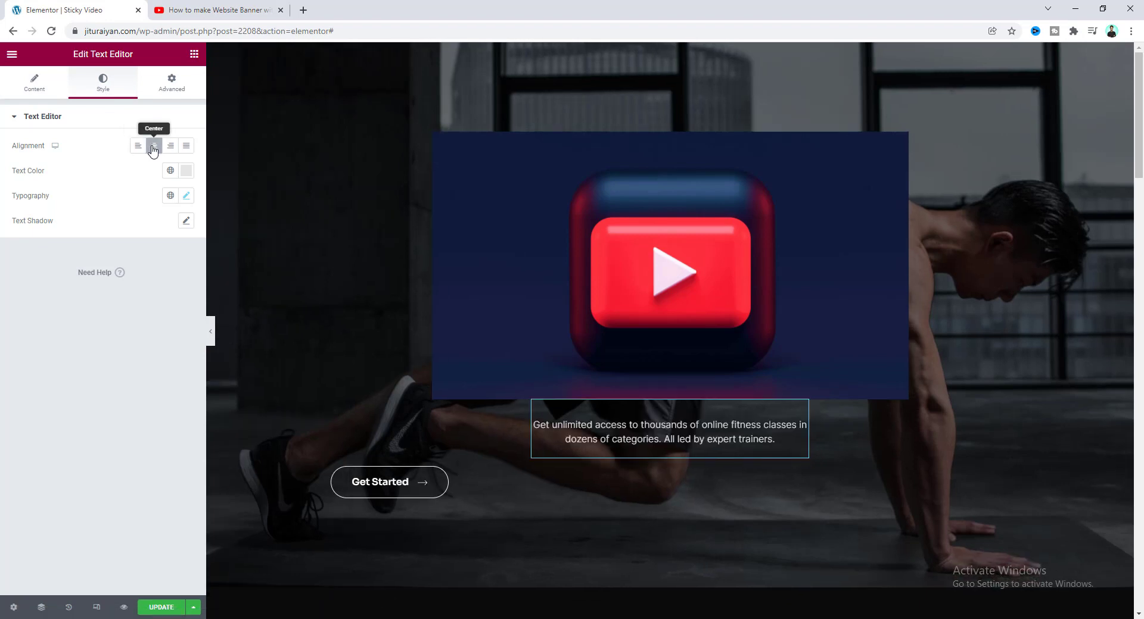
left_click(379, 482)
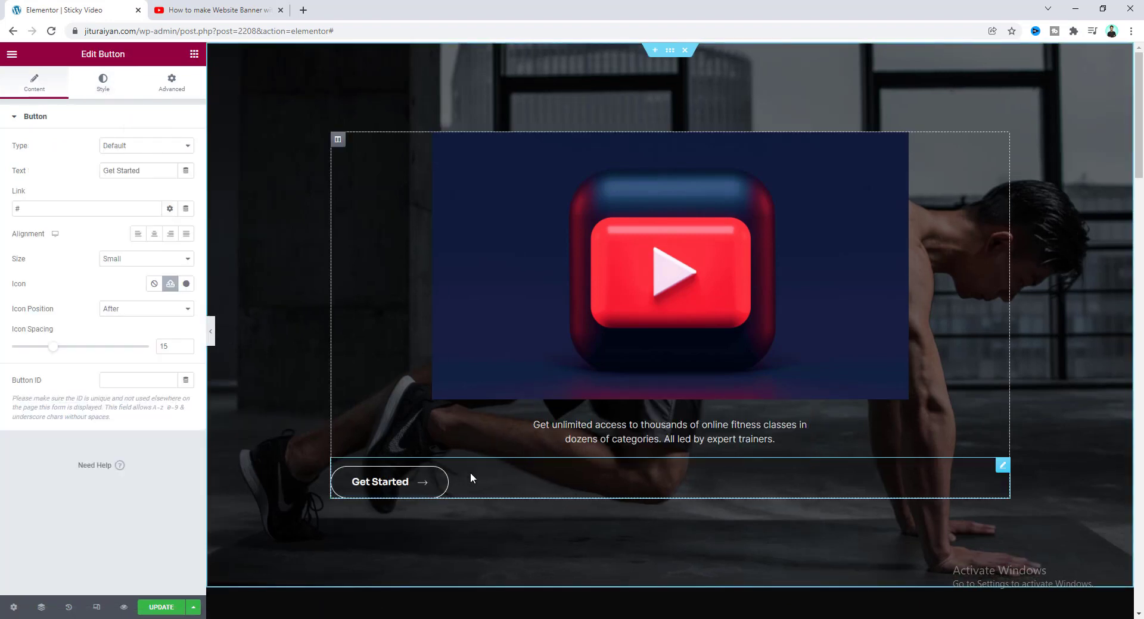
left_click(154, 234)
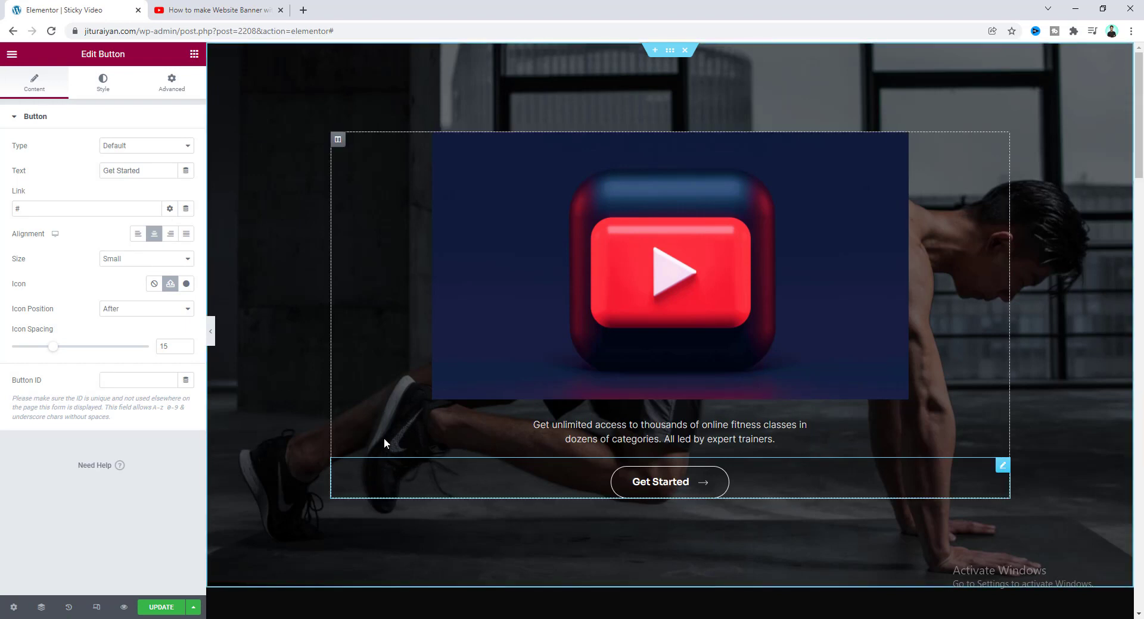
mouse_move(504, 474)
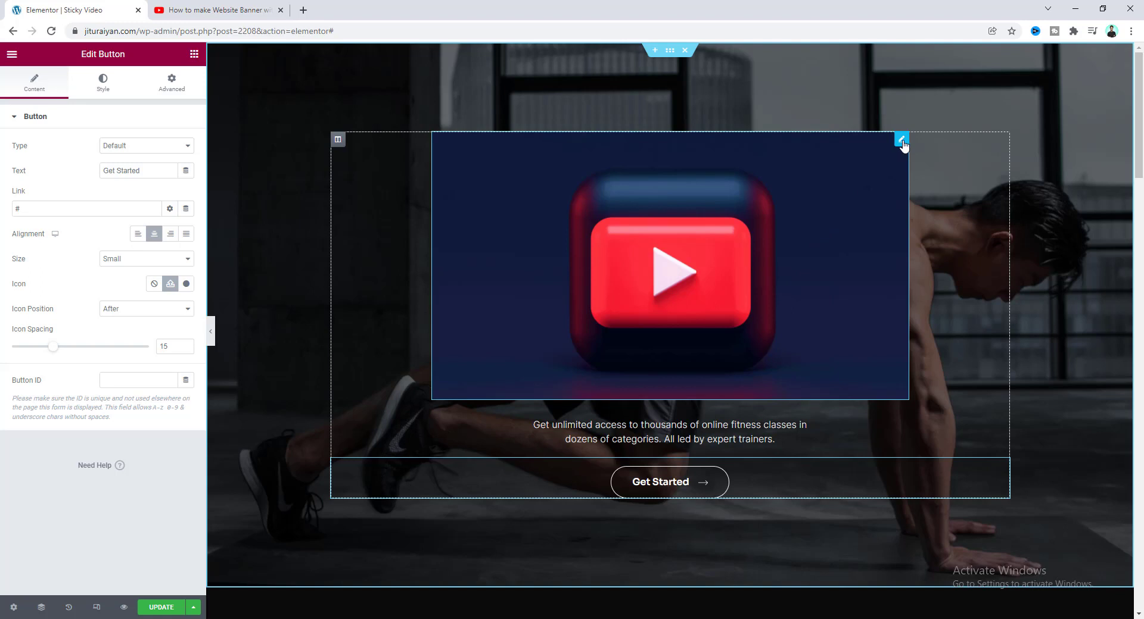
Enter 'sticky-video' in the video widget's Advanced CSS Classes field.
left_click(902, 140)
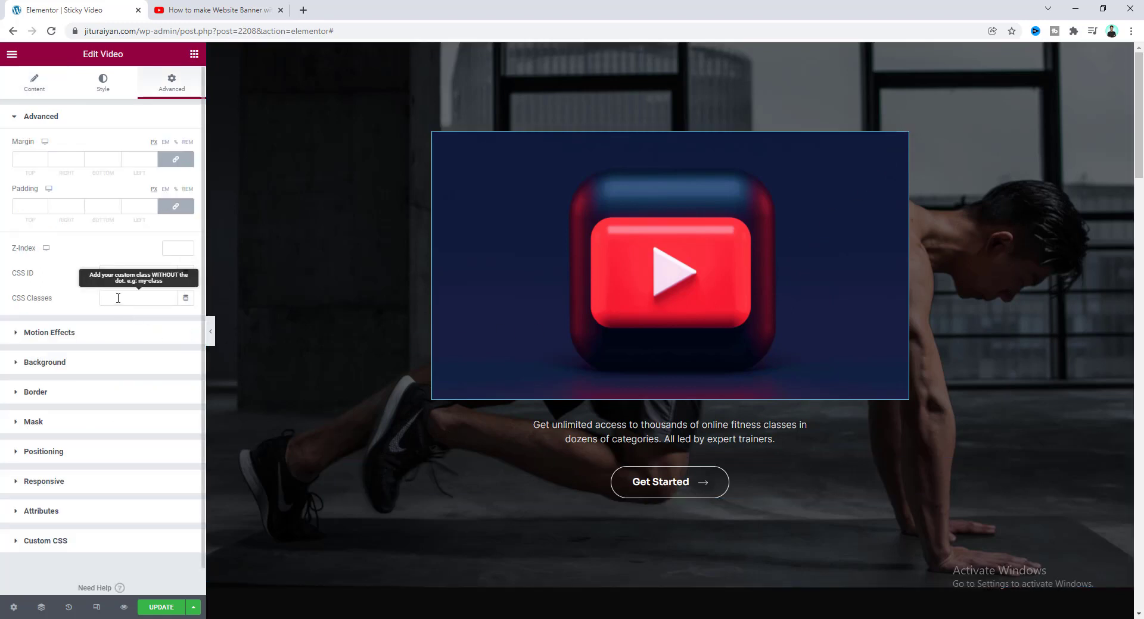
type("sticky-video")
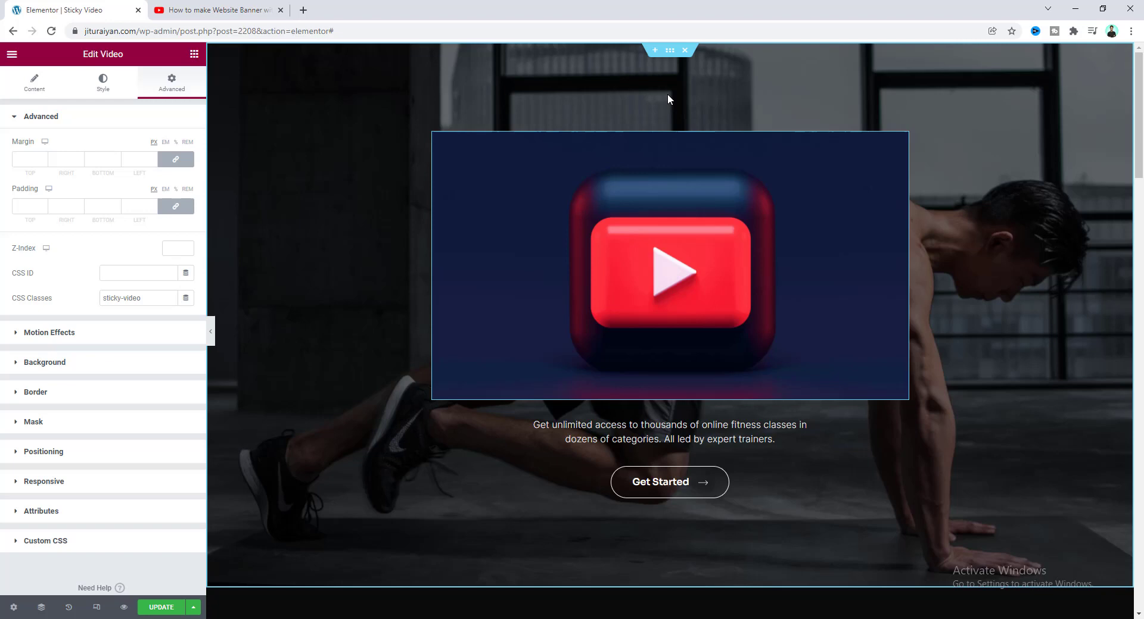
mouse_move(670, 81)
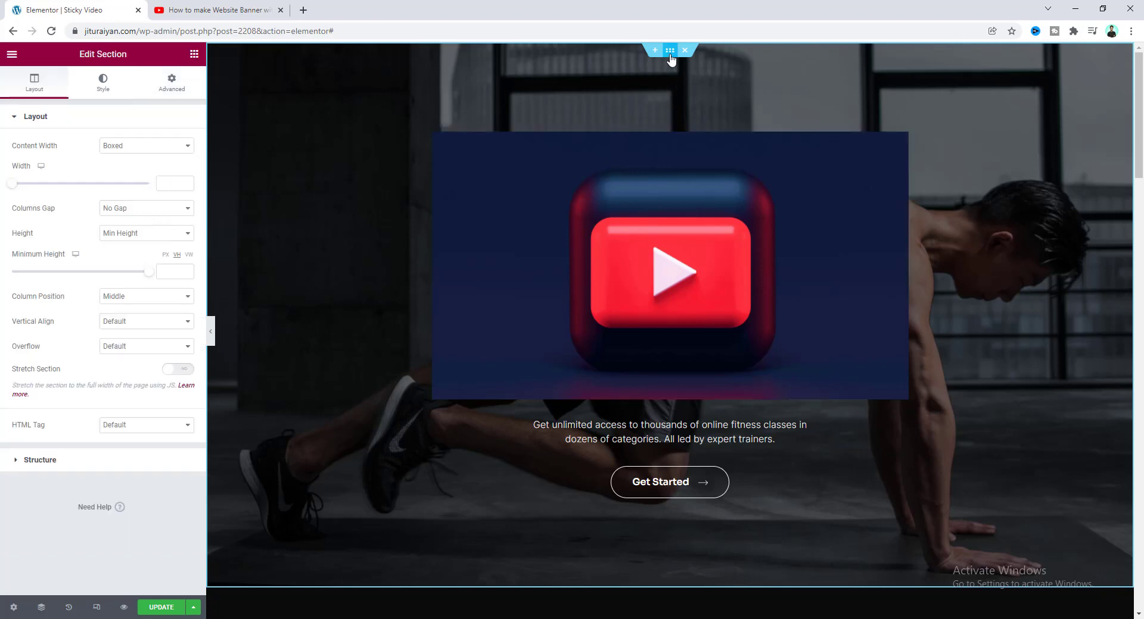
Open the hero section's Advanced > Custom CSS field for the sticky-video rules.
left_click(171, 81)
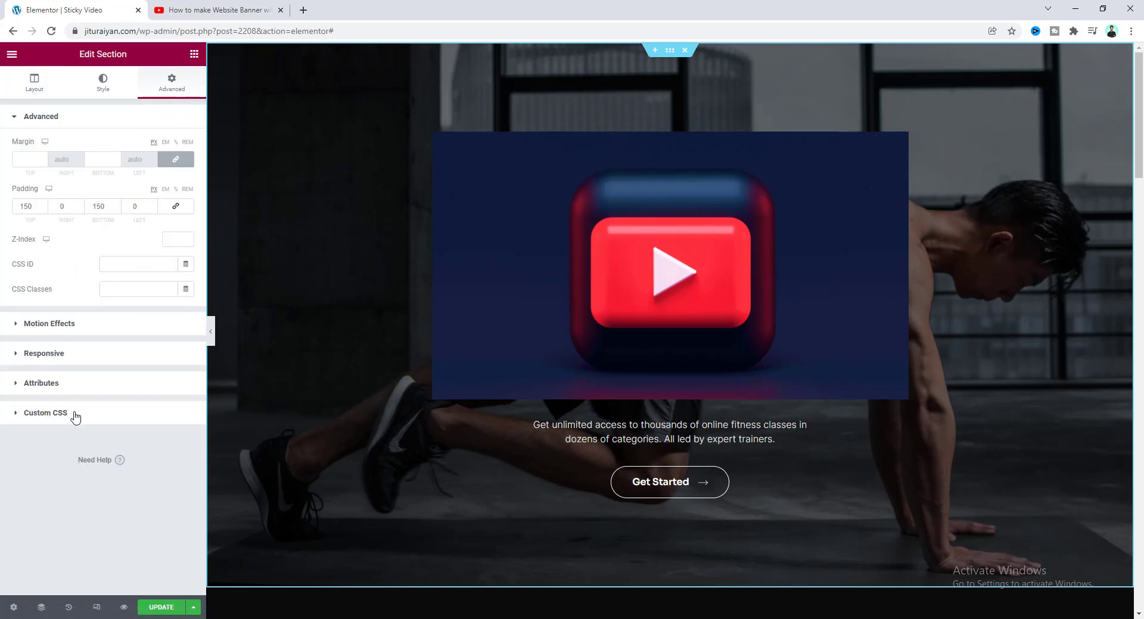
left_click(45, 412)
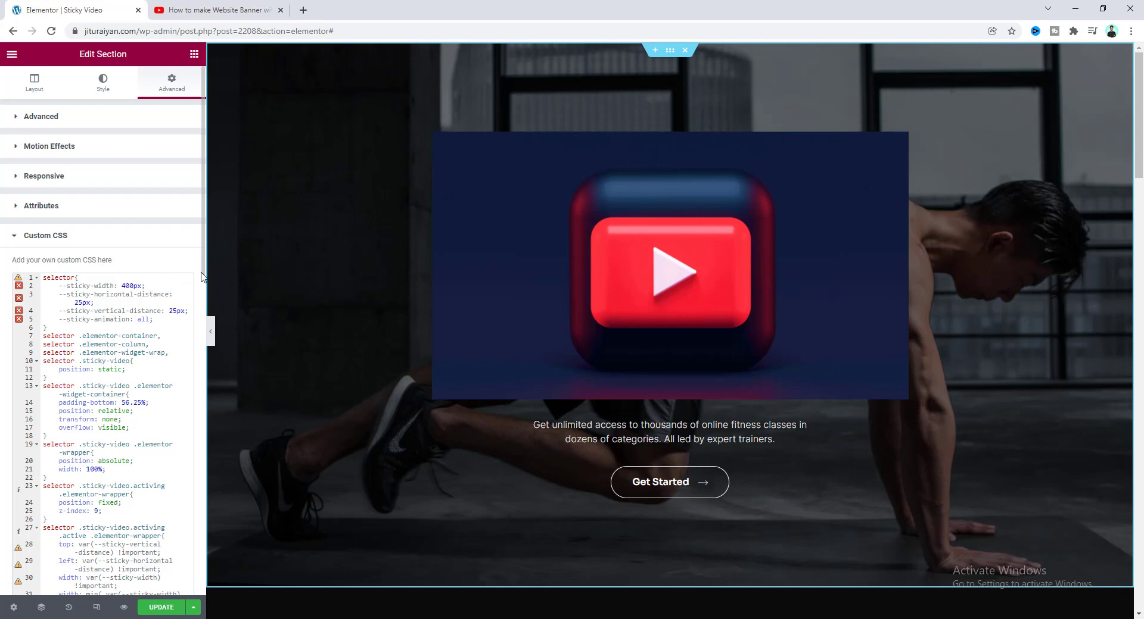
mouse_move(183, 268)
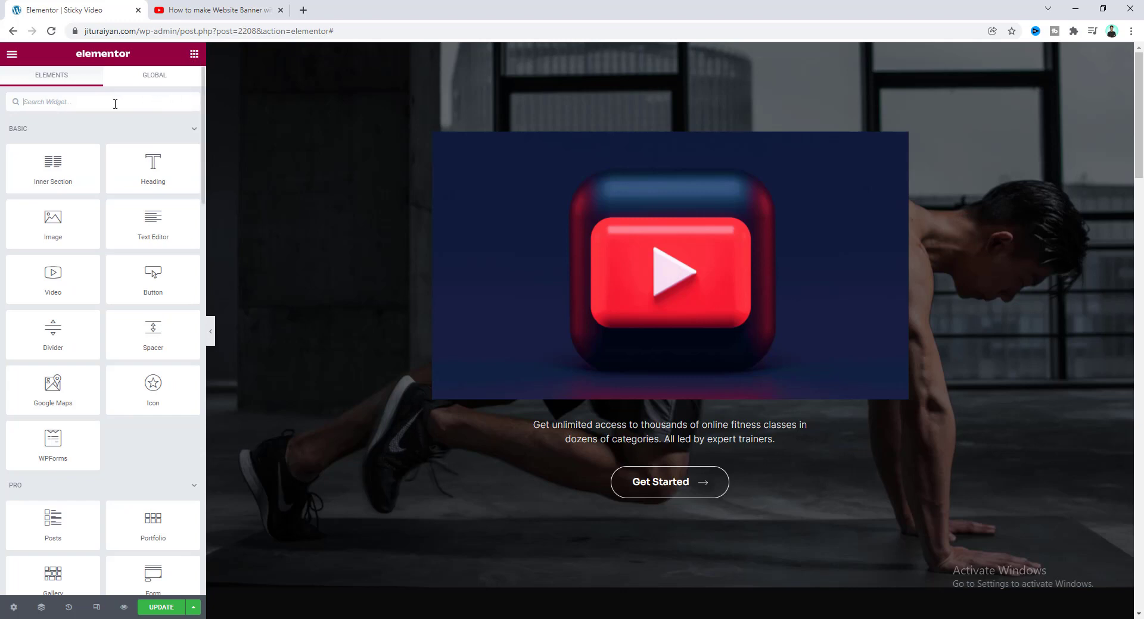
Search for 'html' and drop an HTML widget directly below the video widget.
type("html")
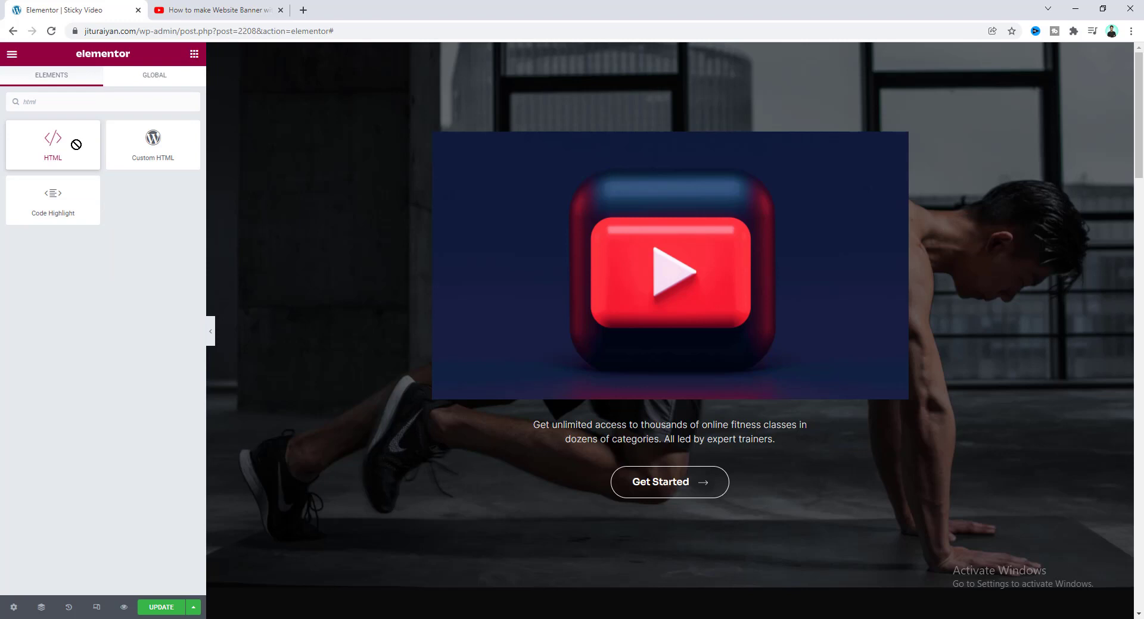
left_click_drag(52, 145, 629, 401)
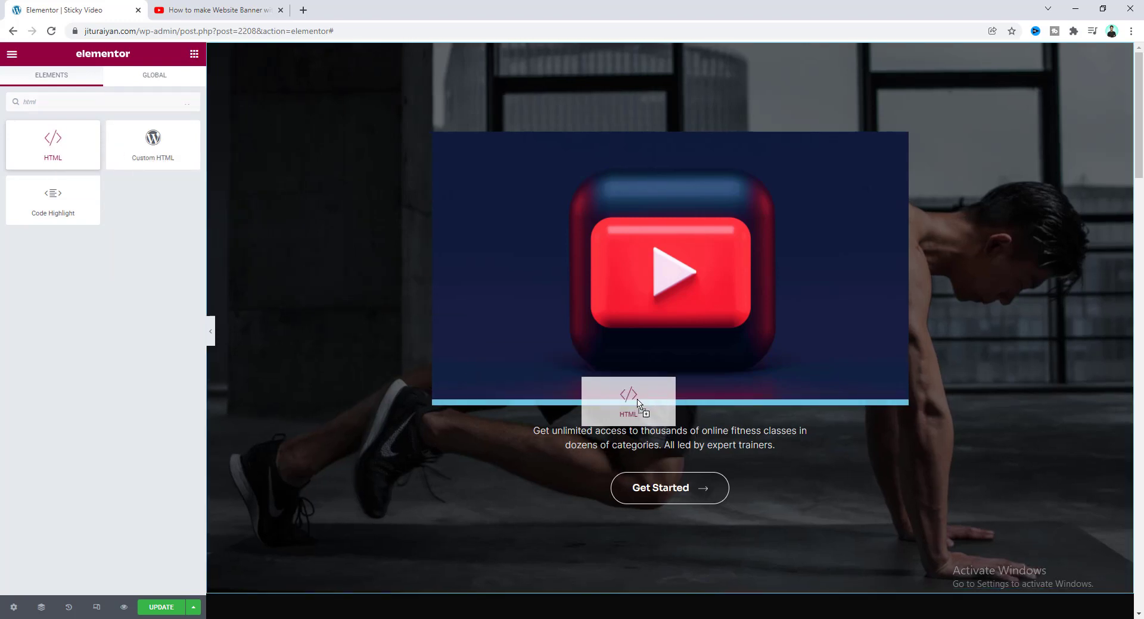
left_click_drag(53, 144, 629, 401)
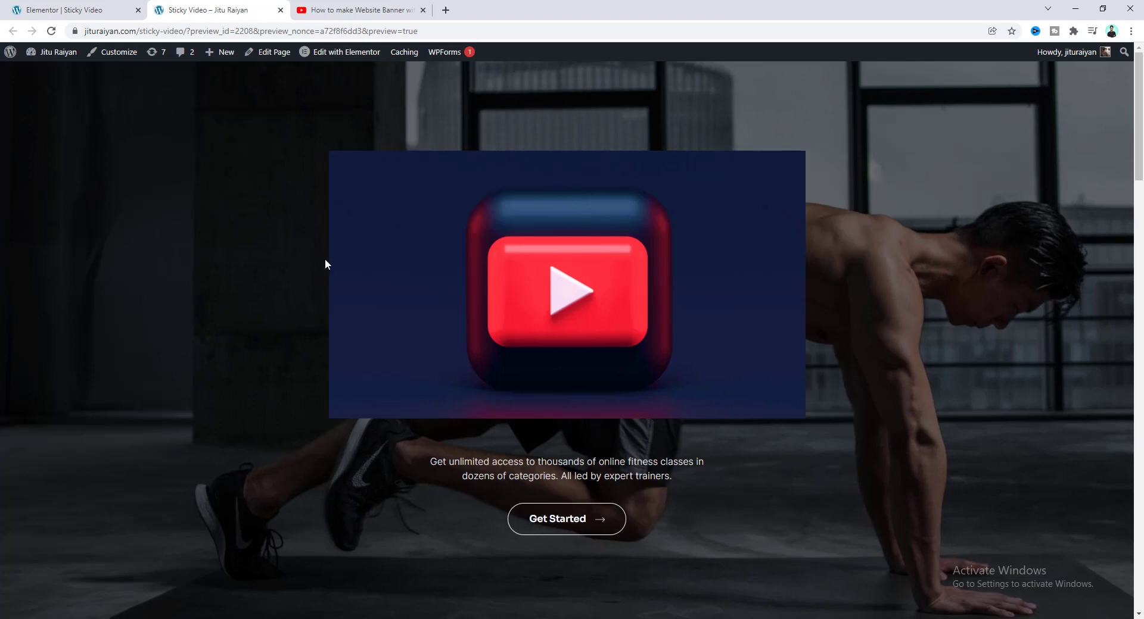
Play the preview's hero video, scroll to confirm it sticks, and select the page URL.
left_click(566, 289)
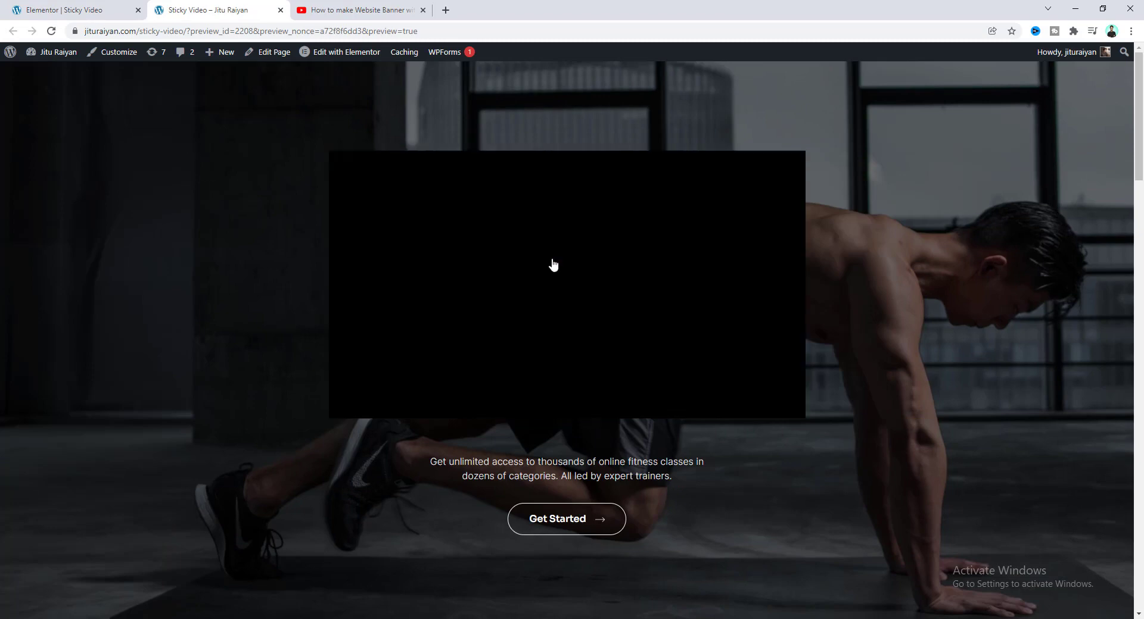
left_click(553, 266)
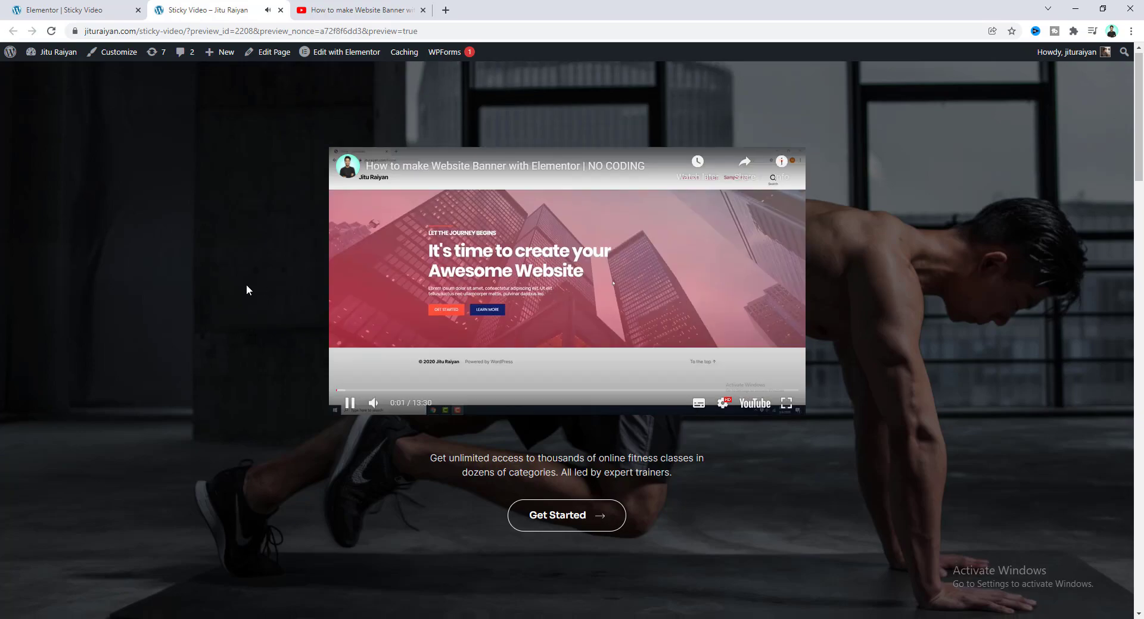
scroll("down", 3)
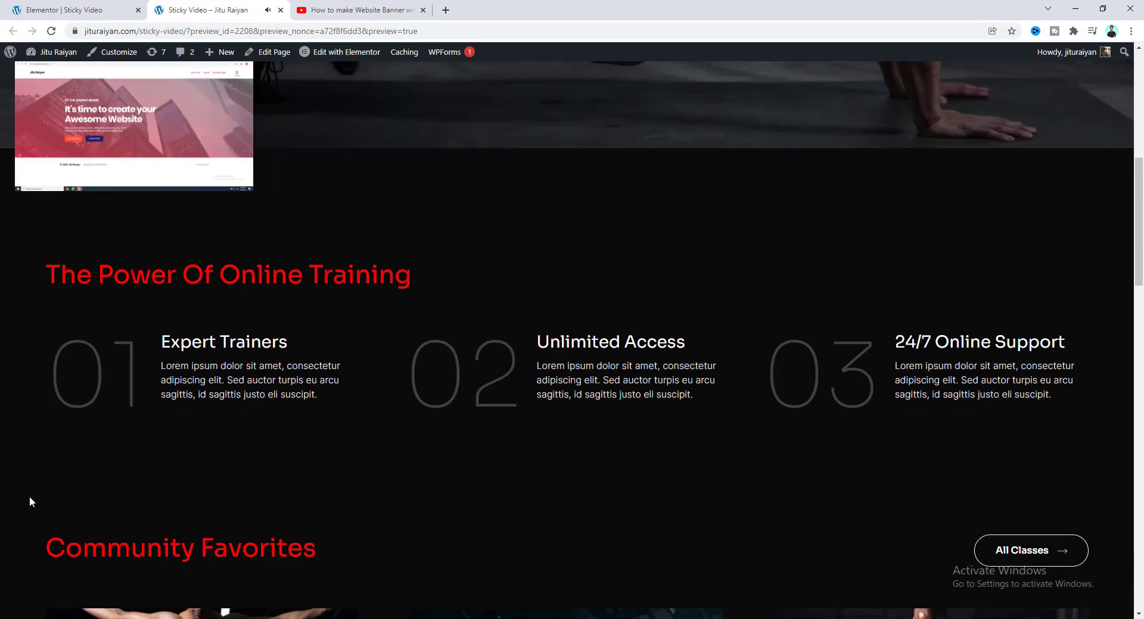
scroll("down", 3)
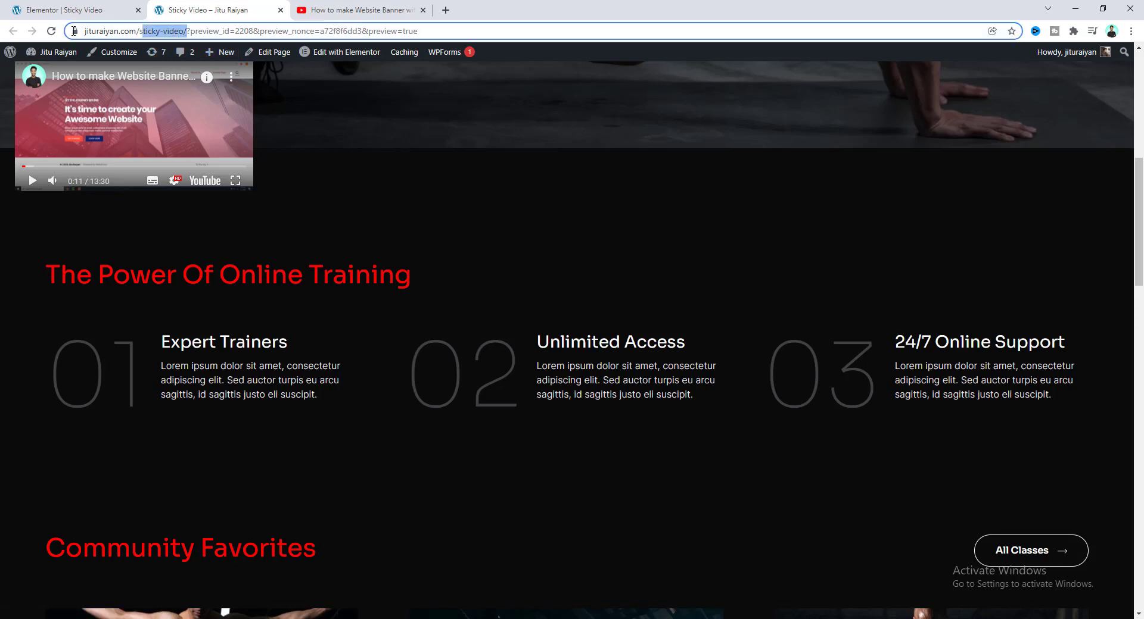
left_click(1130, 30)
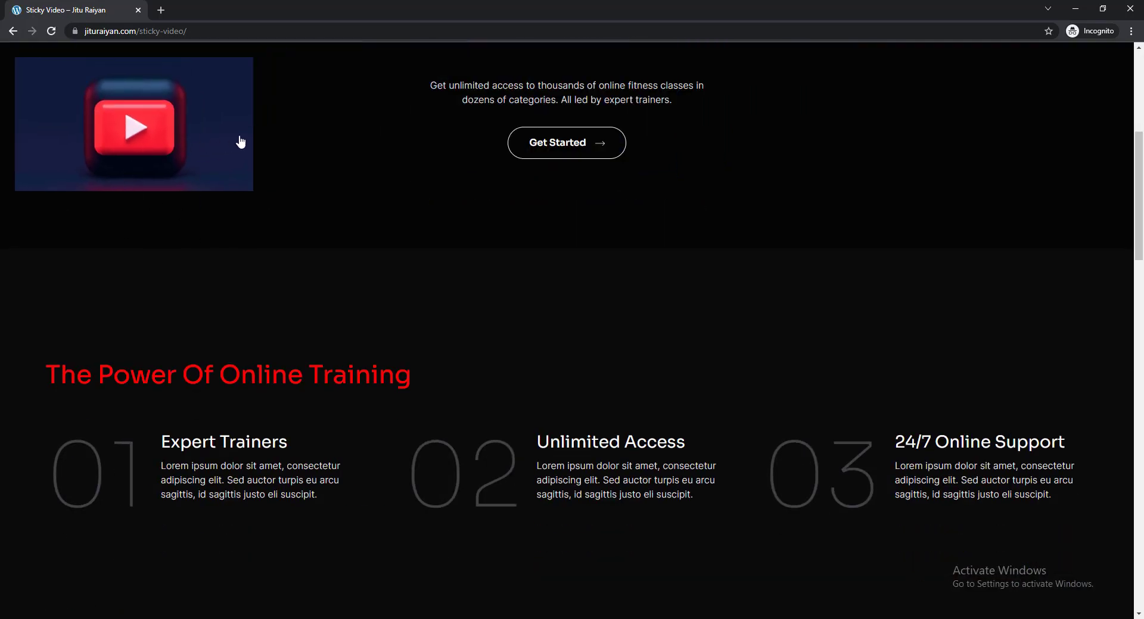
mouse_move(4, 131)
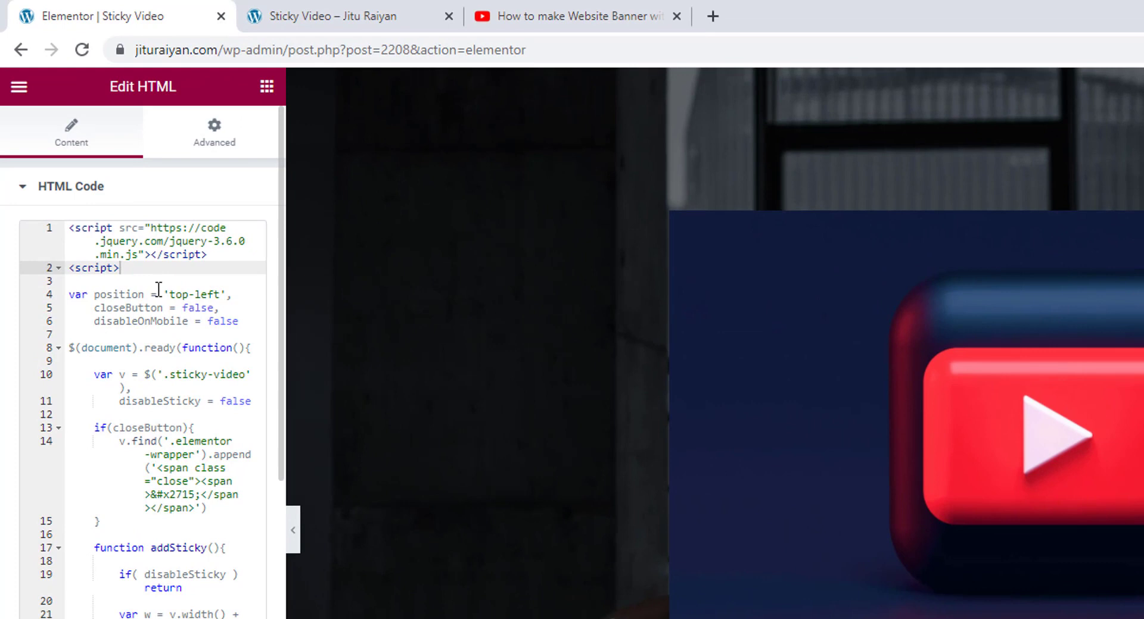
mouse_move(65, 312)
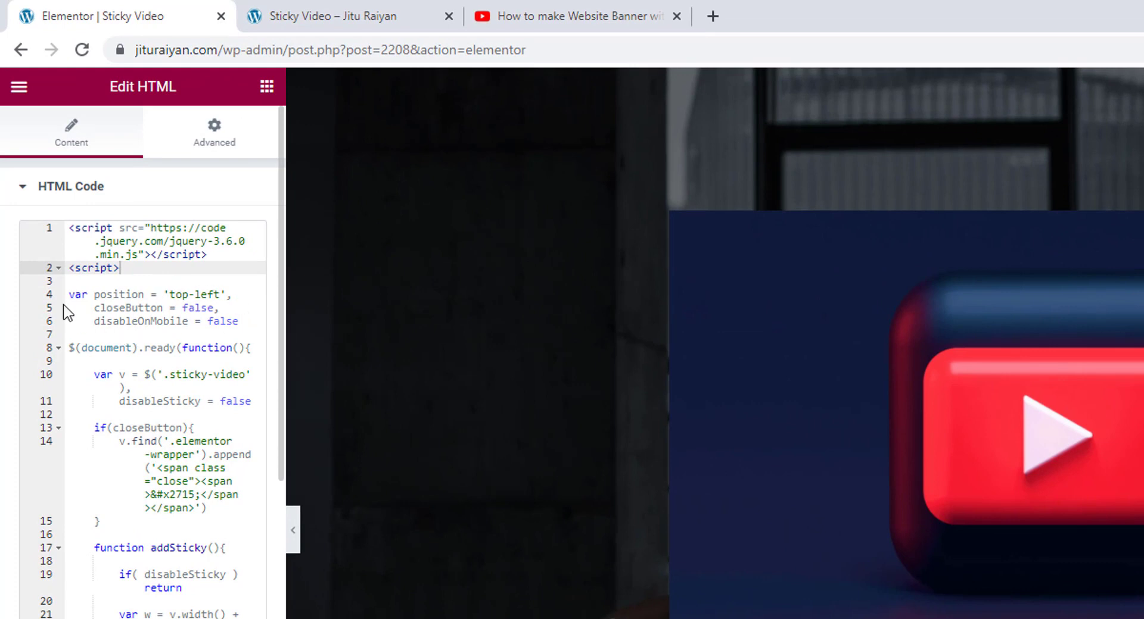
Change the sticky video position value from 'top-left' to 'bottom-right' and update.
double_click(118, 295)
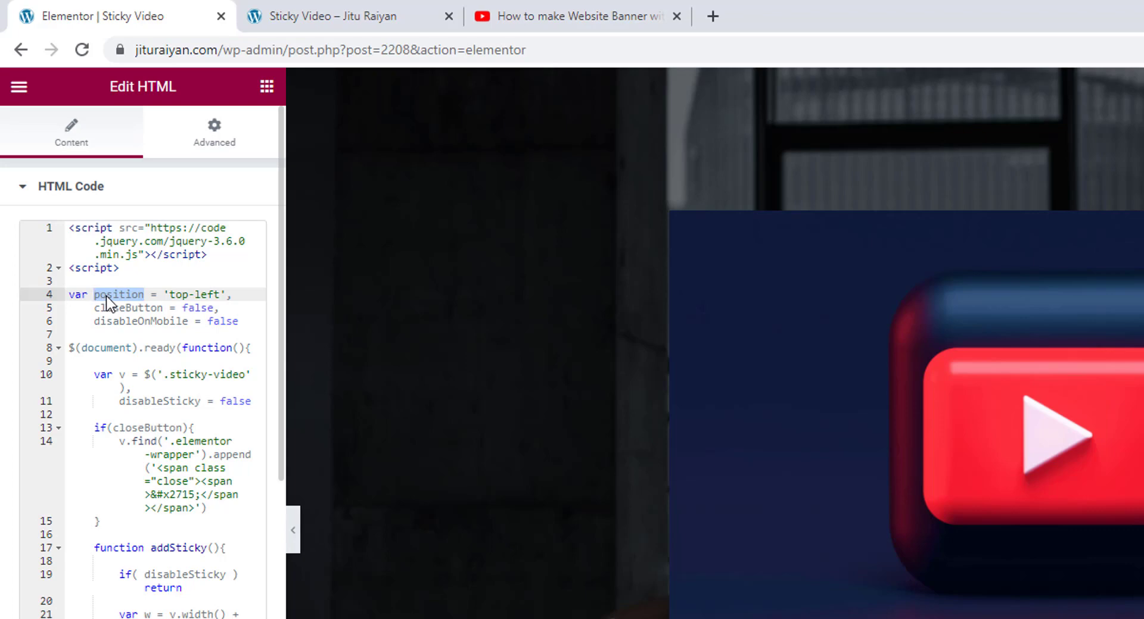
left_click(215, 294)
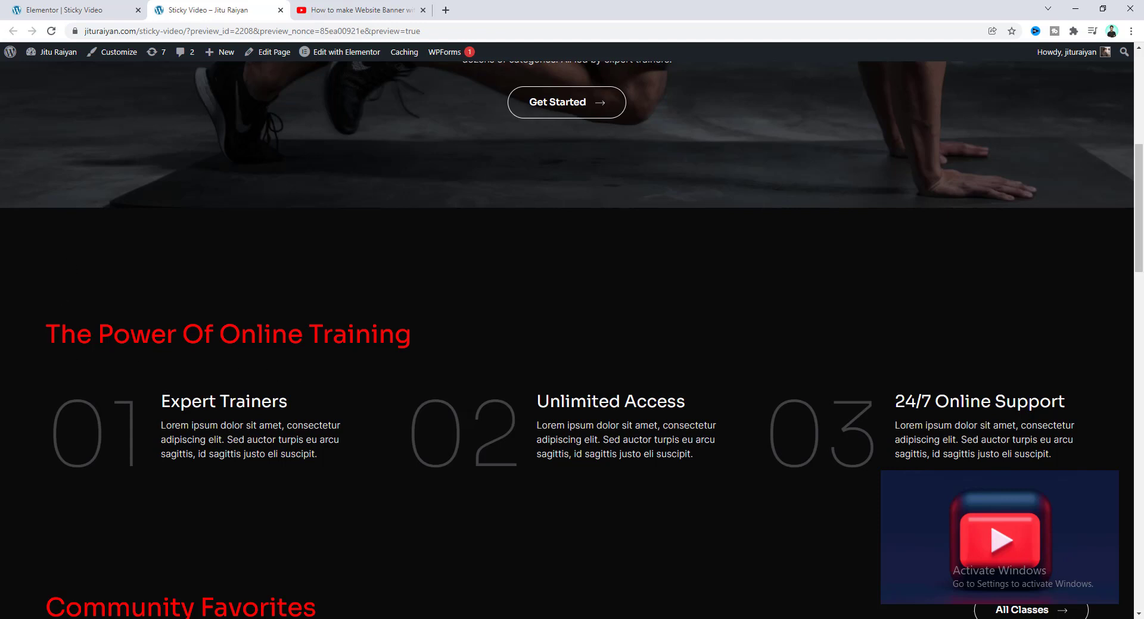
mouse_move(26, 396)
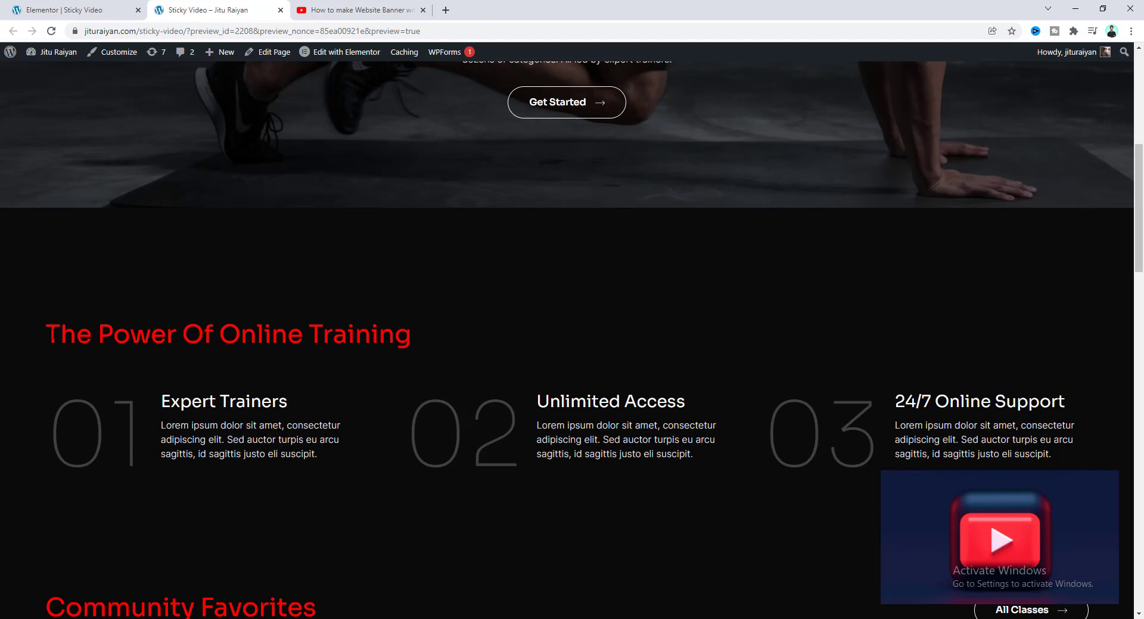
mouse_move(997, 506)
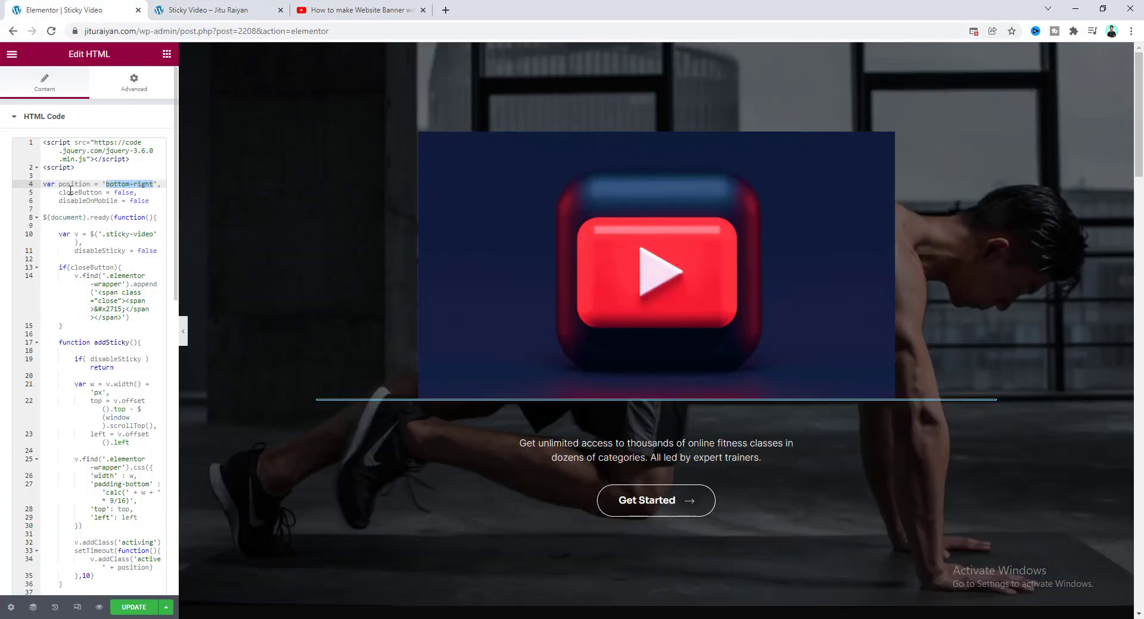
Set closeButton from false to true in the script and view the updated preview.
double_click(73, 192)
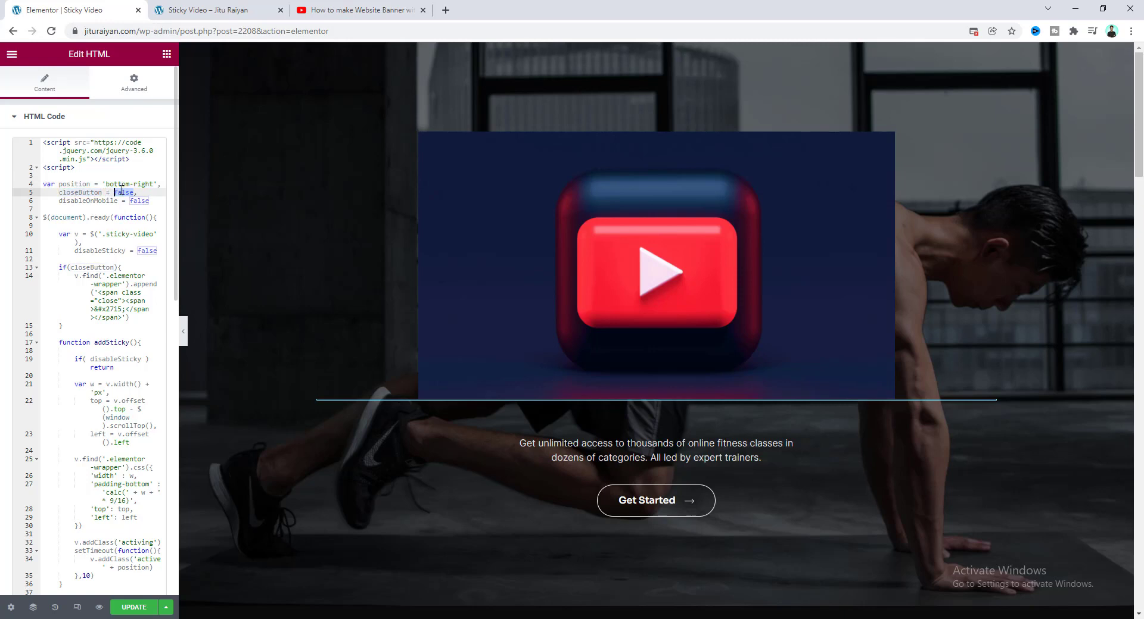
type("true")
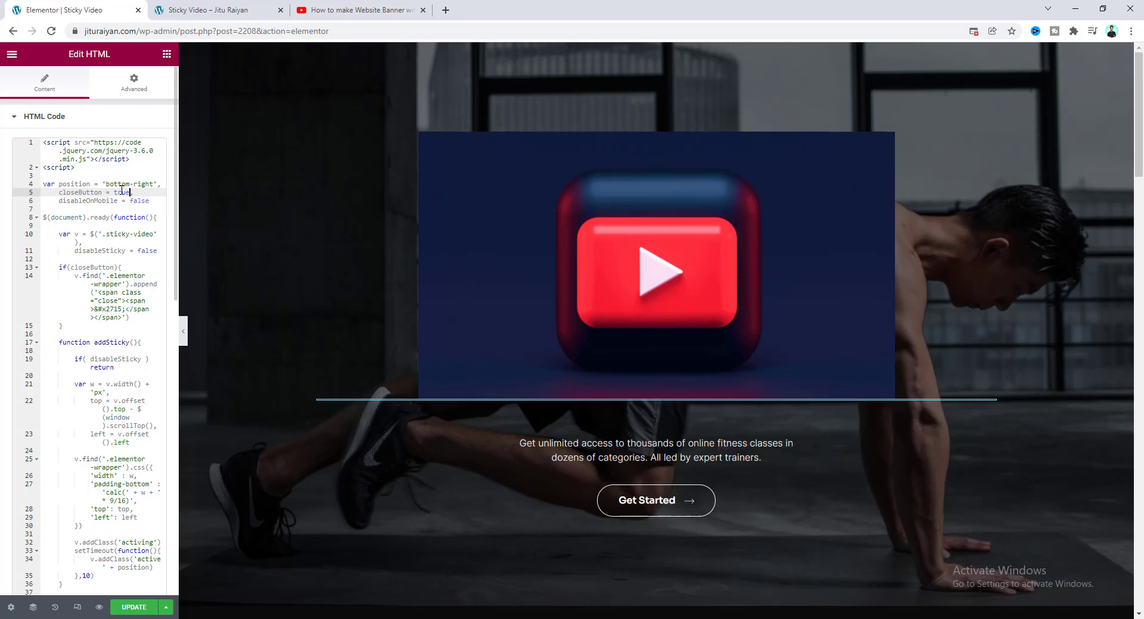
left_click(212, 10)
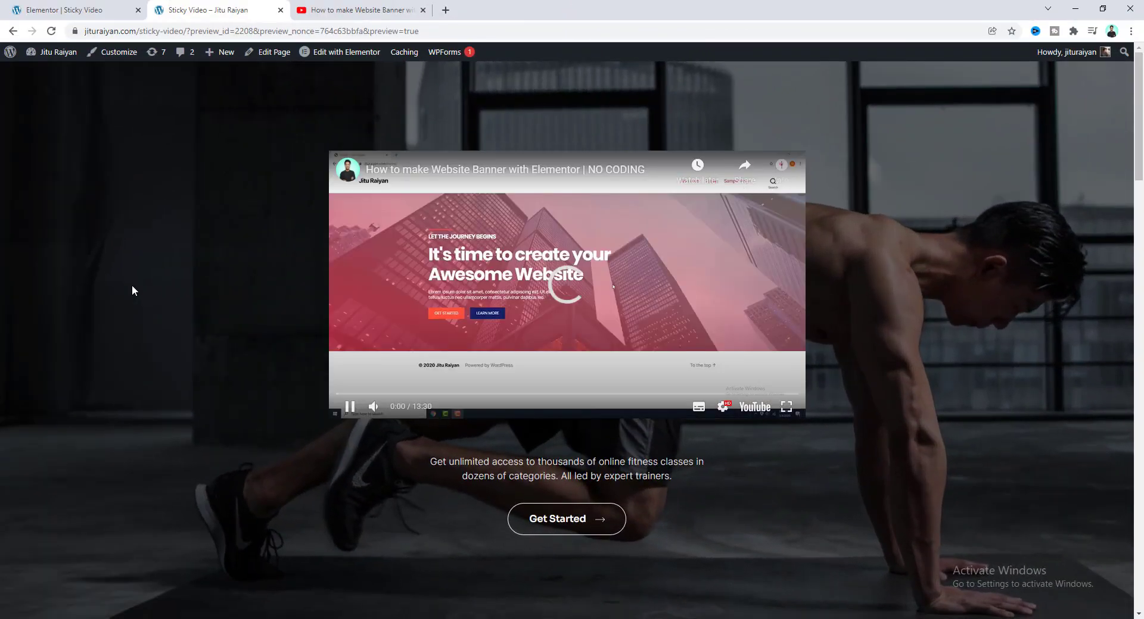
Scroll past the video to confirm it pins bottom-right, then dismiss it with ×.
scroll("down", 3)
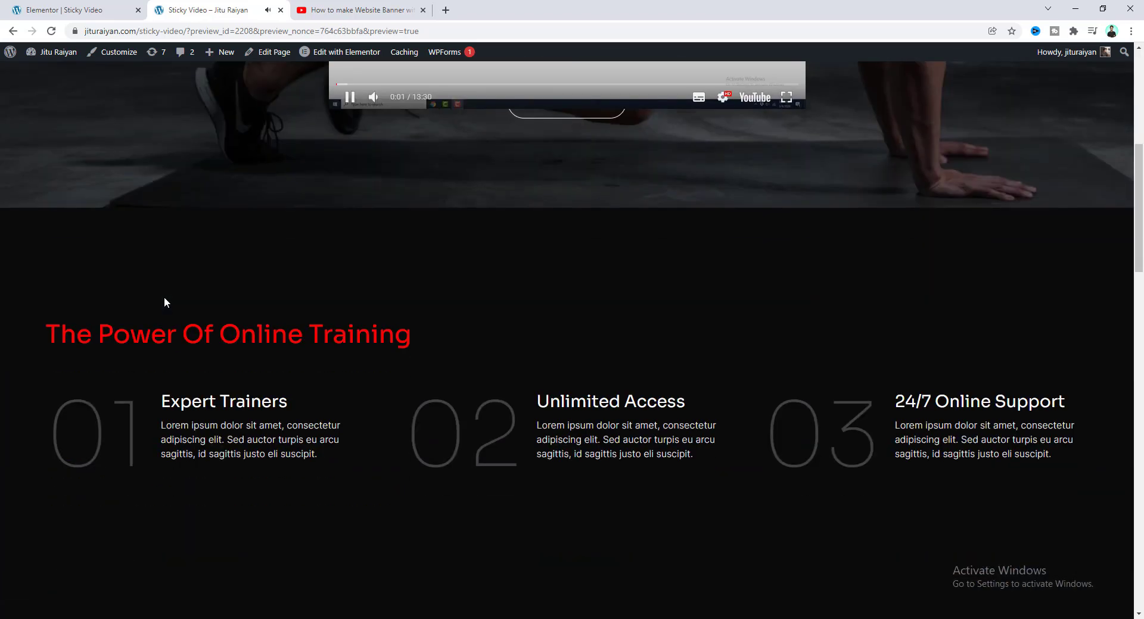
scroll("down", 3)
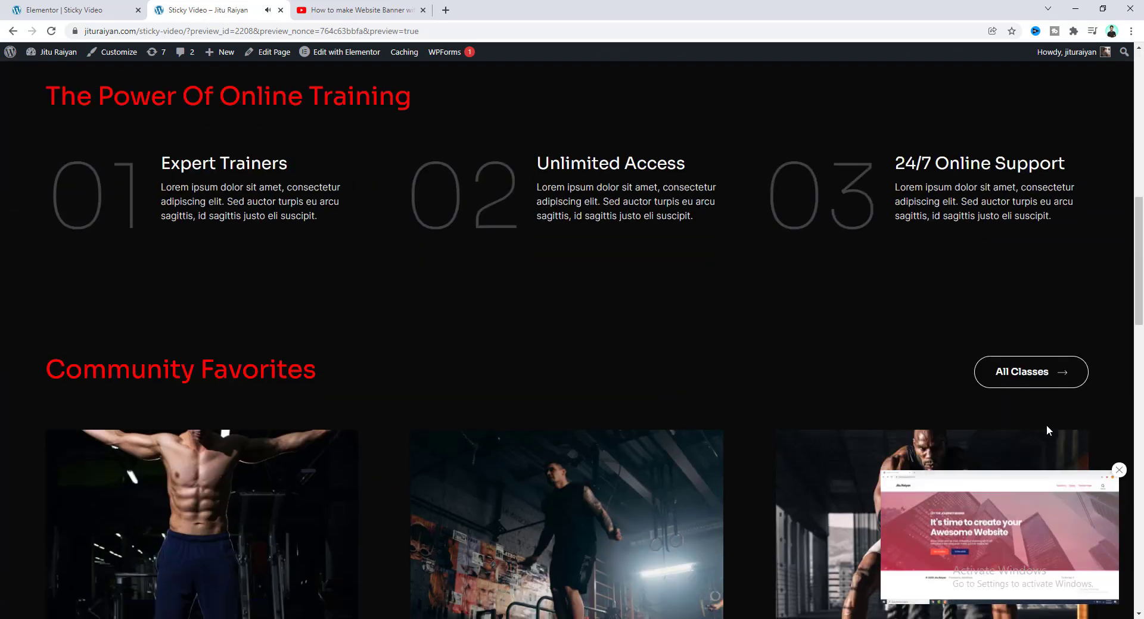
mouse_move(833, 420)
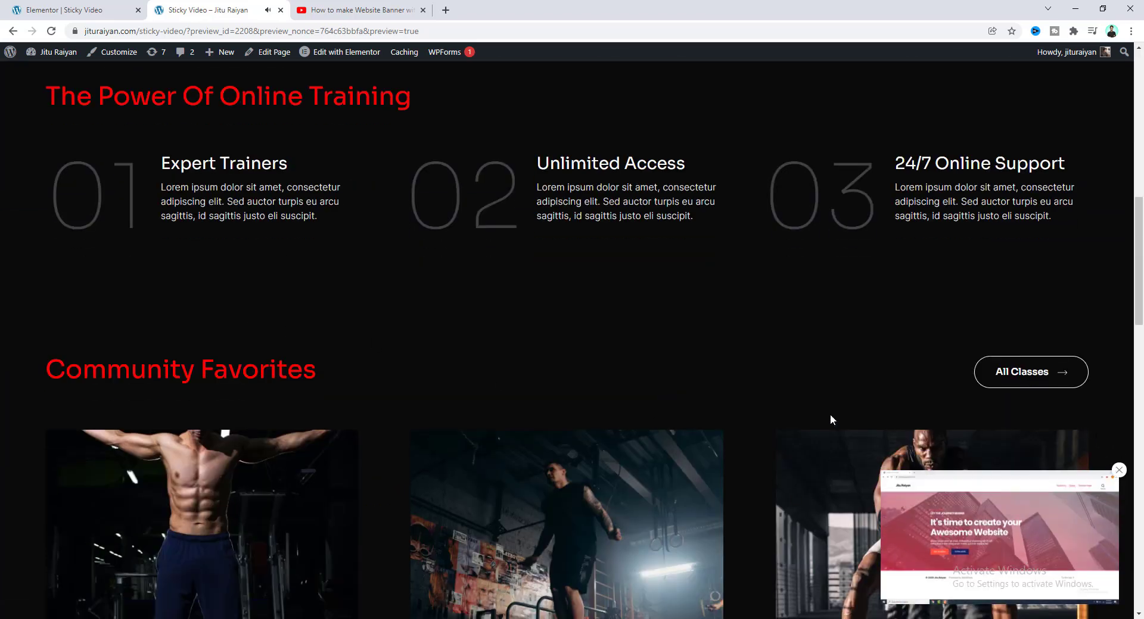
mouse_move(922, 427)
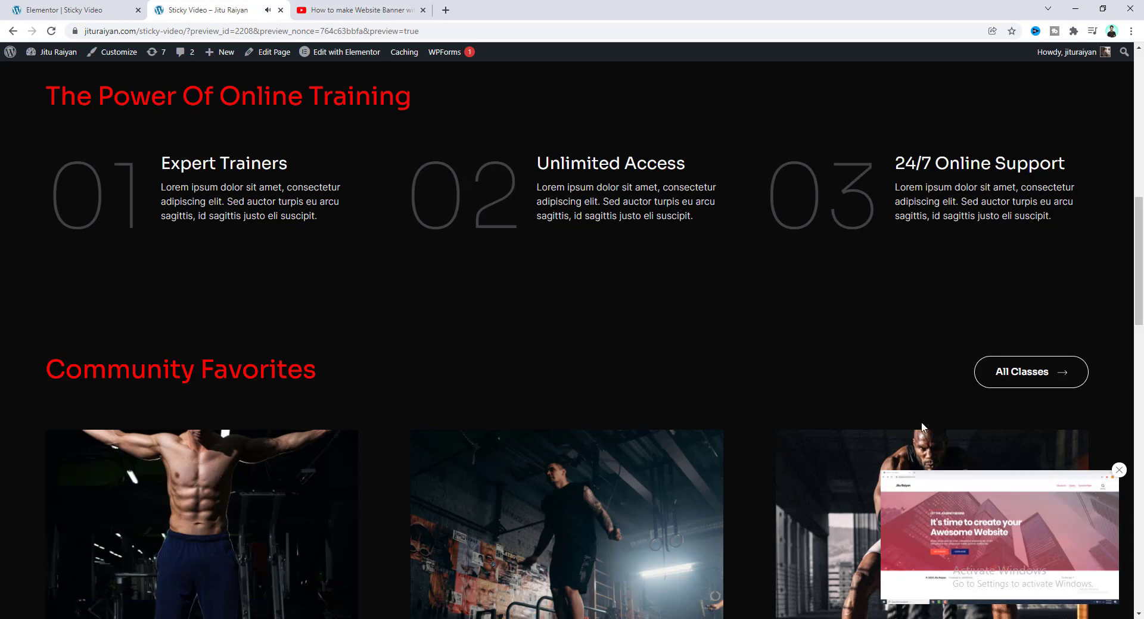
mouse_move(785, 562)
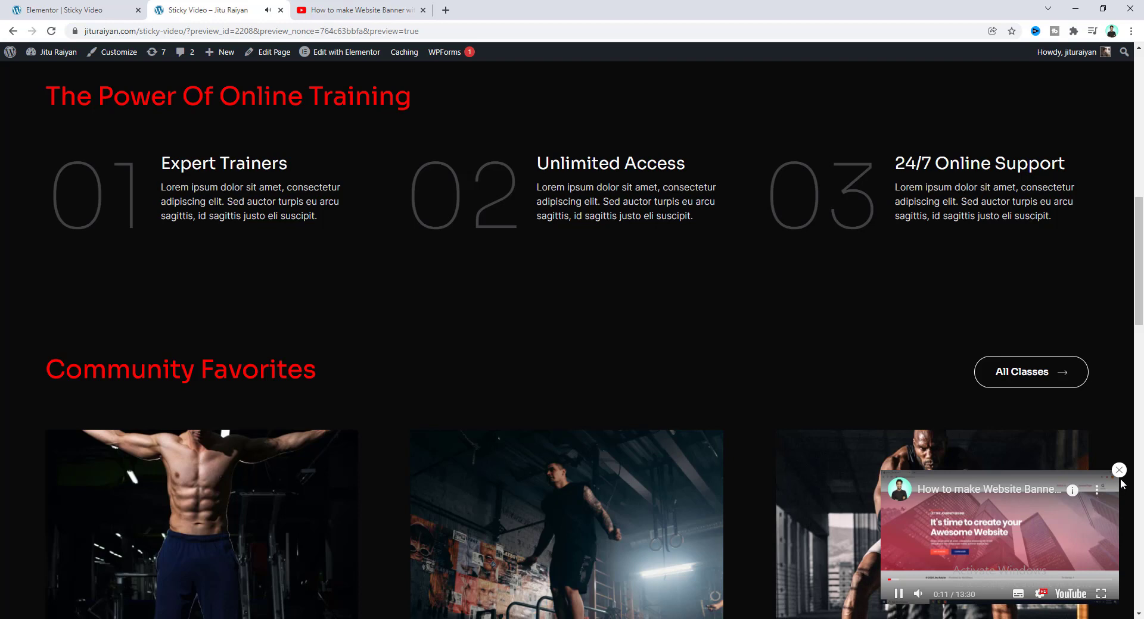
left_click(1119, 470)
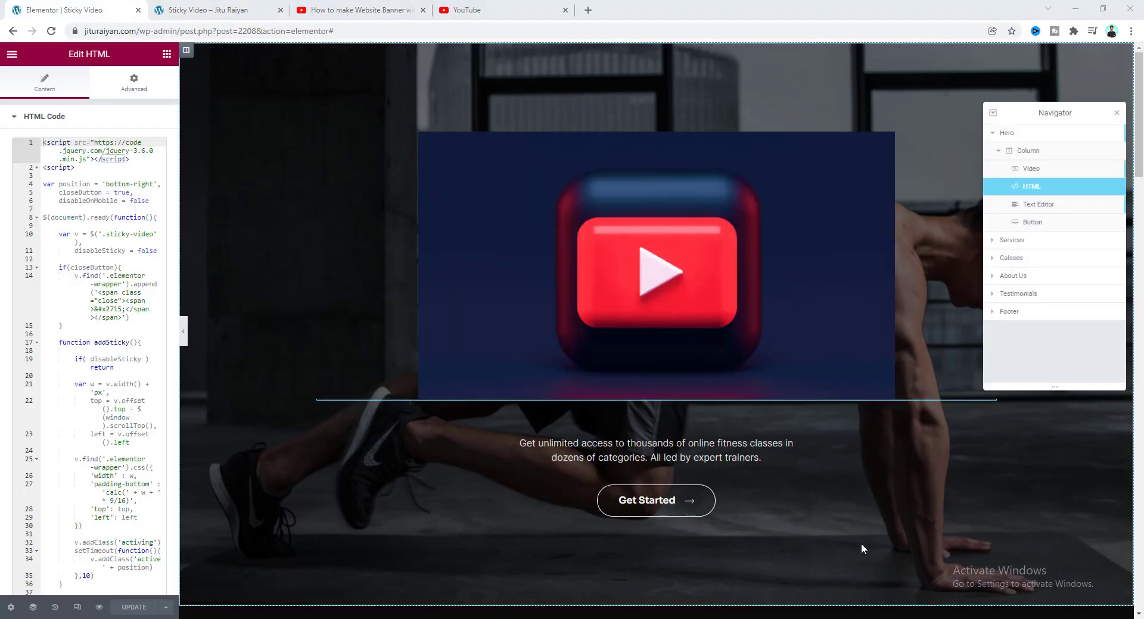
mouse_move(98, 203)
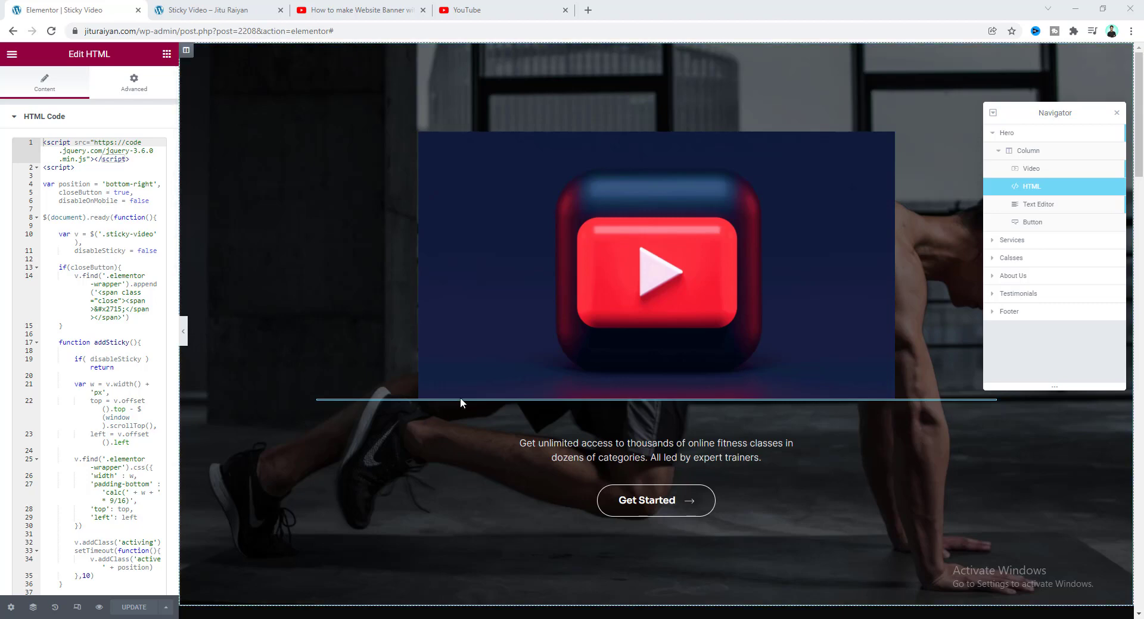
mouse_move(604, 89)
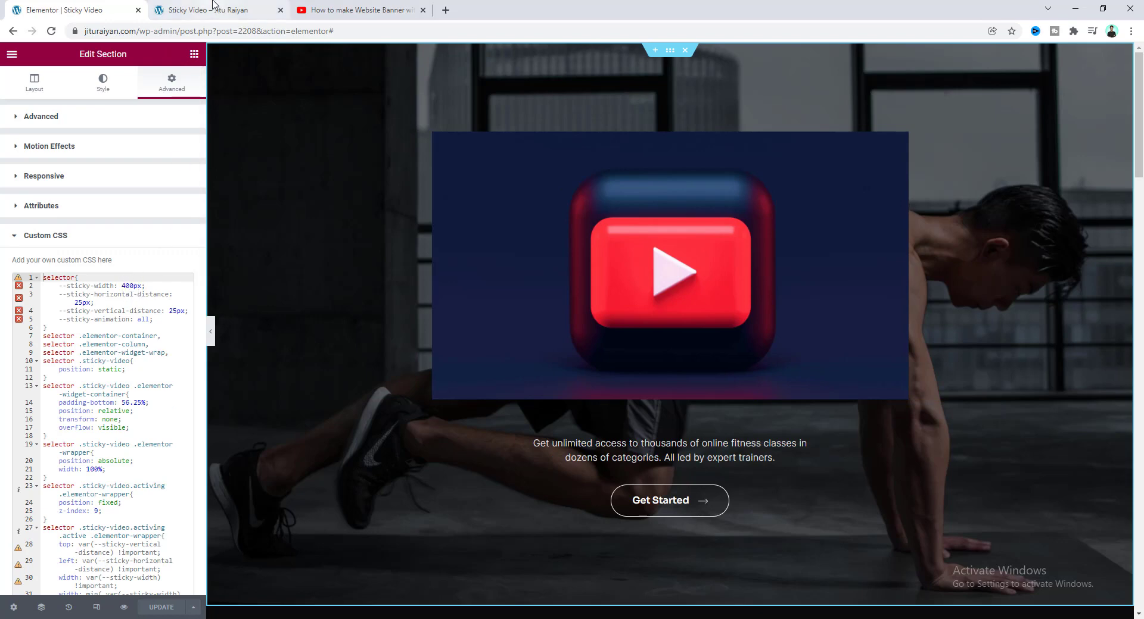
Set --sticky-animation to none in Custom CSS and reload the page preview.
left_click(211, 9)
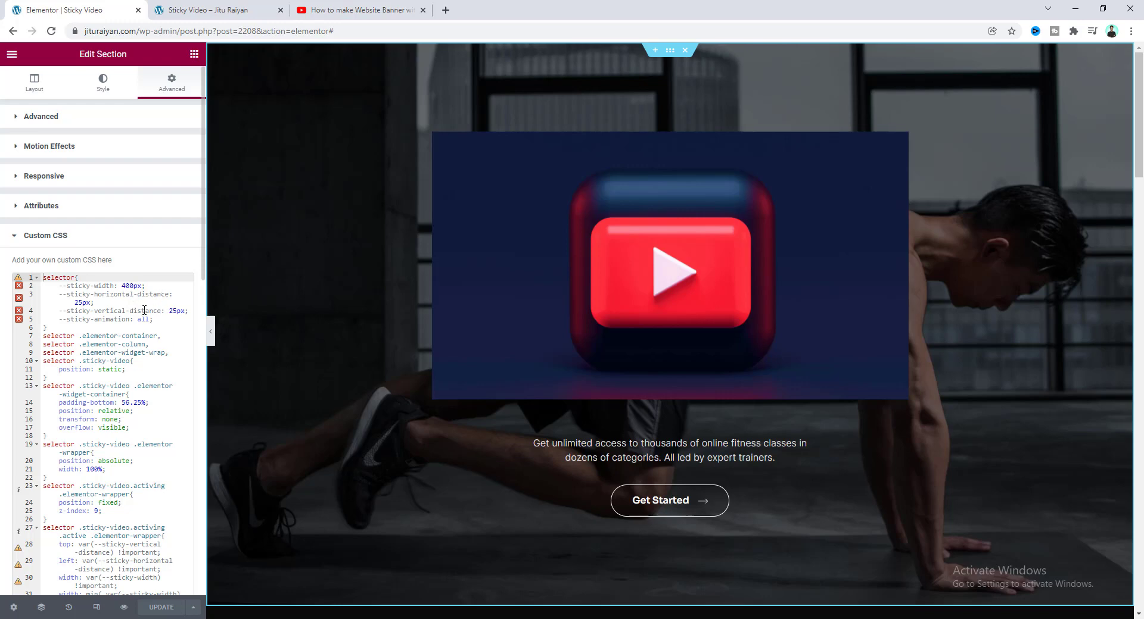
left_click(212, 9)
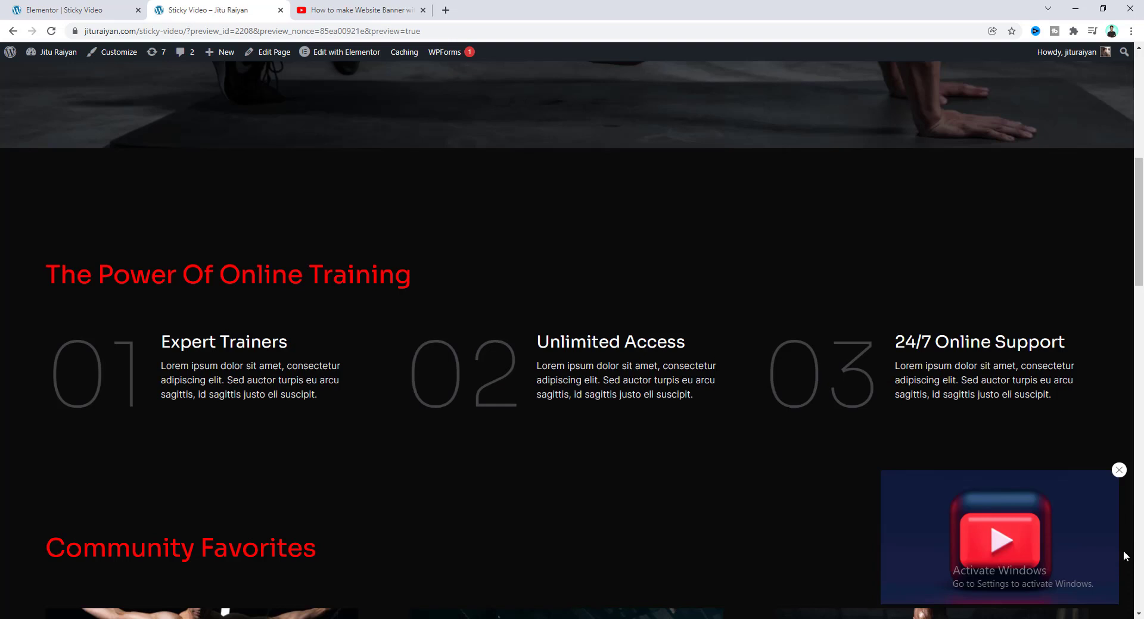
mouse_move(1020, 613)
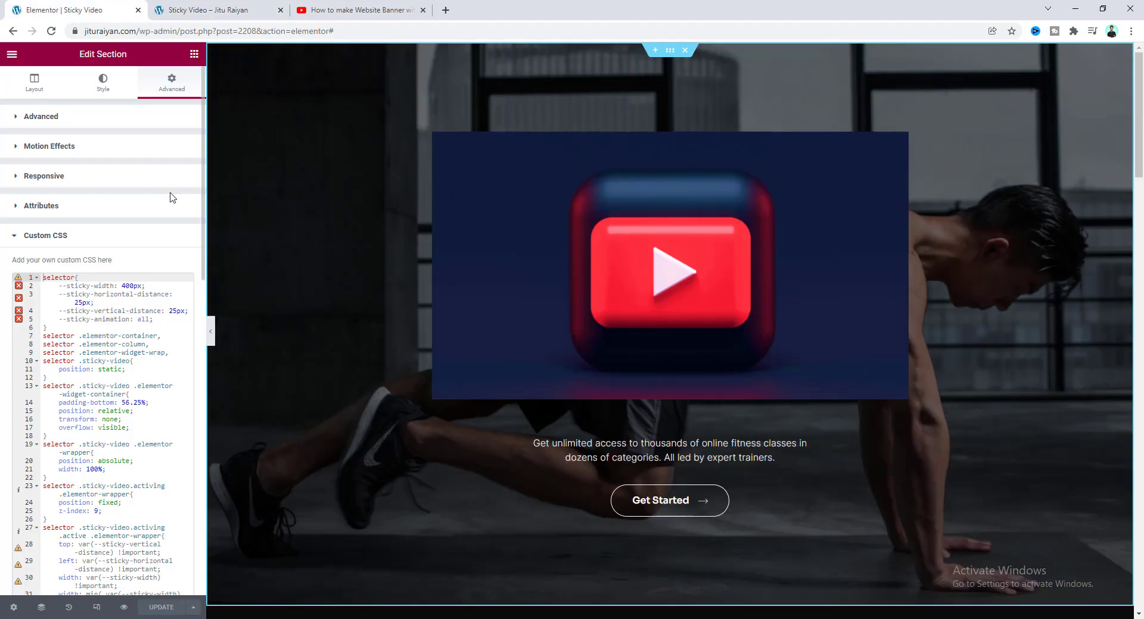
left_click(211, 10)
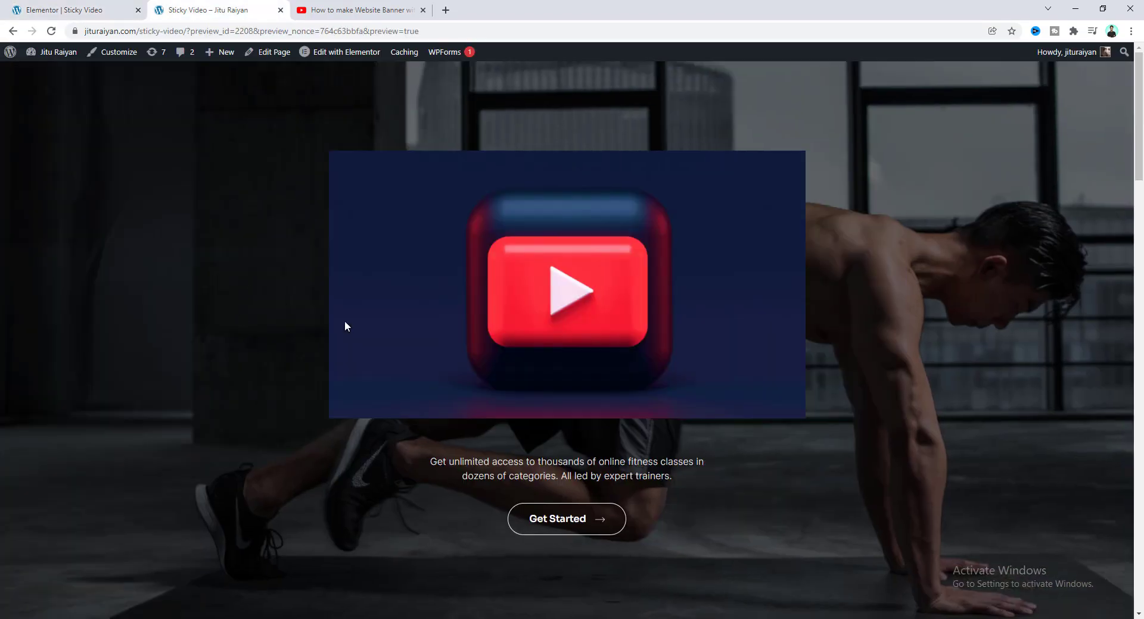
scroll("down", 3)
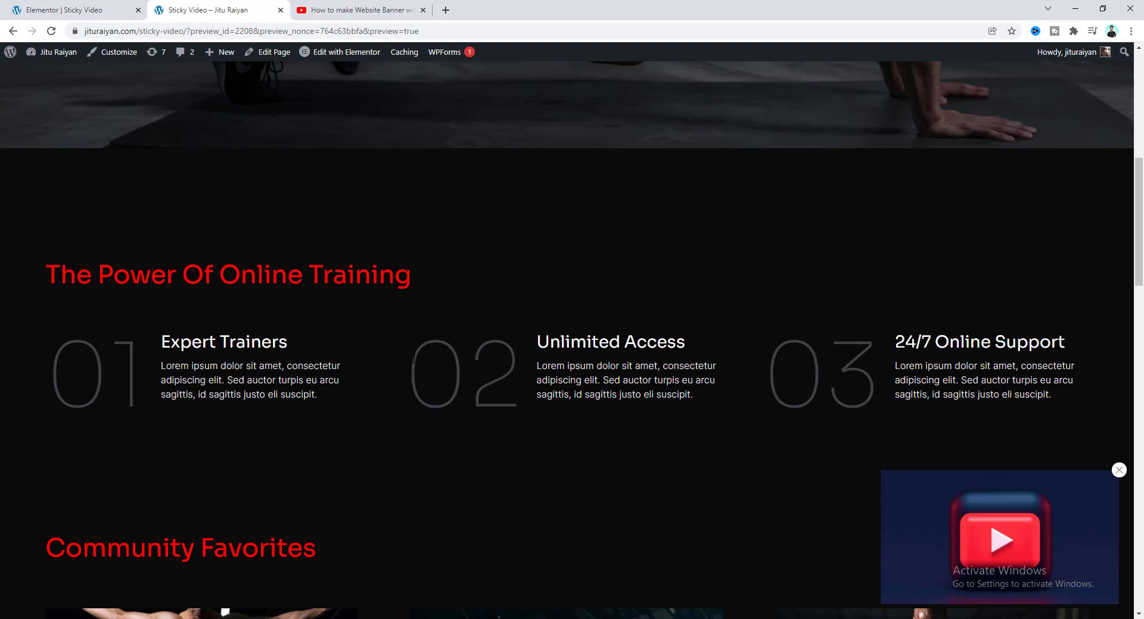
mouse_move(822, 552)
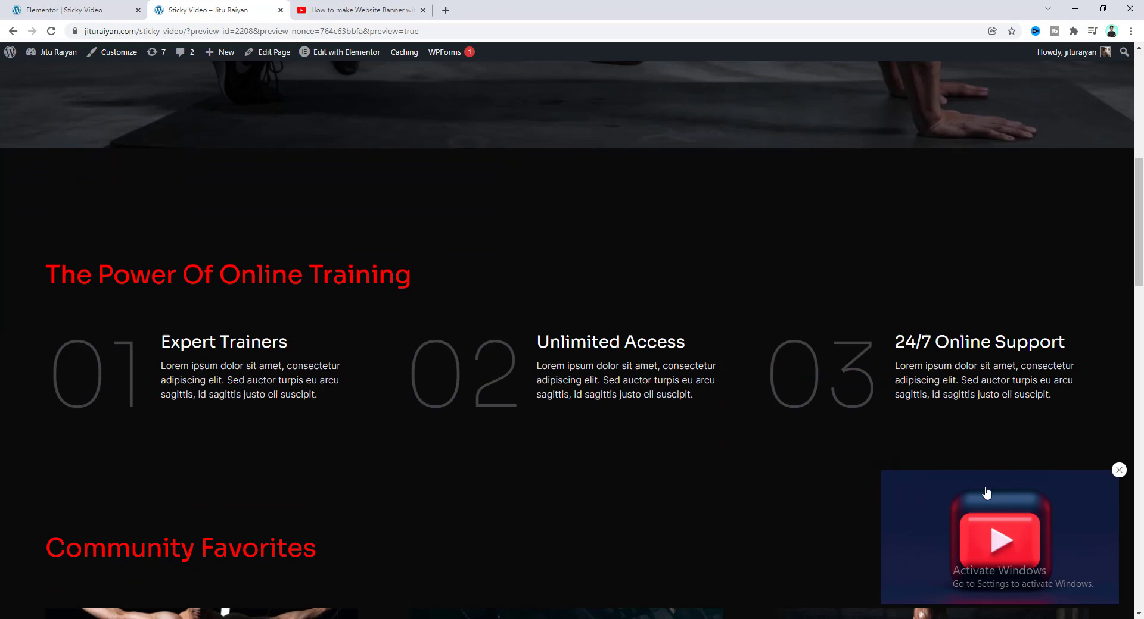
mouse_move(822, 450)
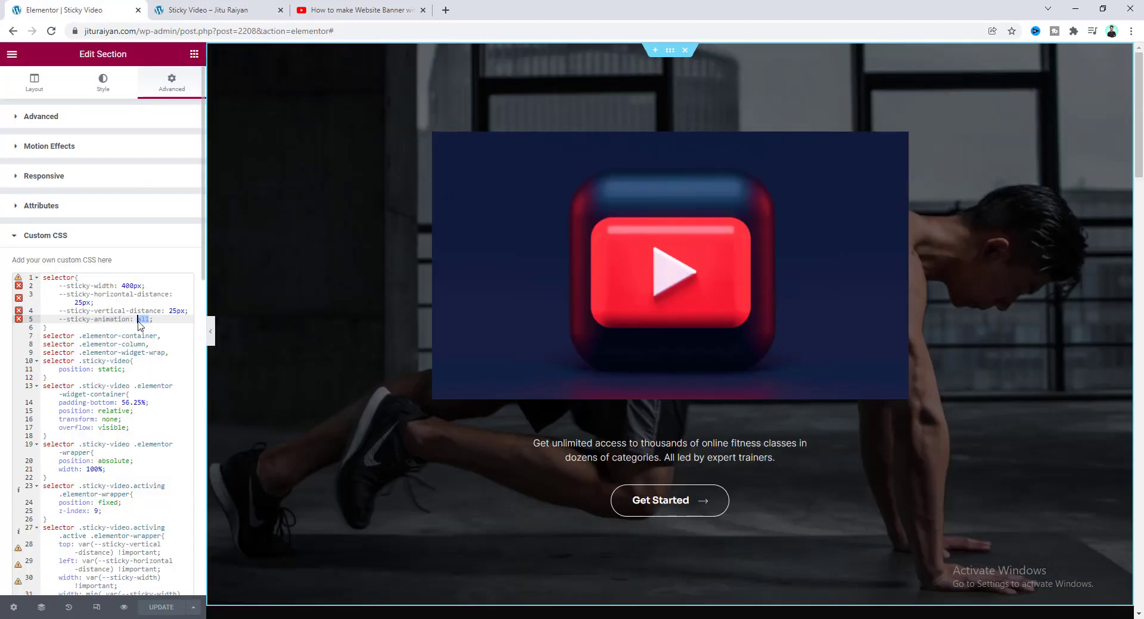
type("none")
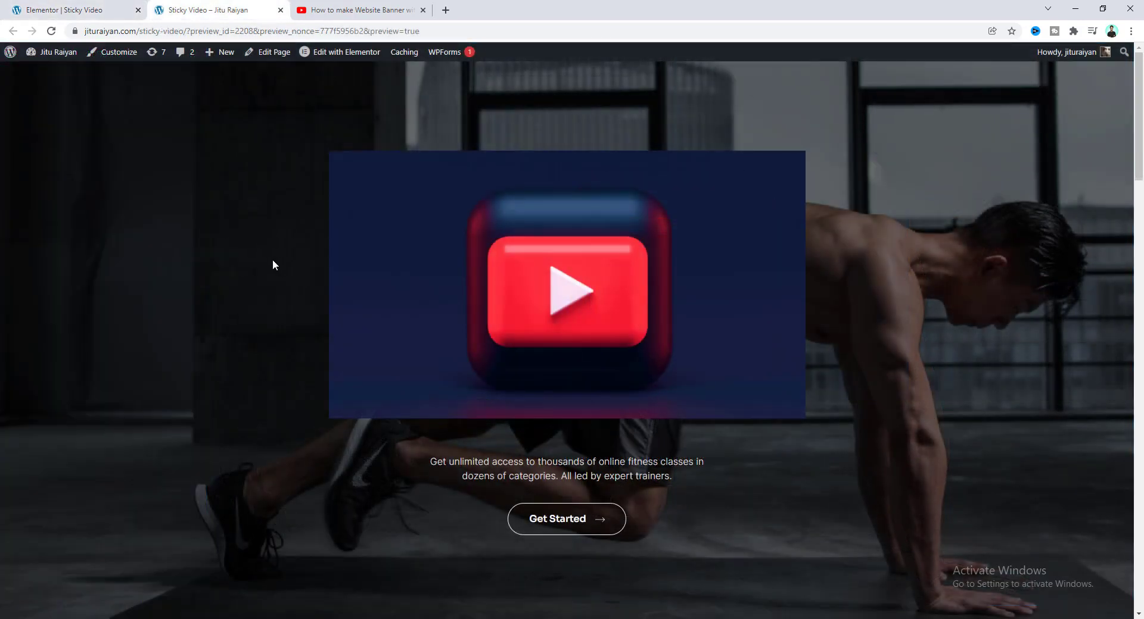
mouse_move(230, 317)
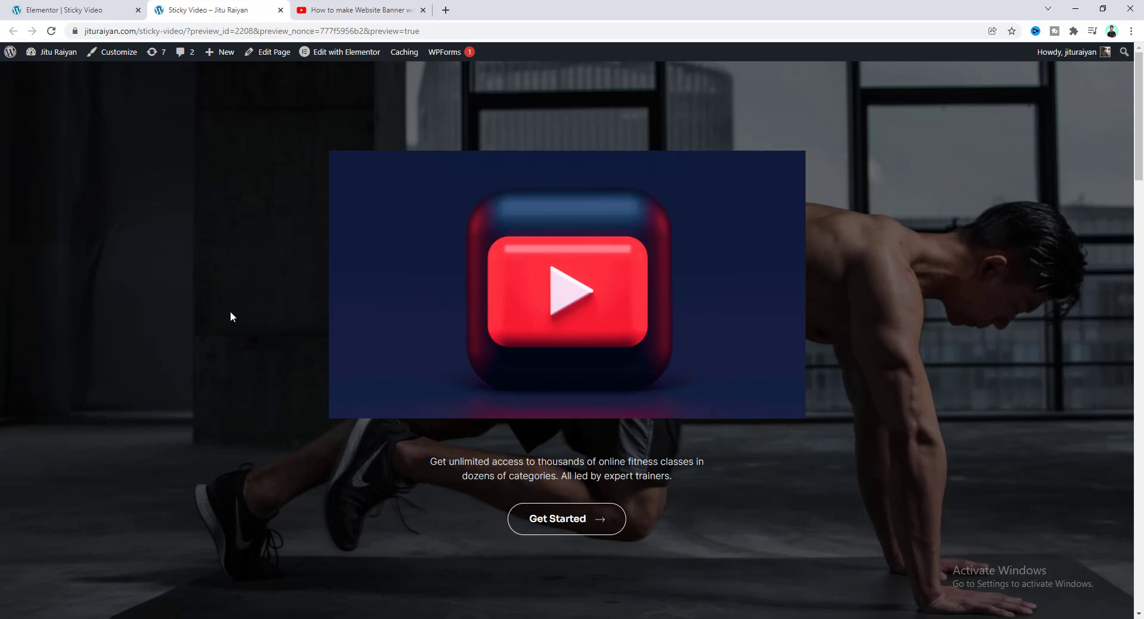
Open DevTools via Inspect and turn on the device toolbar.
right_click(232, 317)
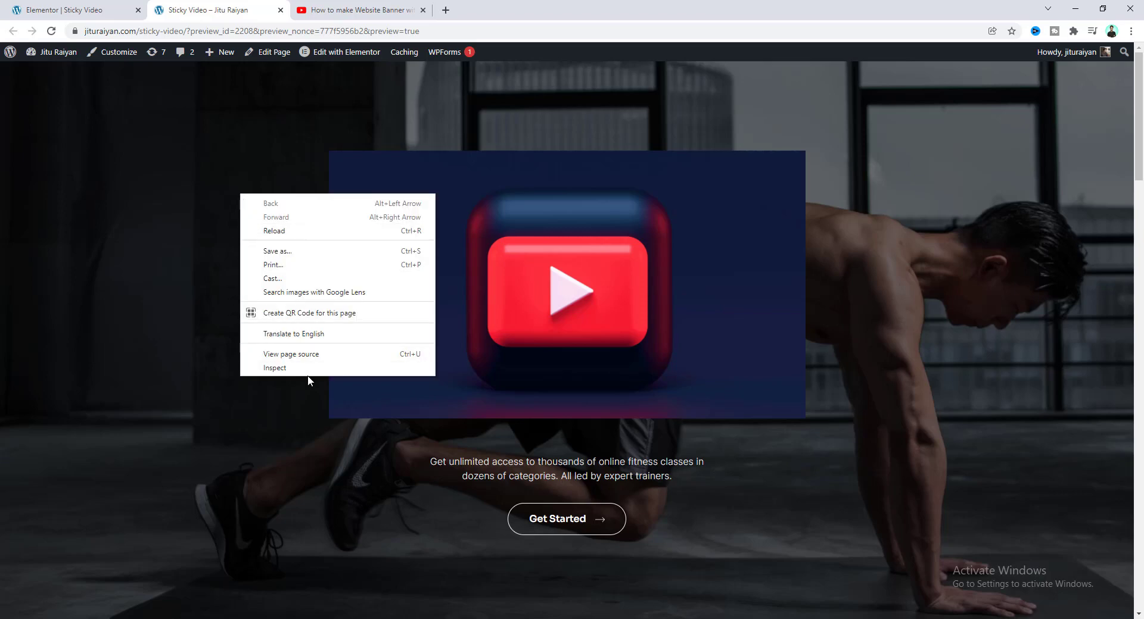
left_click(275, 367)
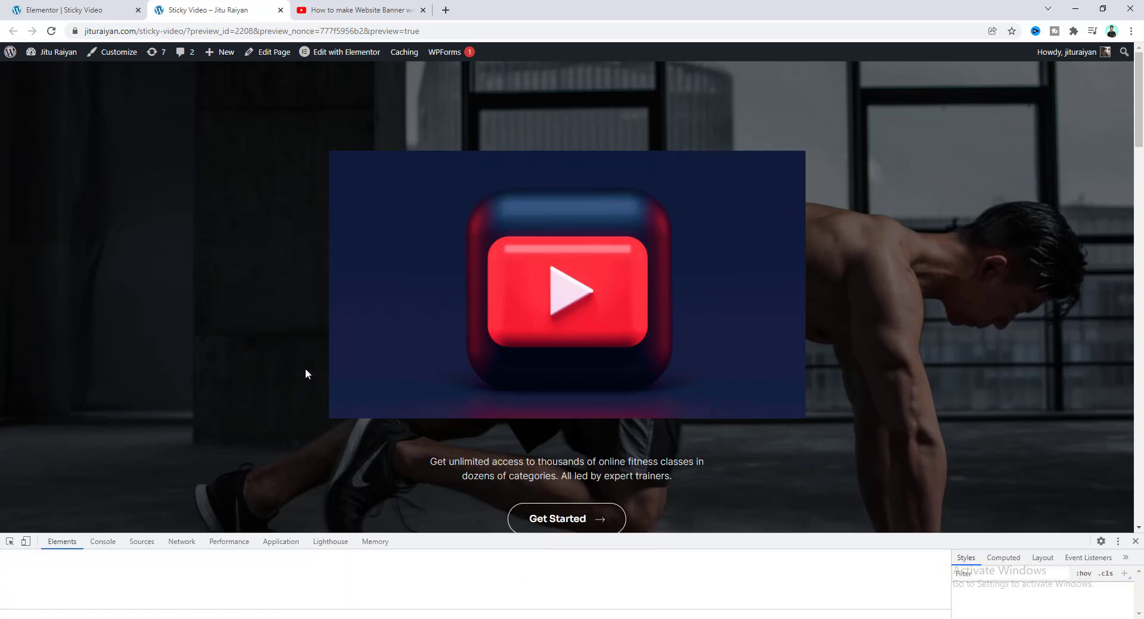
left_click(27, 544)
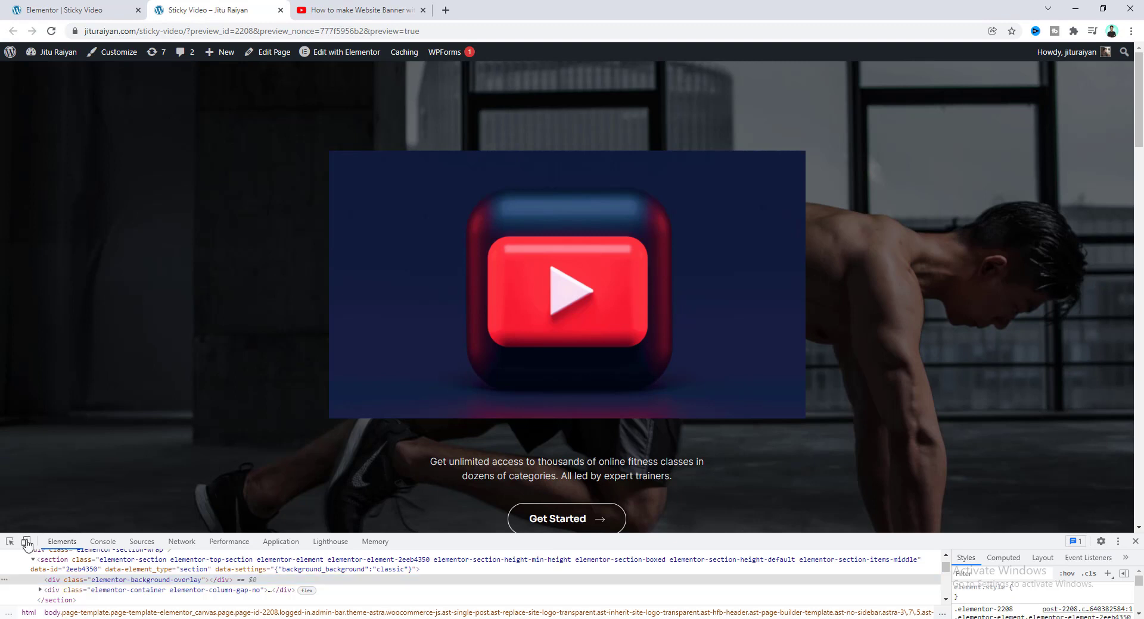
left_click(26, 544)
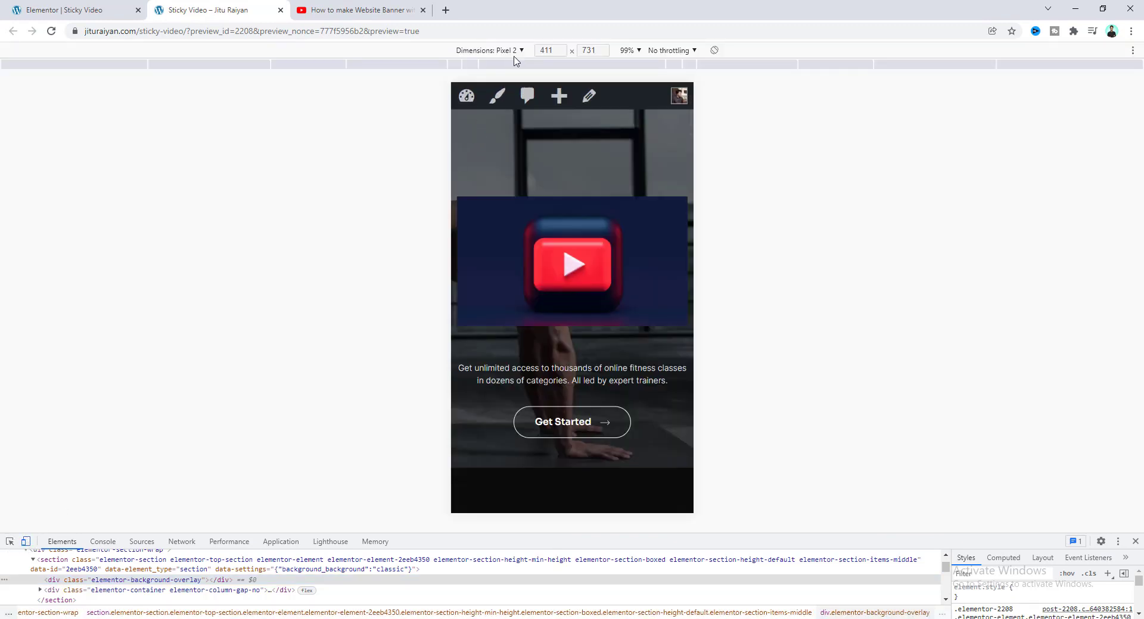
left_click(489, 50)
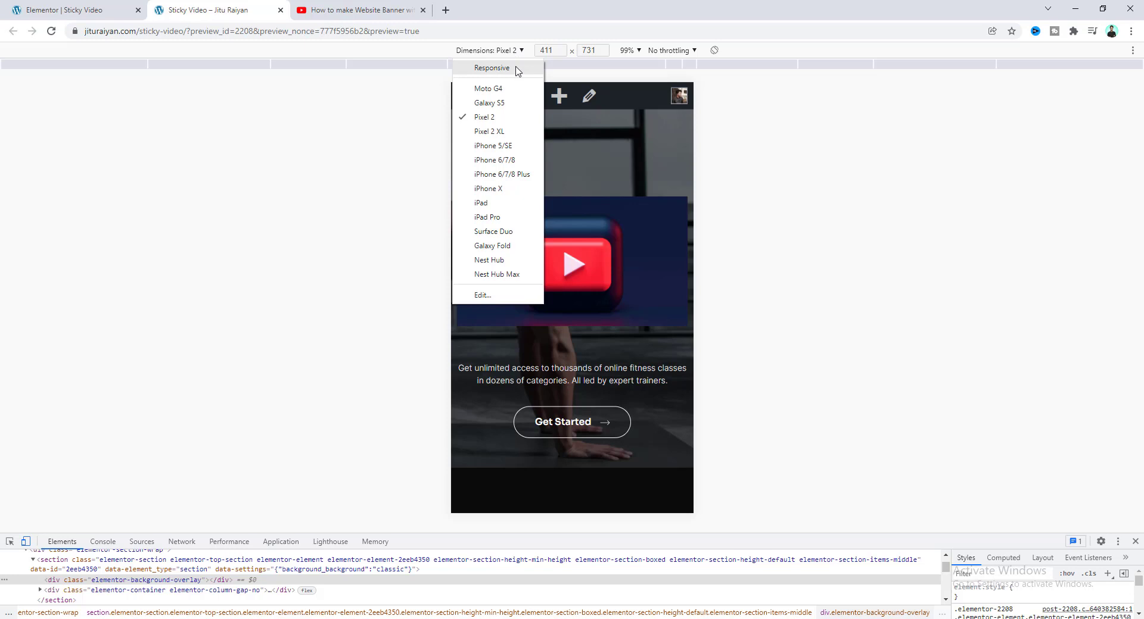
Choose the Responsive viewport and set its width to 360 px.
left_click(493, 68)
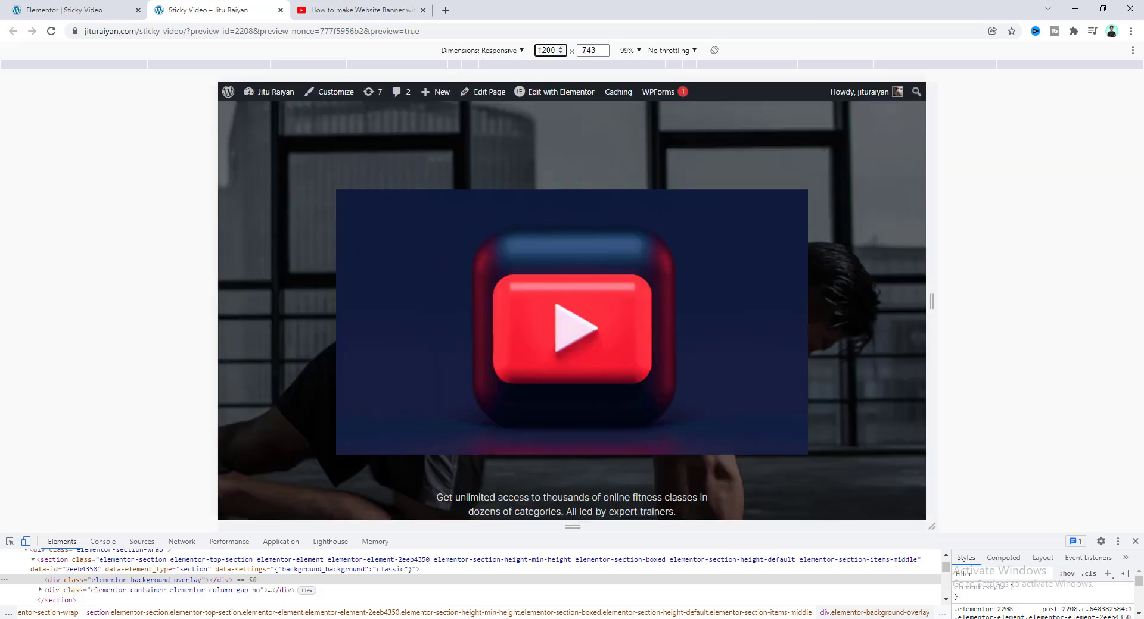
left_click(102, 541)
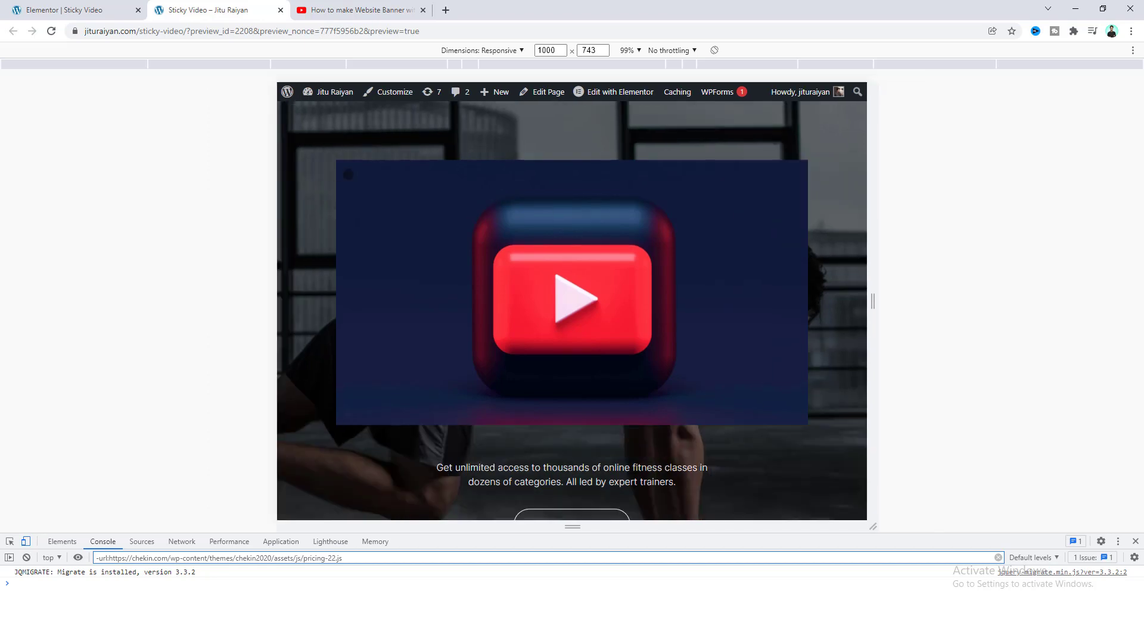
scroll("down", 3)
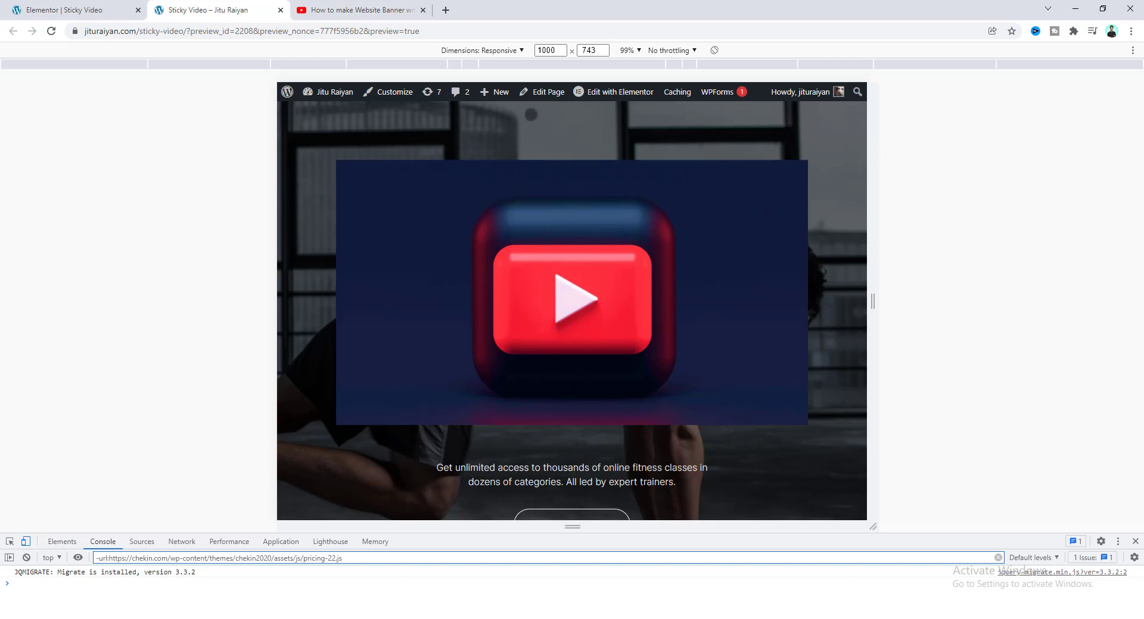
left_click(546, 51)
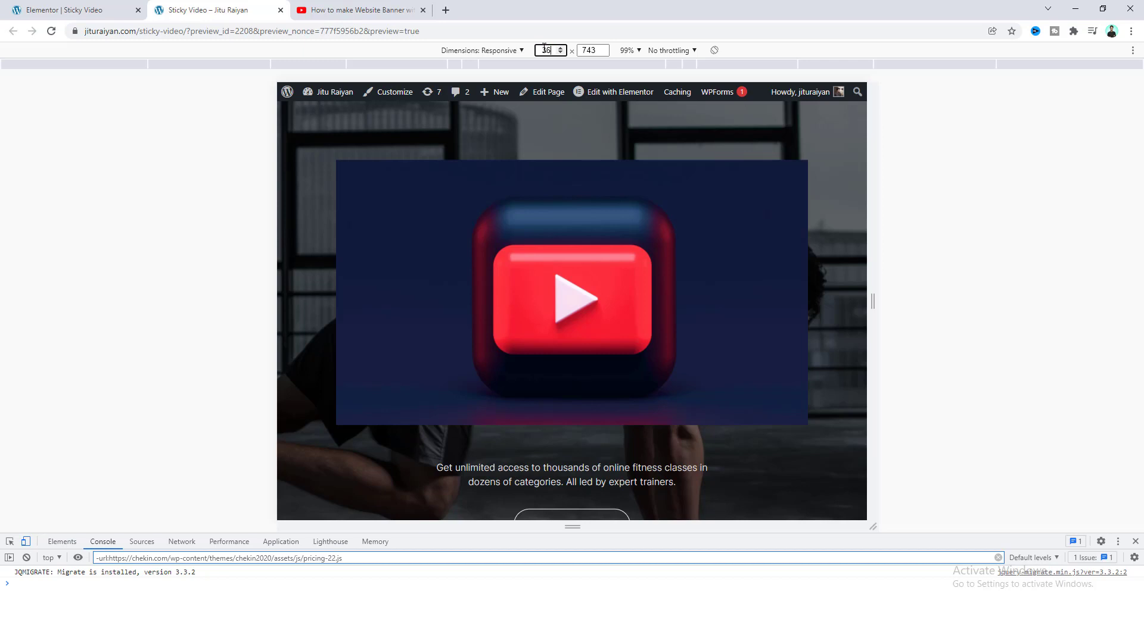
type("360")
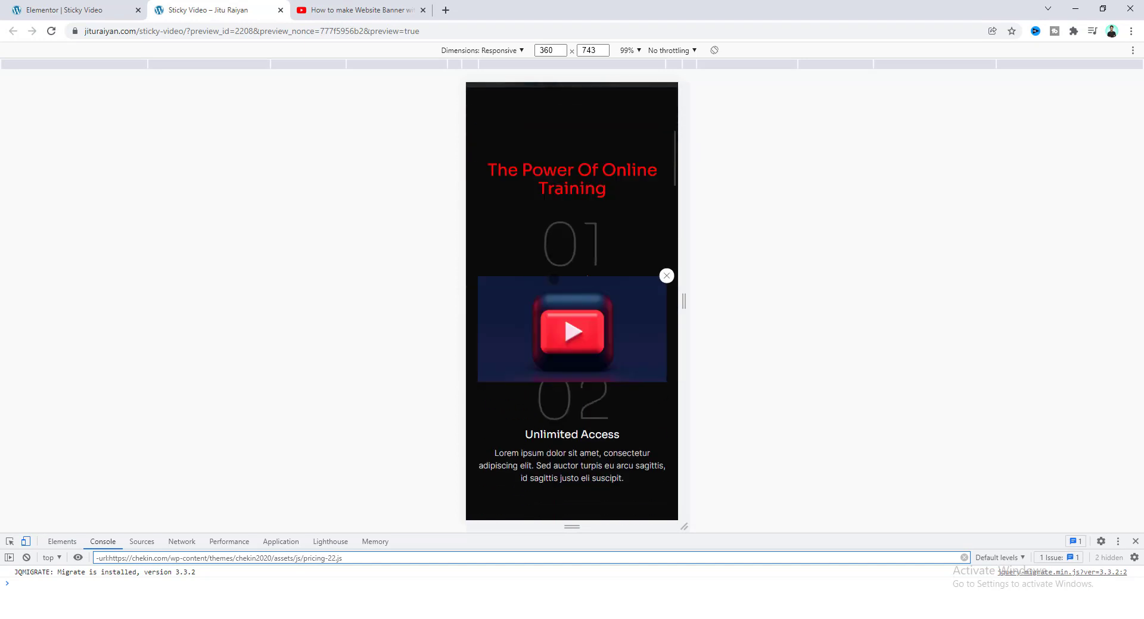
scroll("down", 3)
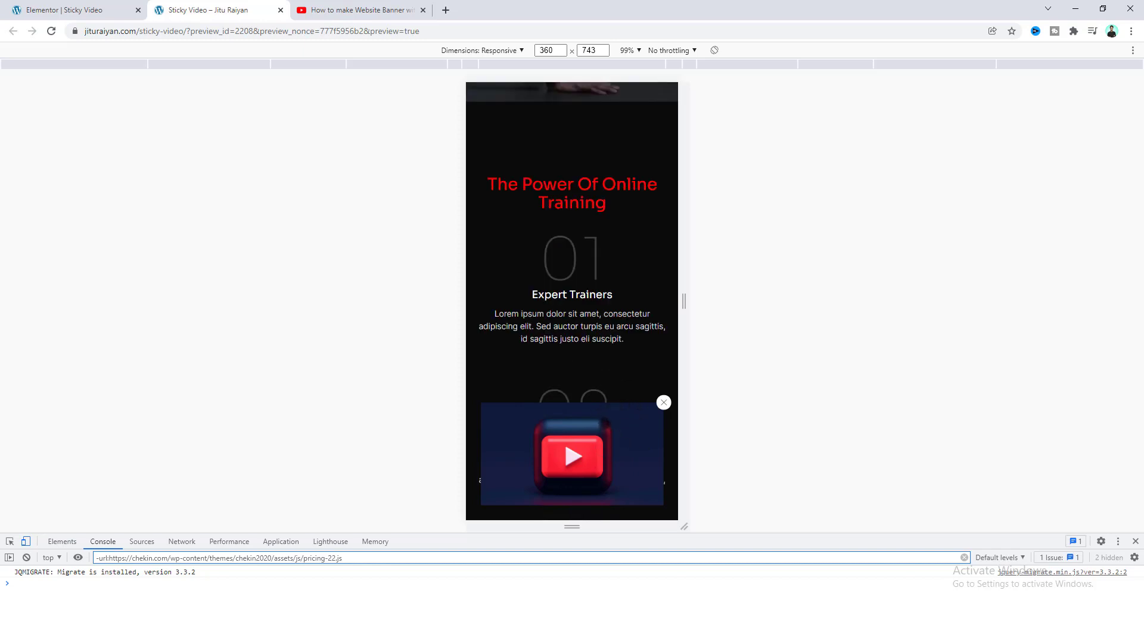
scroll("down", 3)
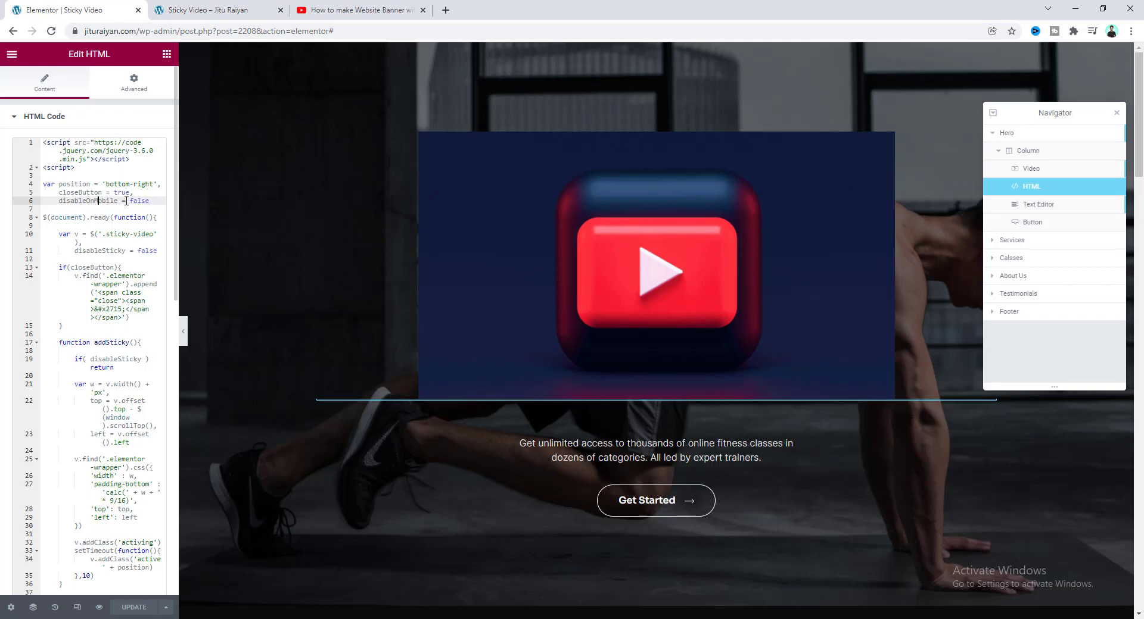
Set disableOnMobile to true and check the video stays unpinned at phone width.
type("tr")
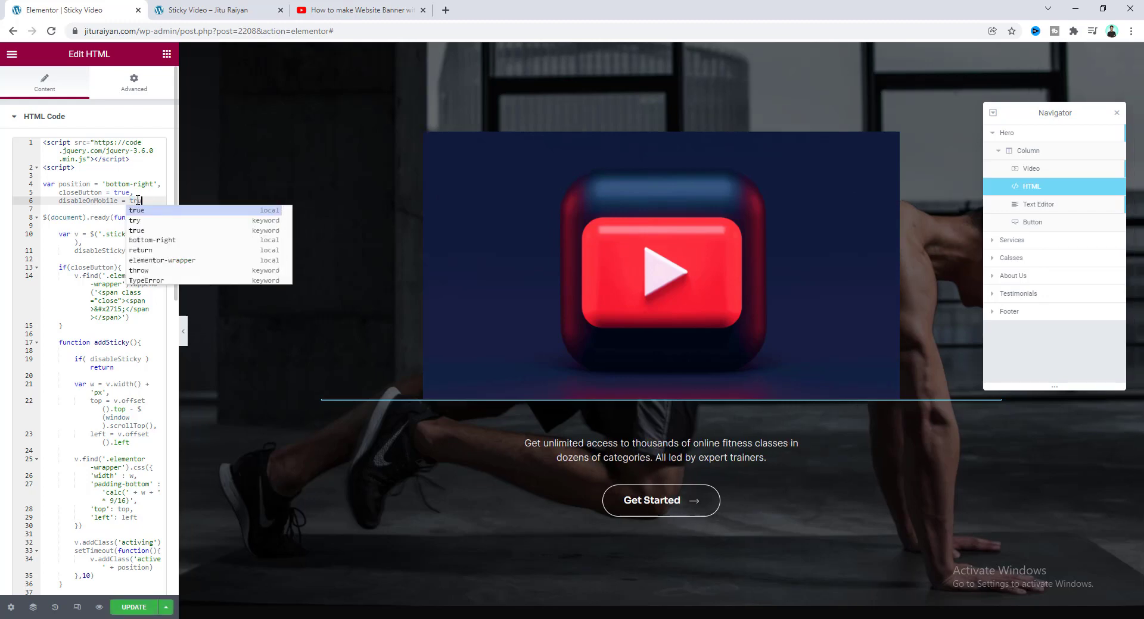
left_click(212, 10)
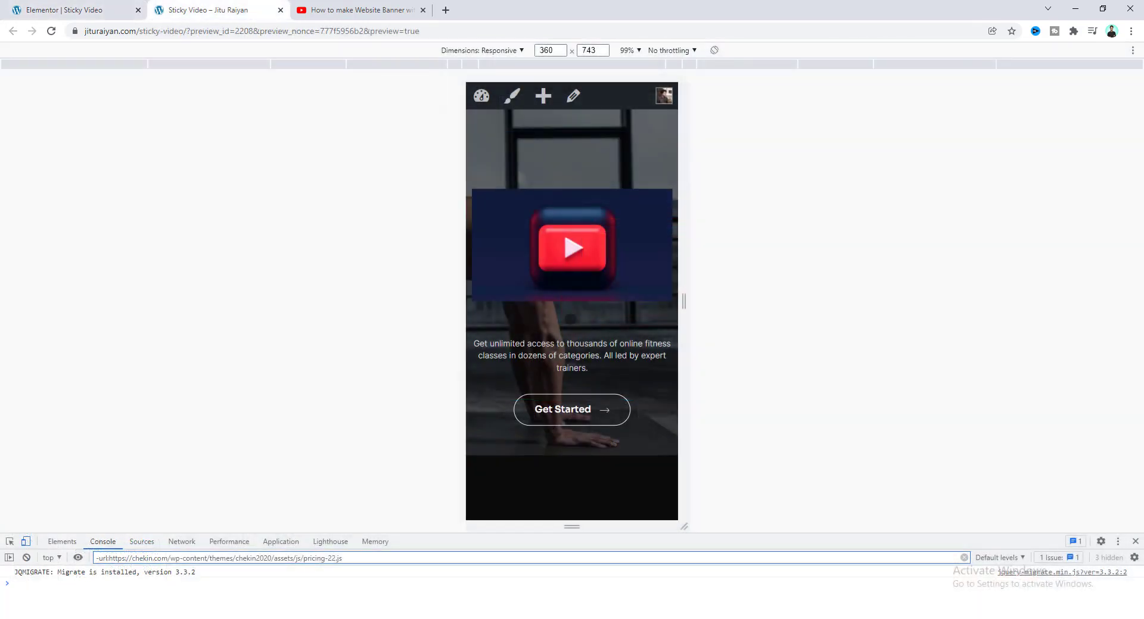
scroll("down", 3)
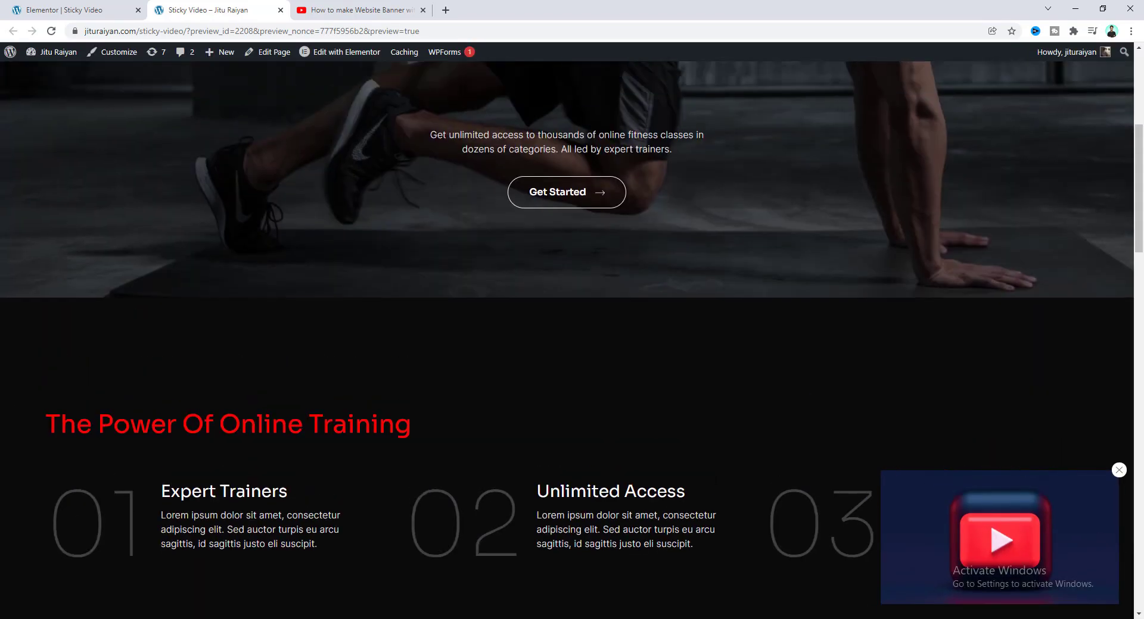
scroll("down", 3)
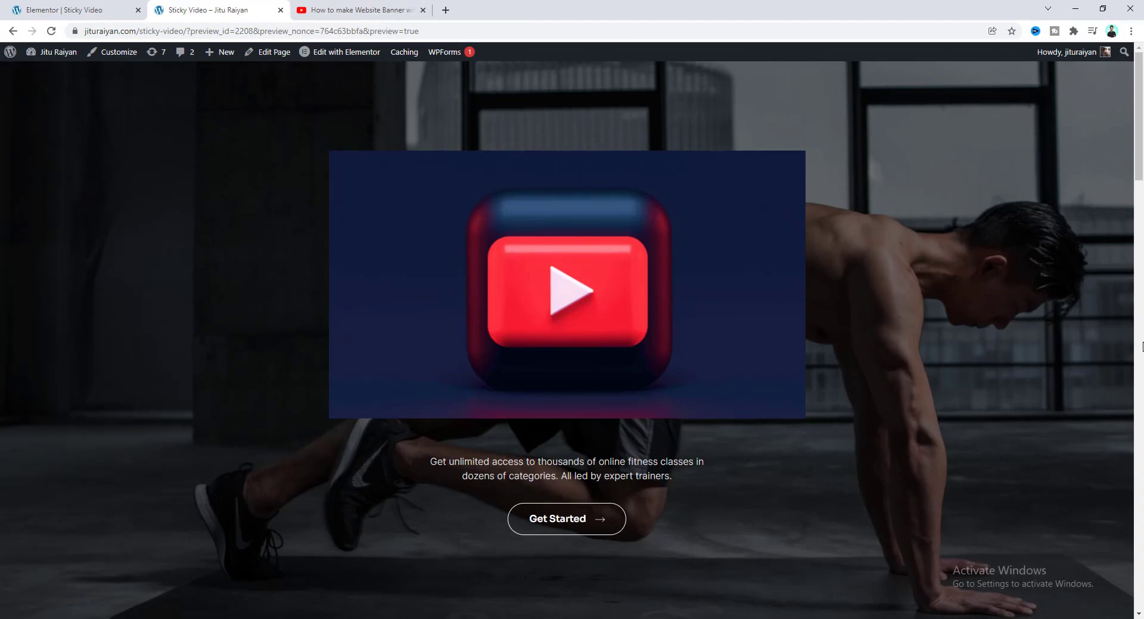
scroll("down", 3)
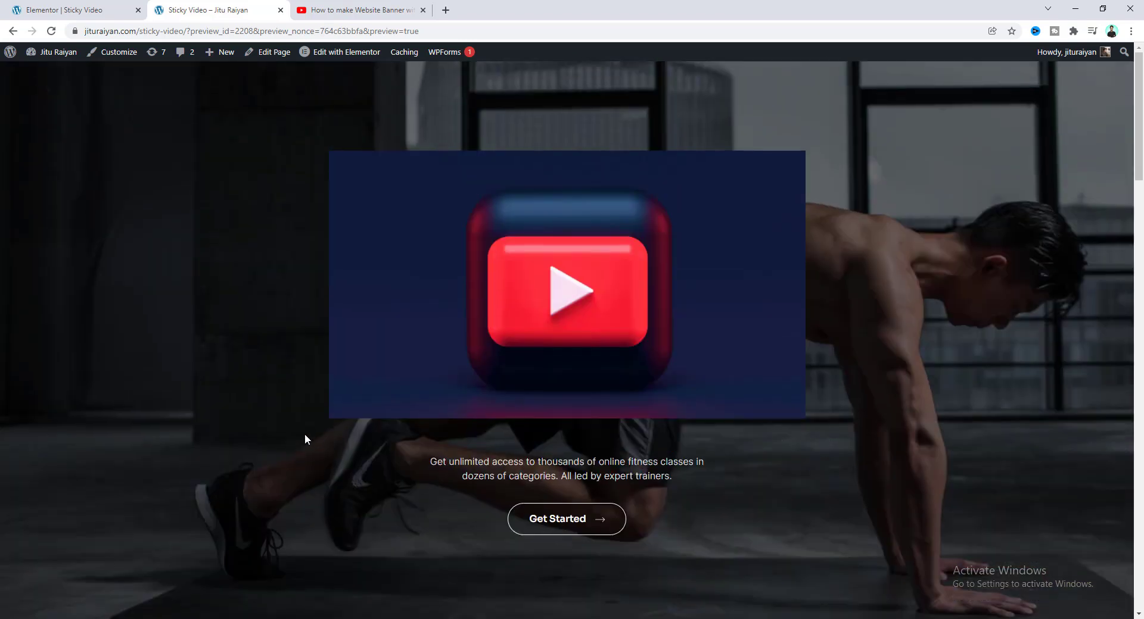
scroll("down", 3)
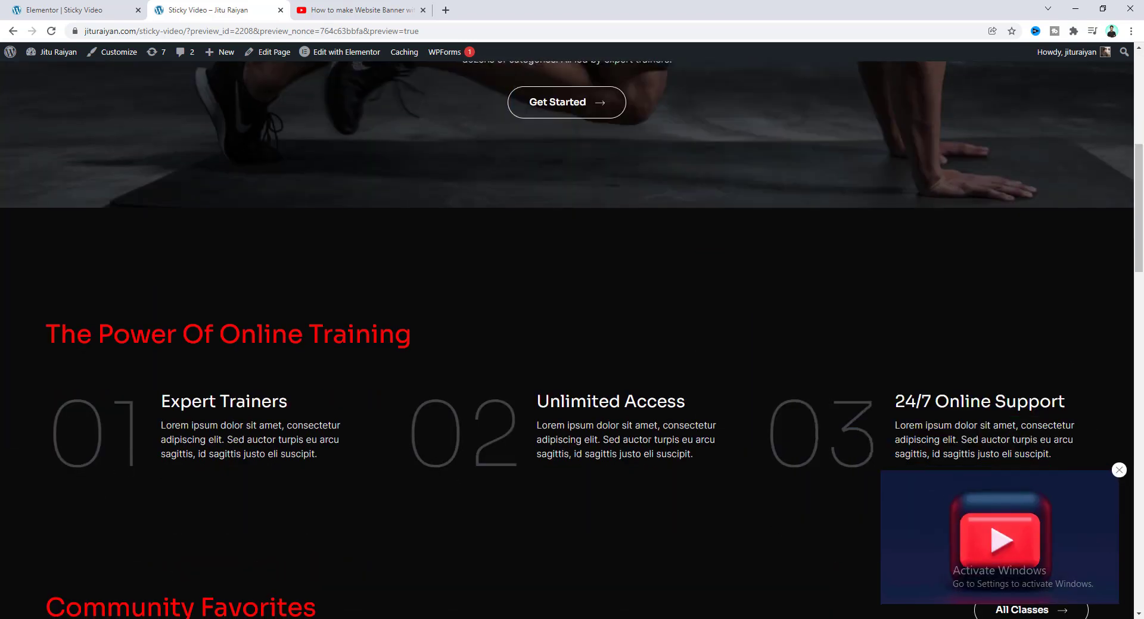